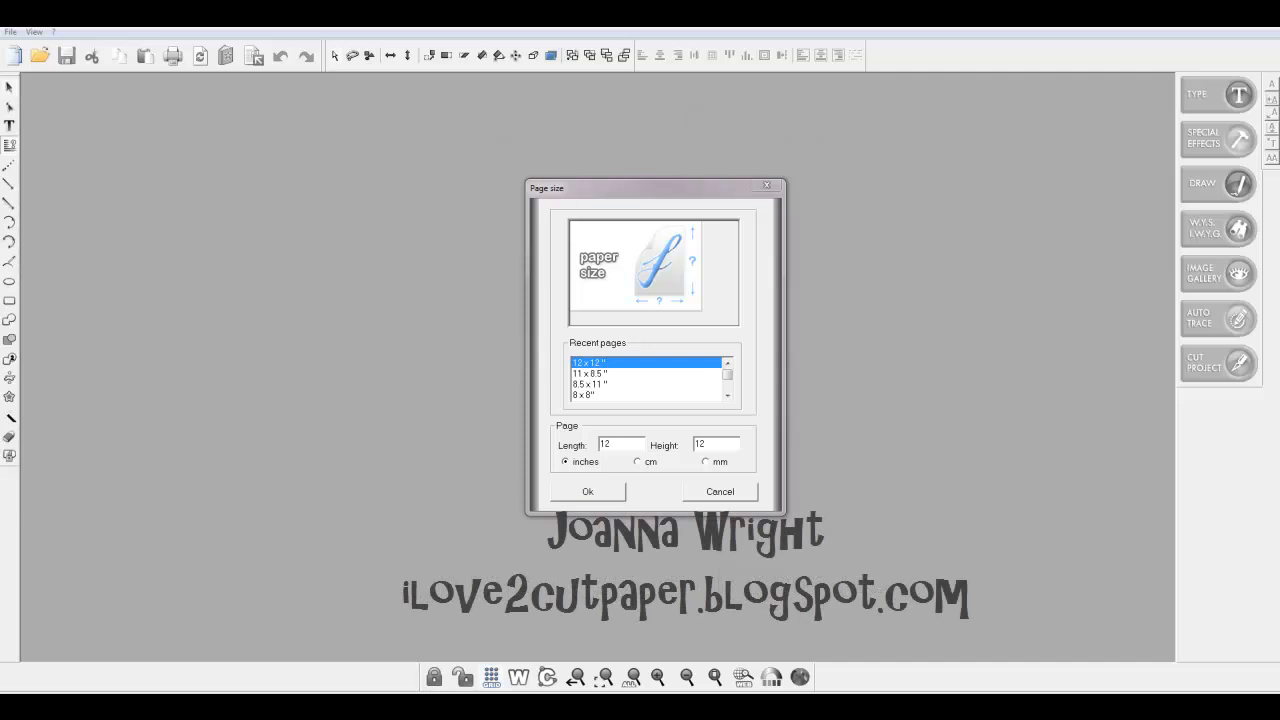
pyautogui.moveTo(1020, 312)
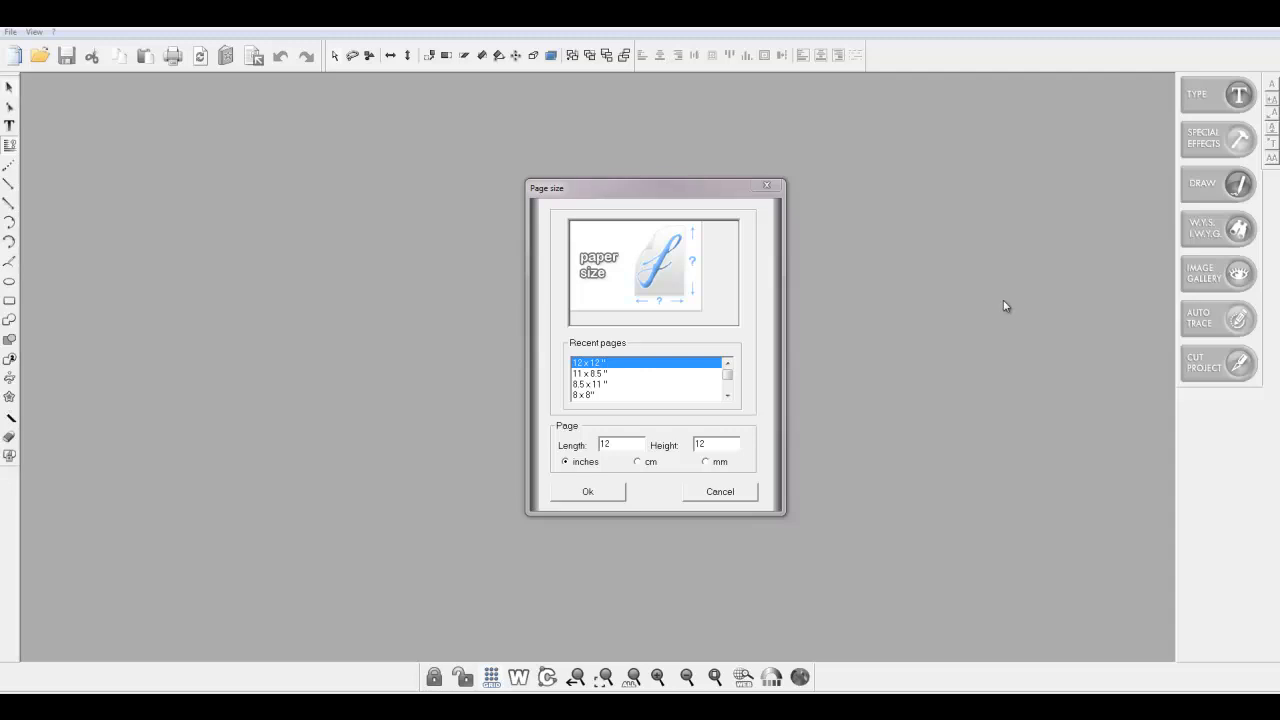
pyautogui.moveTo(995, 306)
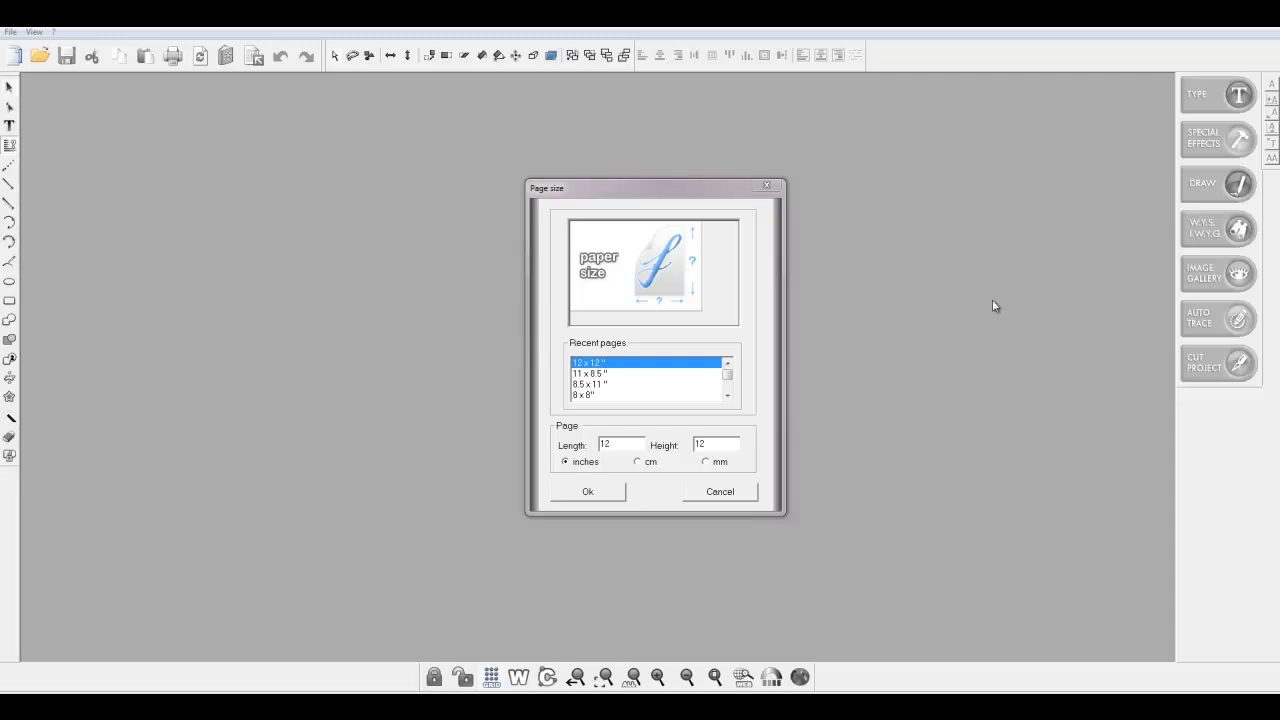
pyautogui.moveTo(957, 310)
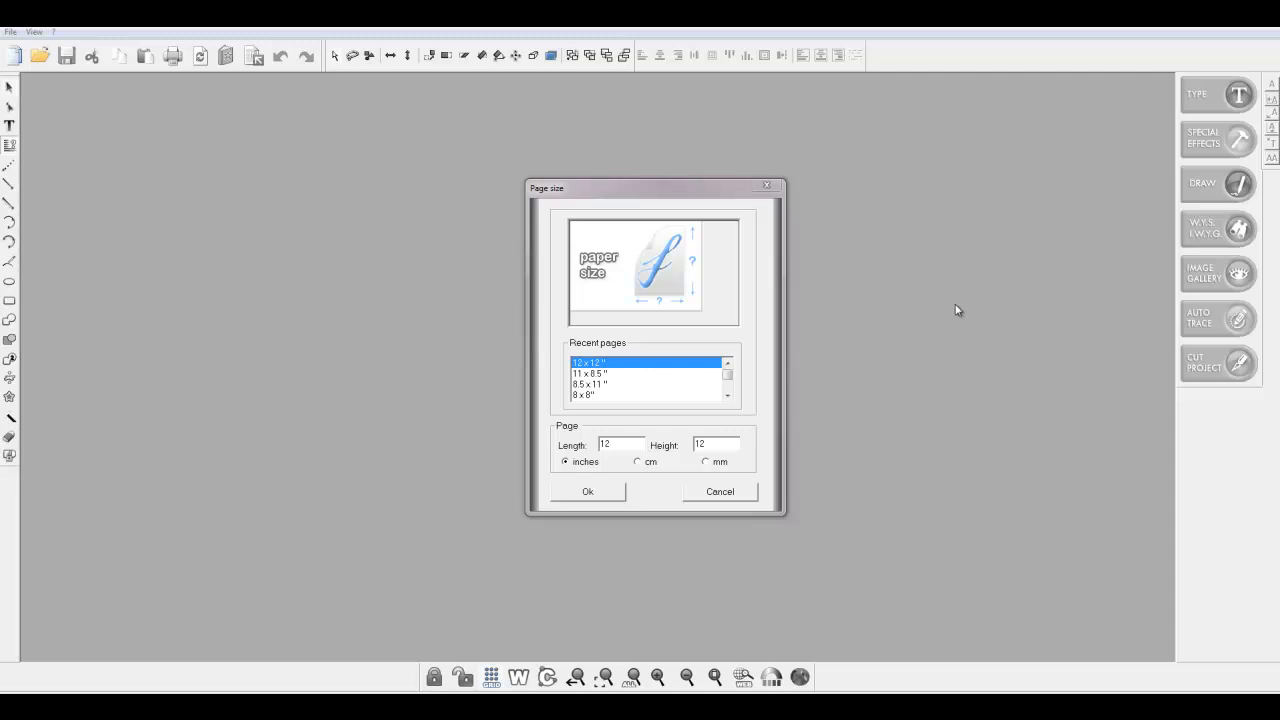
pyautogui.moveTo(935, 312)
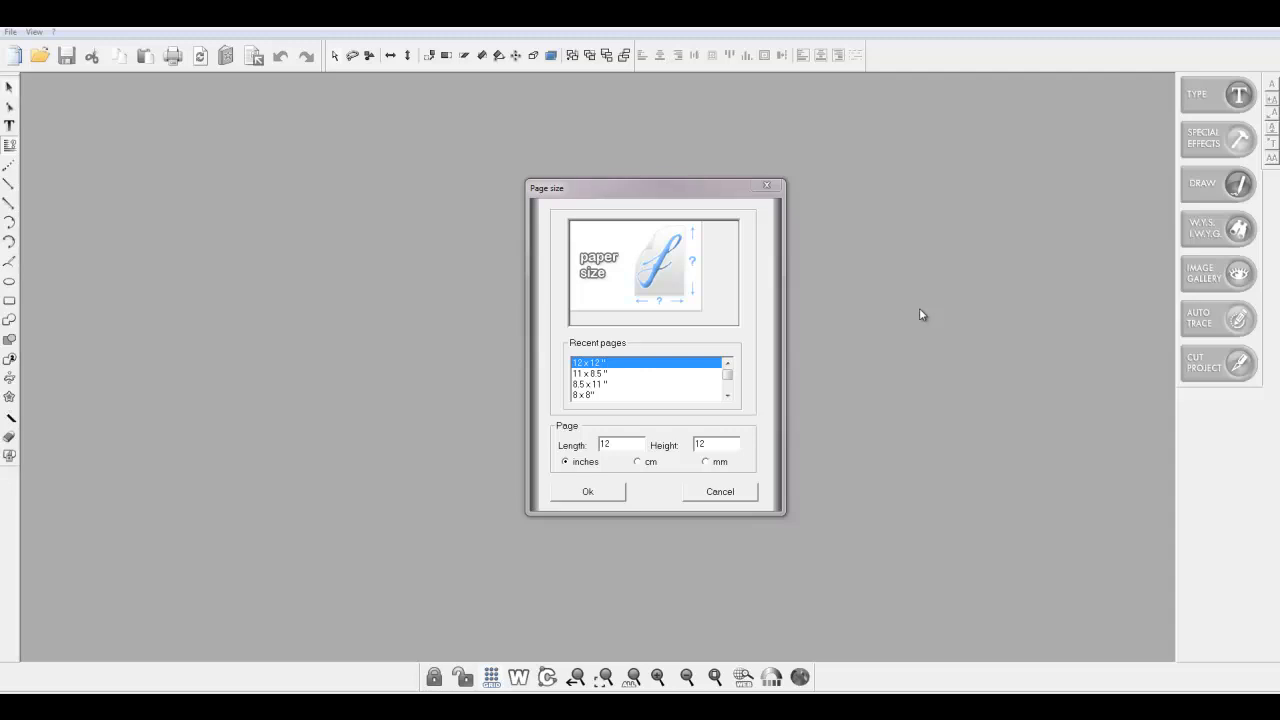
pyautogui.moveTo(659, 505)
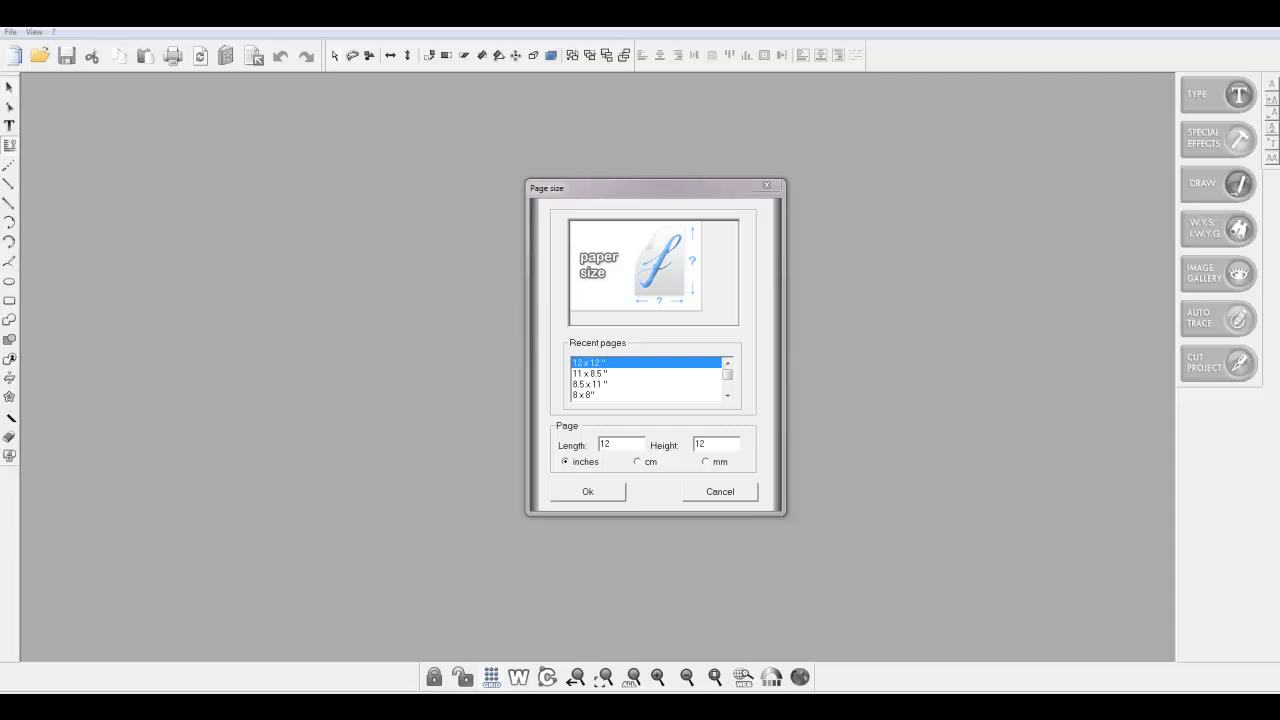
pyautogui.moveTo(1234, 406)
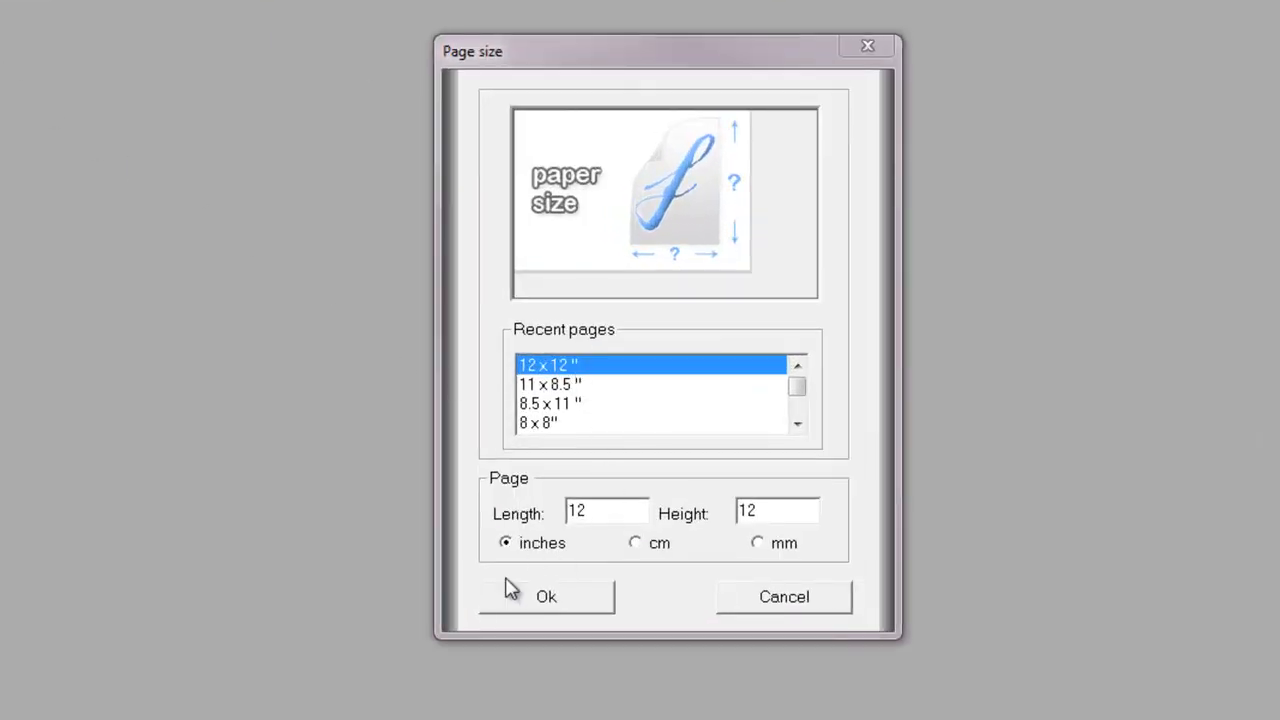
pyautogui.moveTo(768, 412)
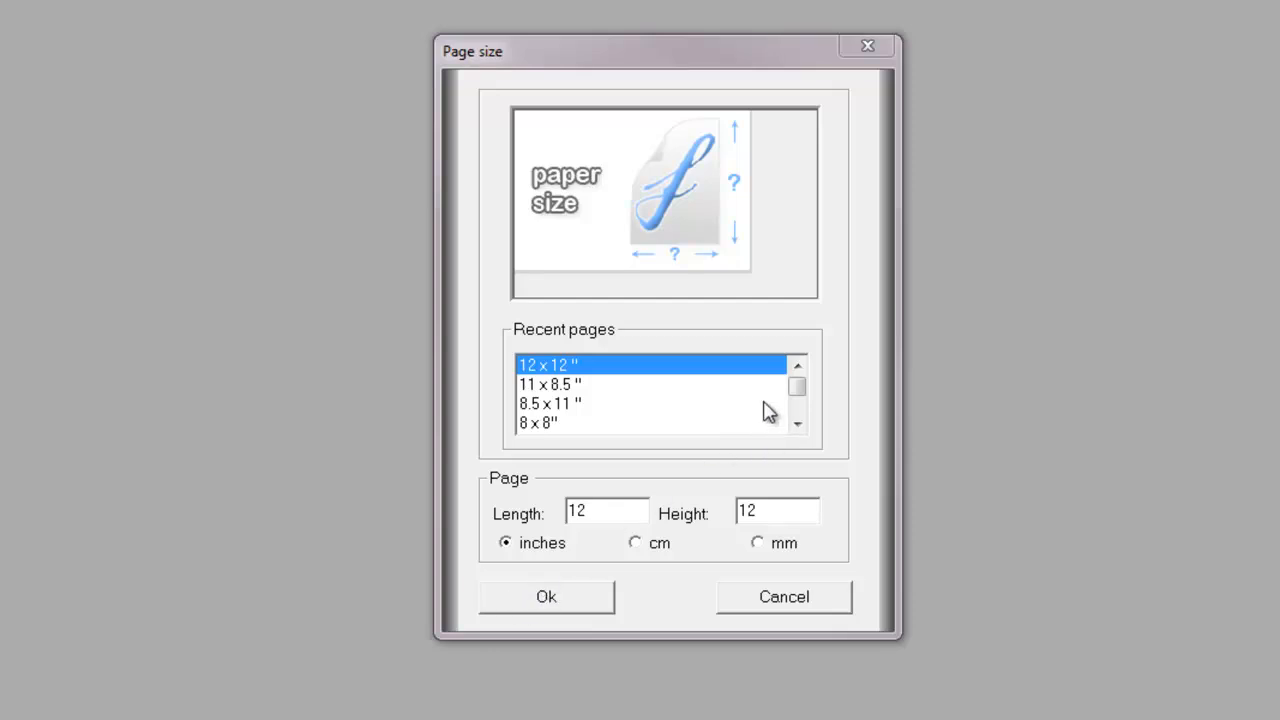
pyautogui.moveTo(575, 415)
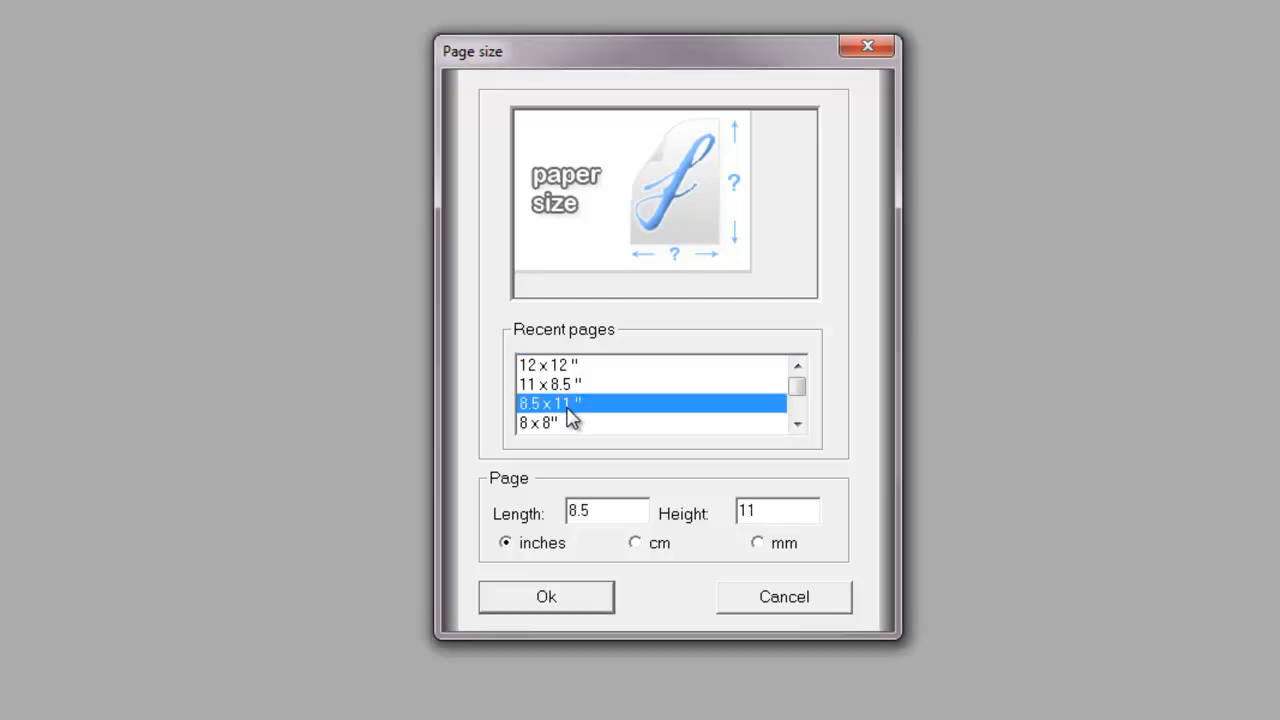
pyautogui.moveTo(600, 430)
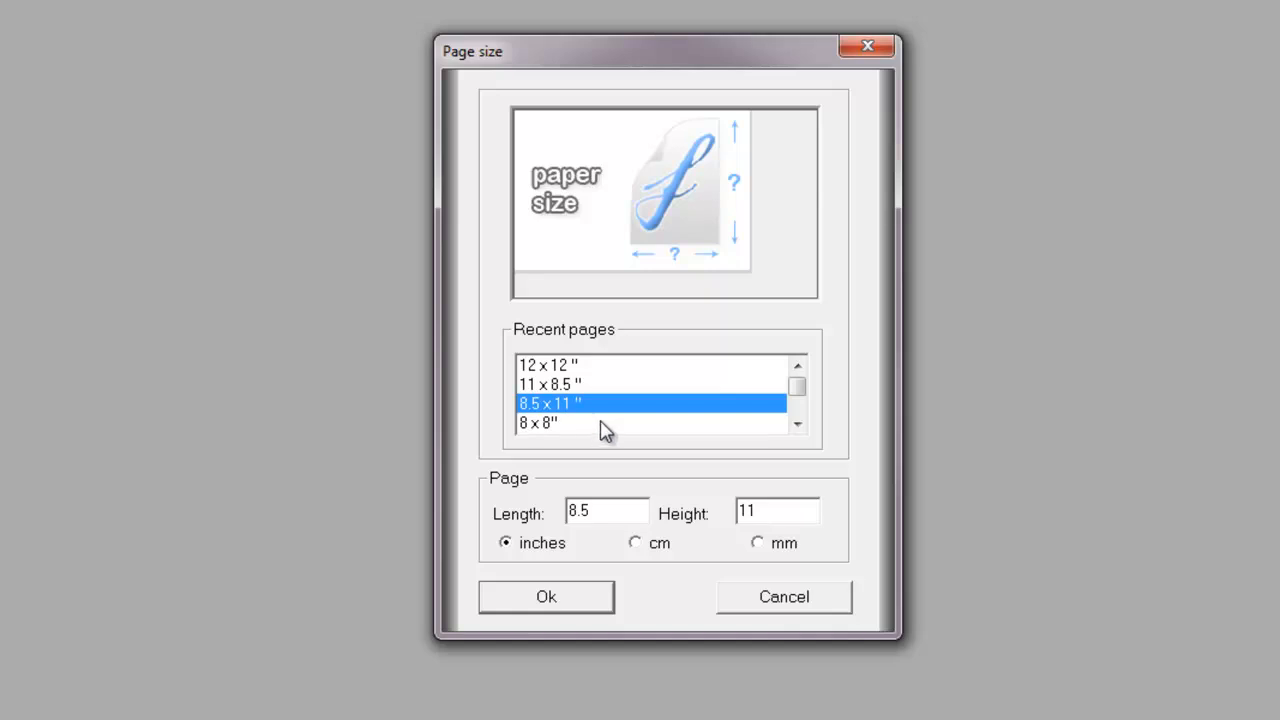
pyautogui.moveTo(637, 457)
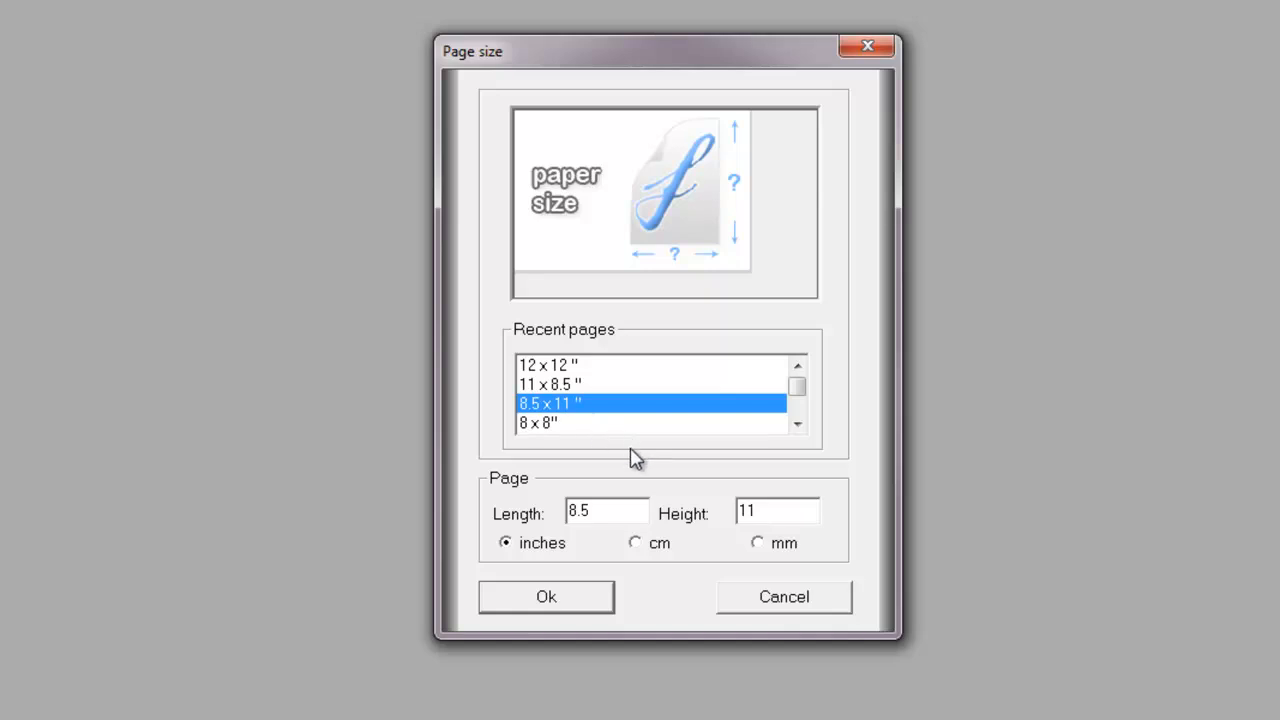
pyautogui.moveTo(633, 548)
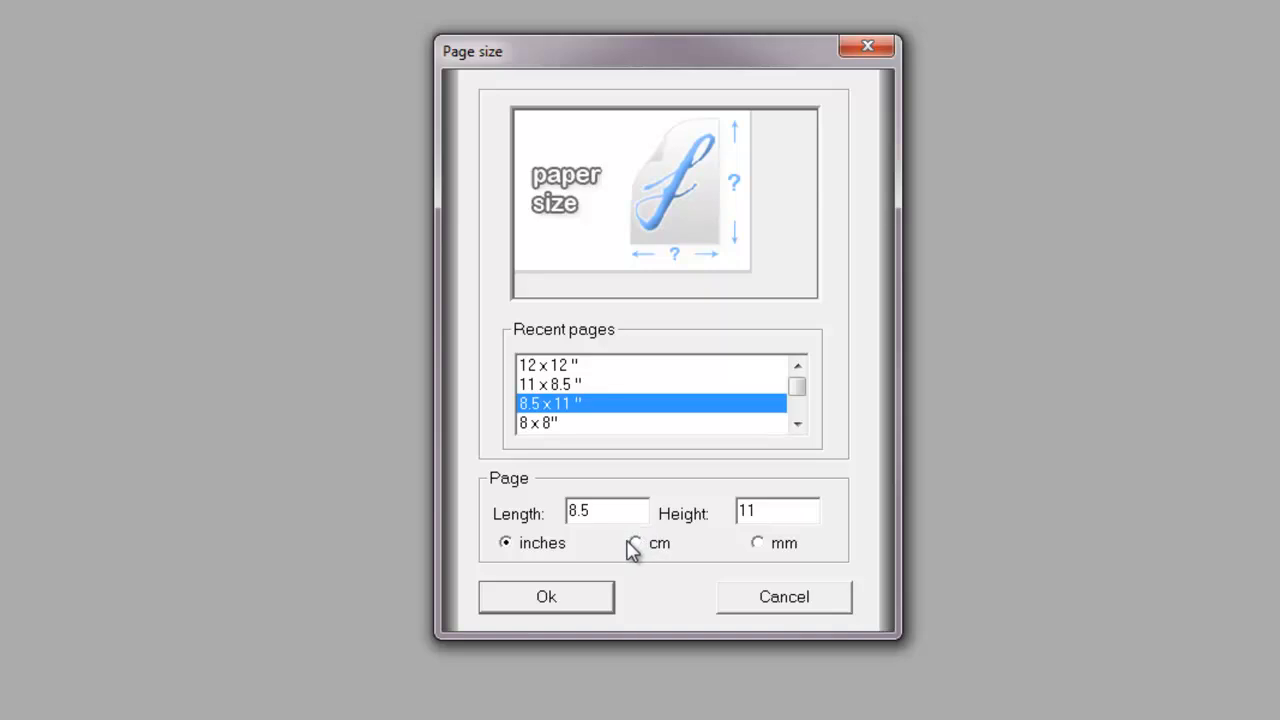
pyautogui.moveTo(638, 552)
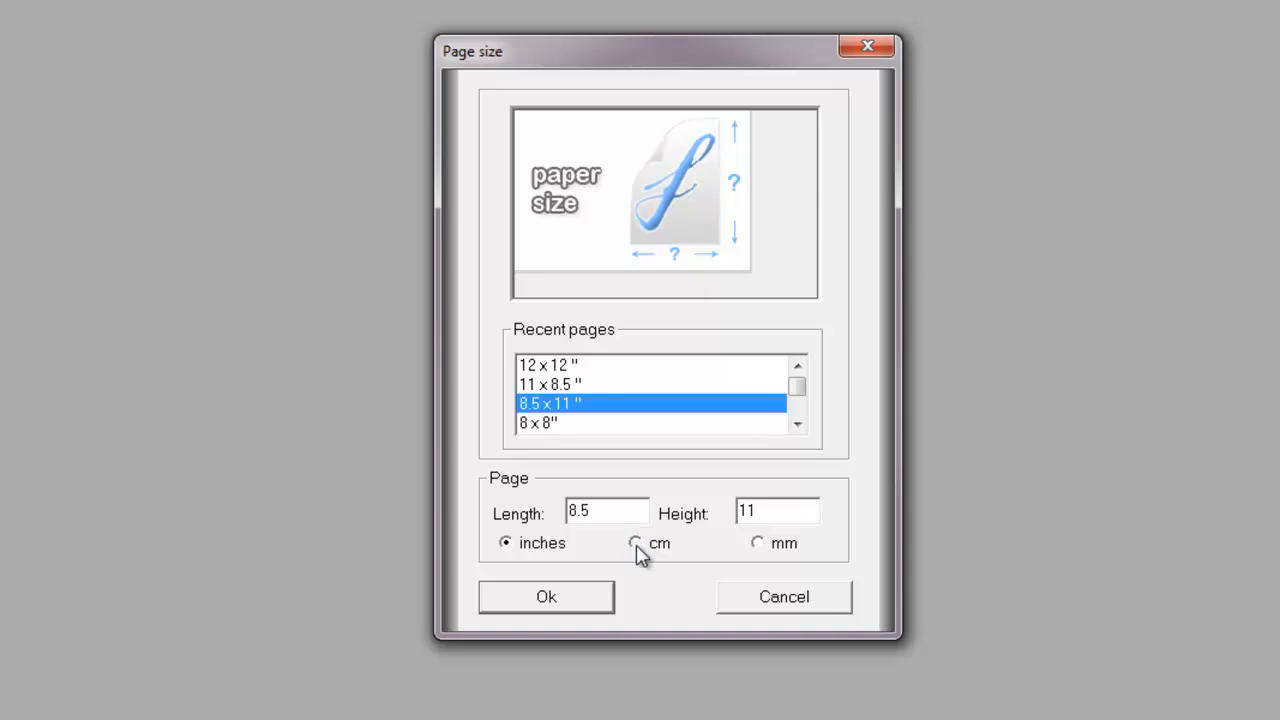
# Switch the page units to centimetres (21 x 29.7 cm) and confirm the page
pyautogui.click(635, 543)
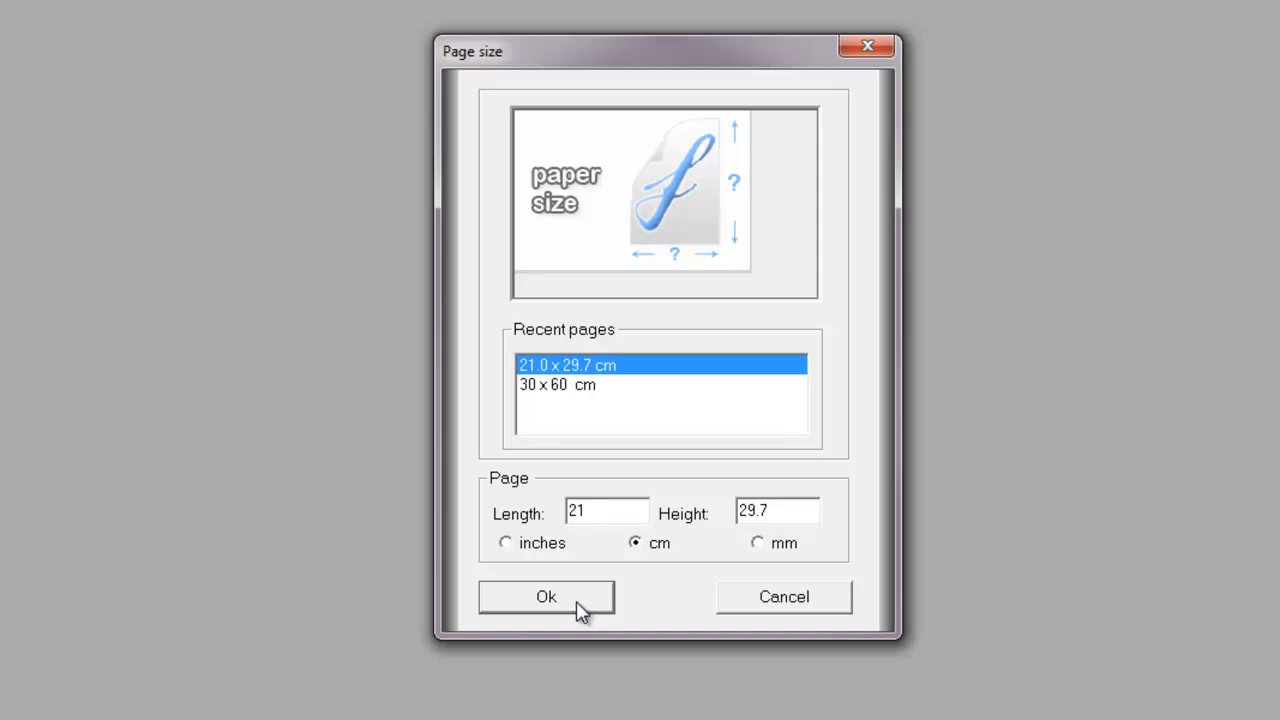
pyautogui.click(546, 596)
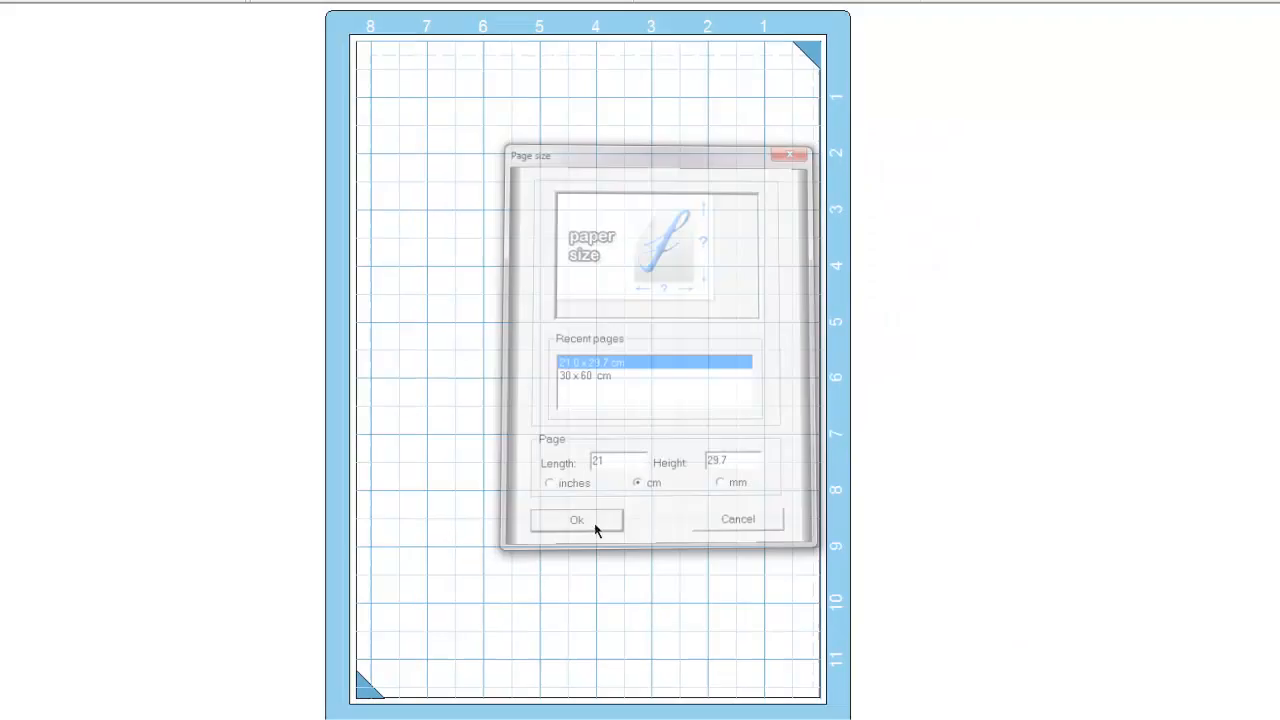
# Move the green, red, yellow, pink and black boxes up to the page's top edge
pyautogui.click(576, 519)
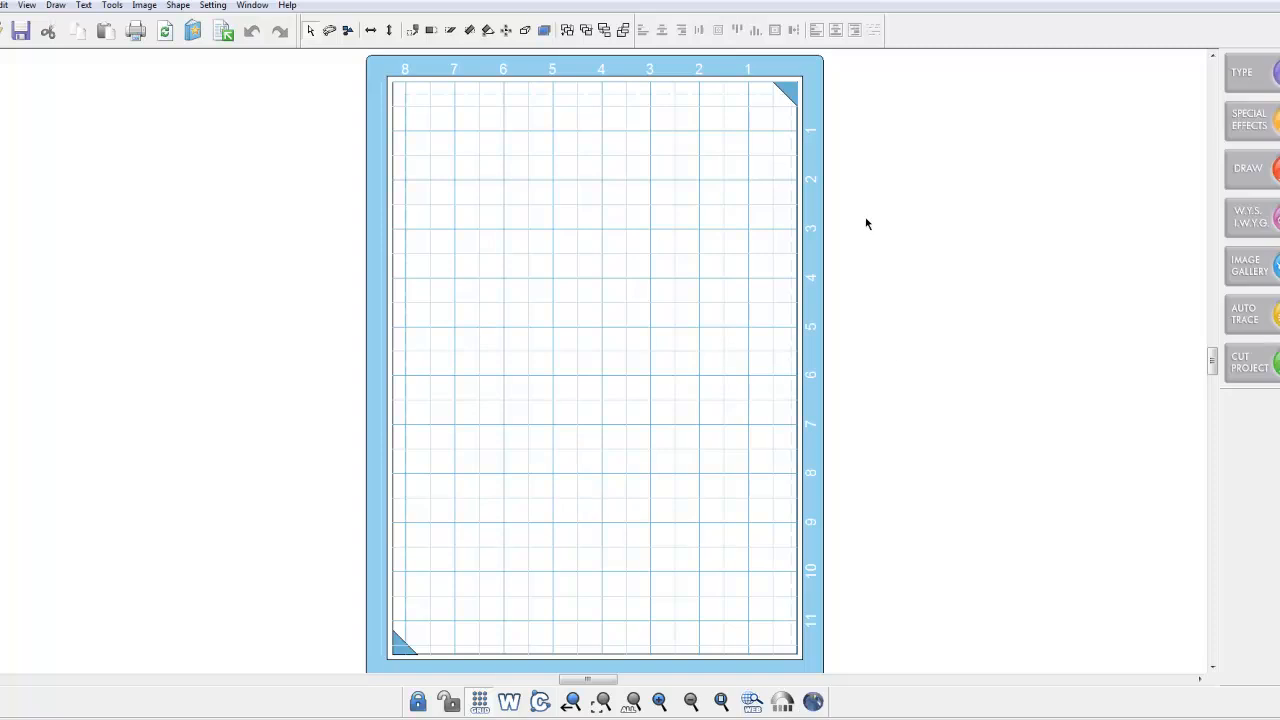
pyautogui.moveTo(694, 455)
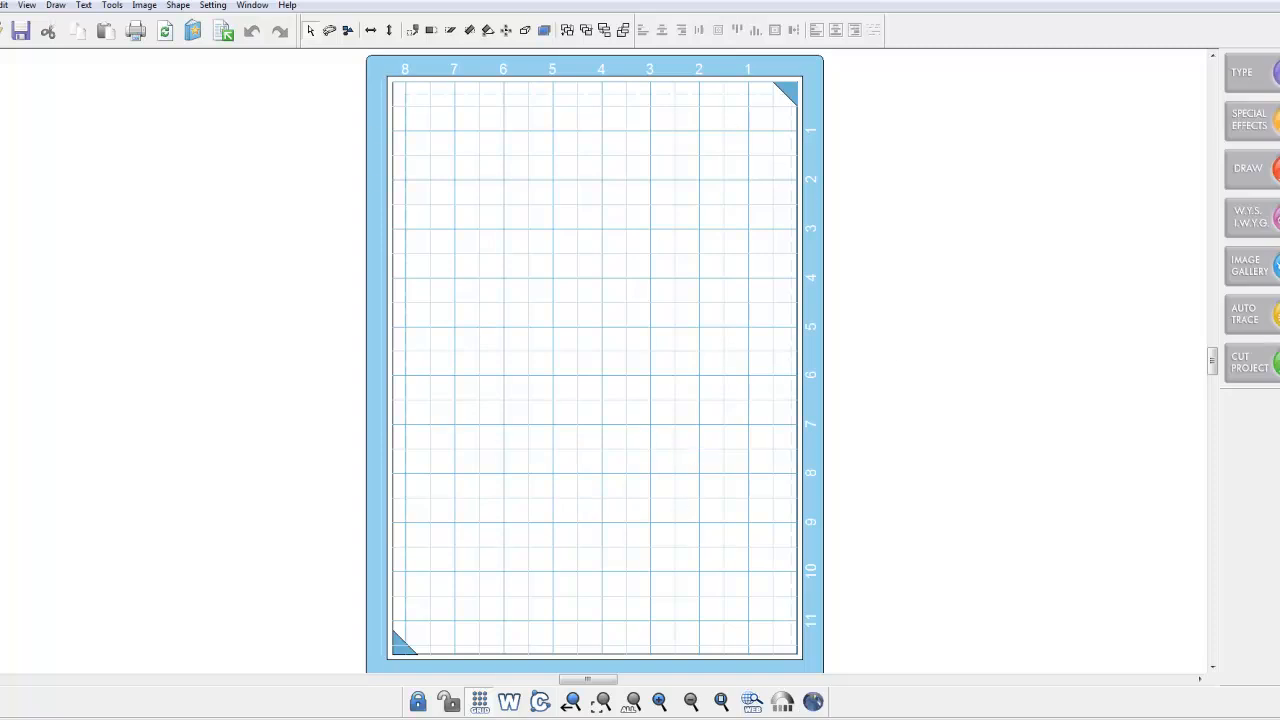
pyautogui.moveTo(754, 204)
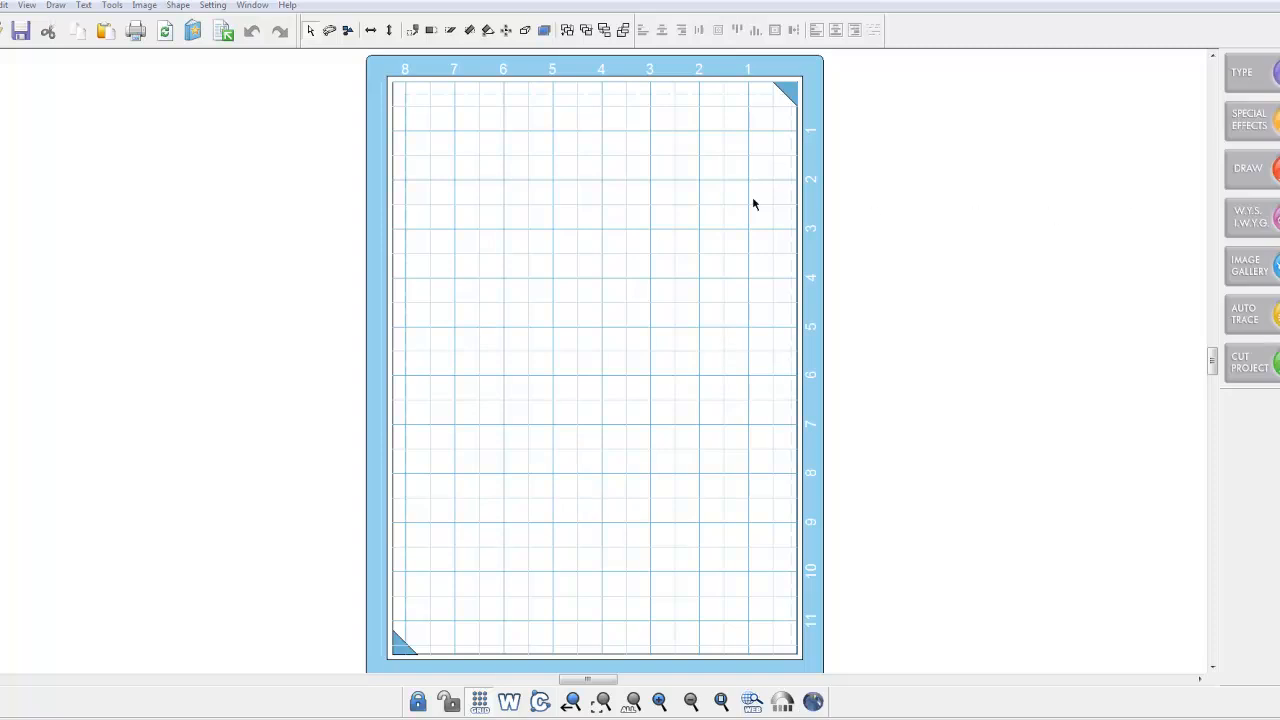
pyautogui.moveTo(571, 226)
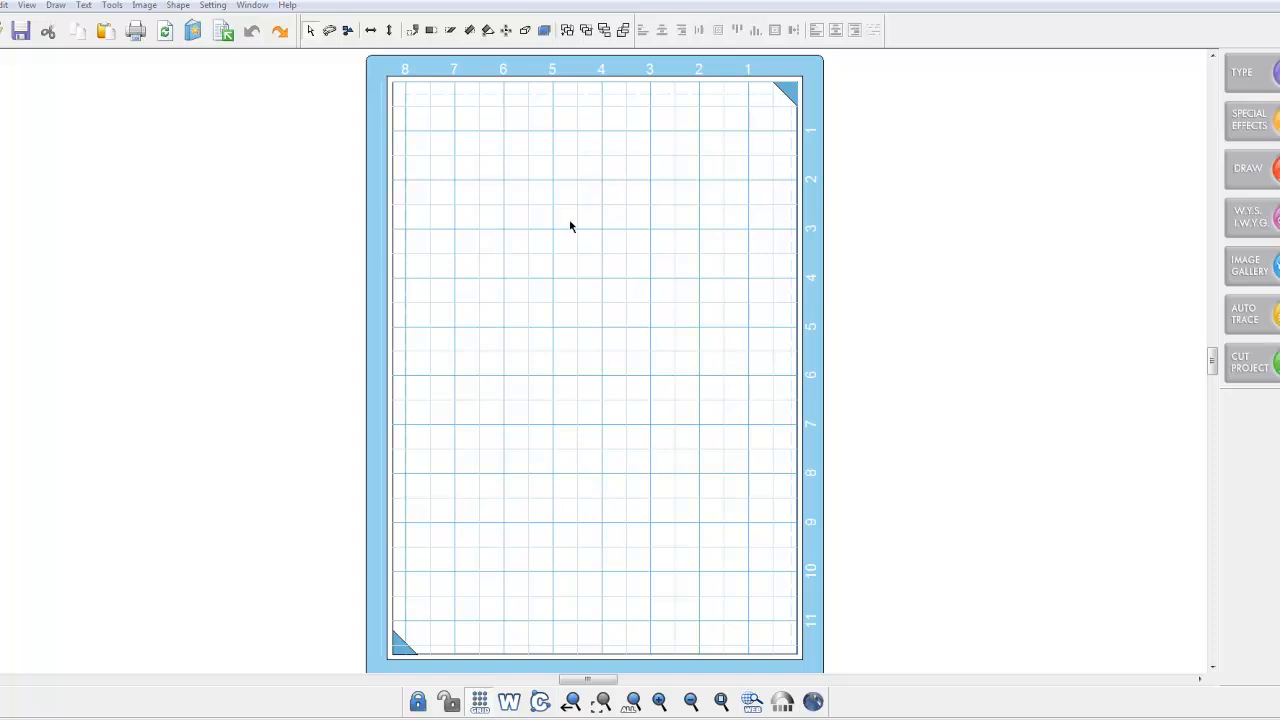
pyautogui.moveTo(547, 222)
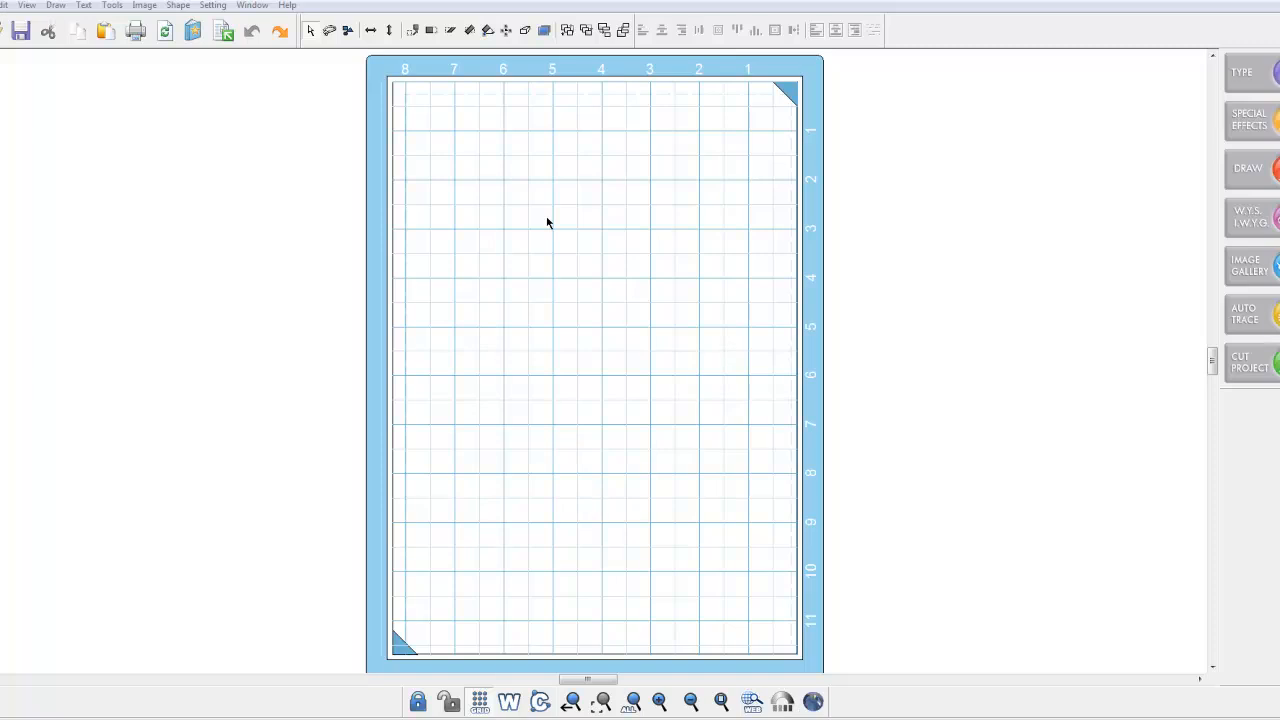
pyautogui.moveTo(574, 253)
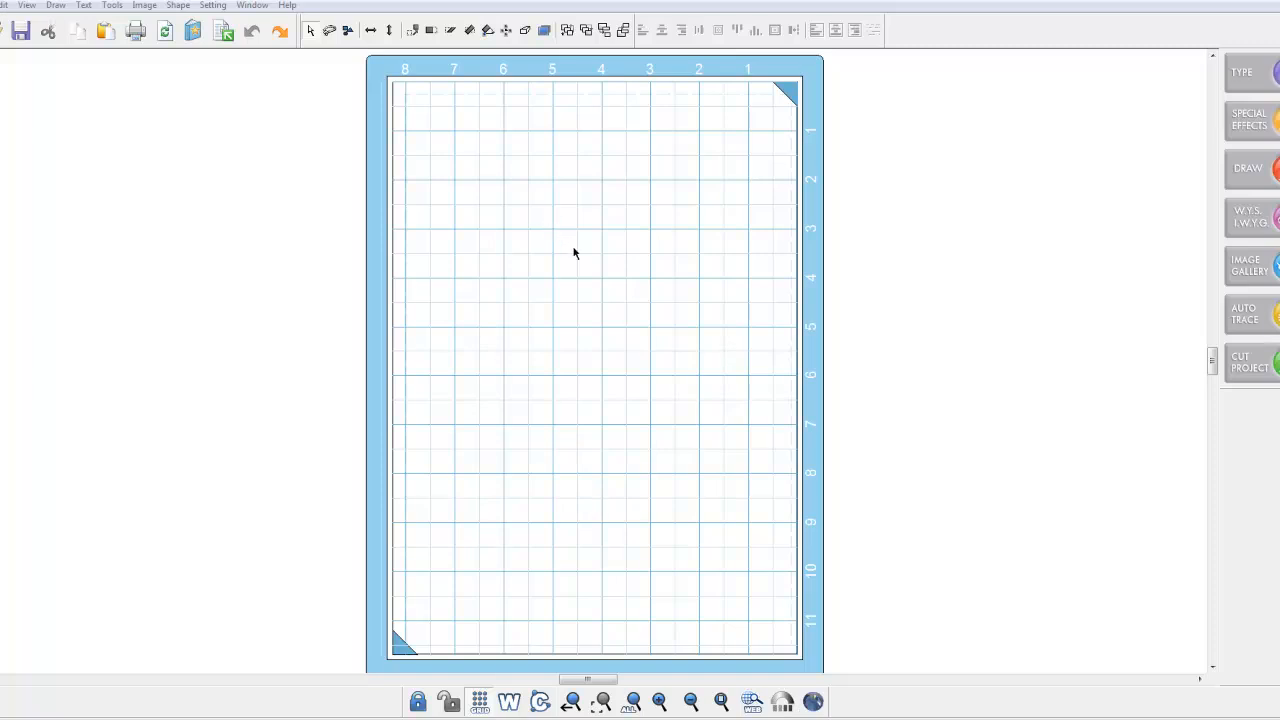
pyautogui.moveTo(592, 268)
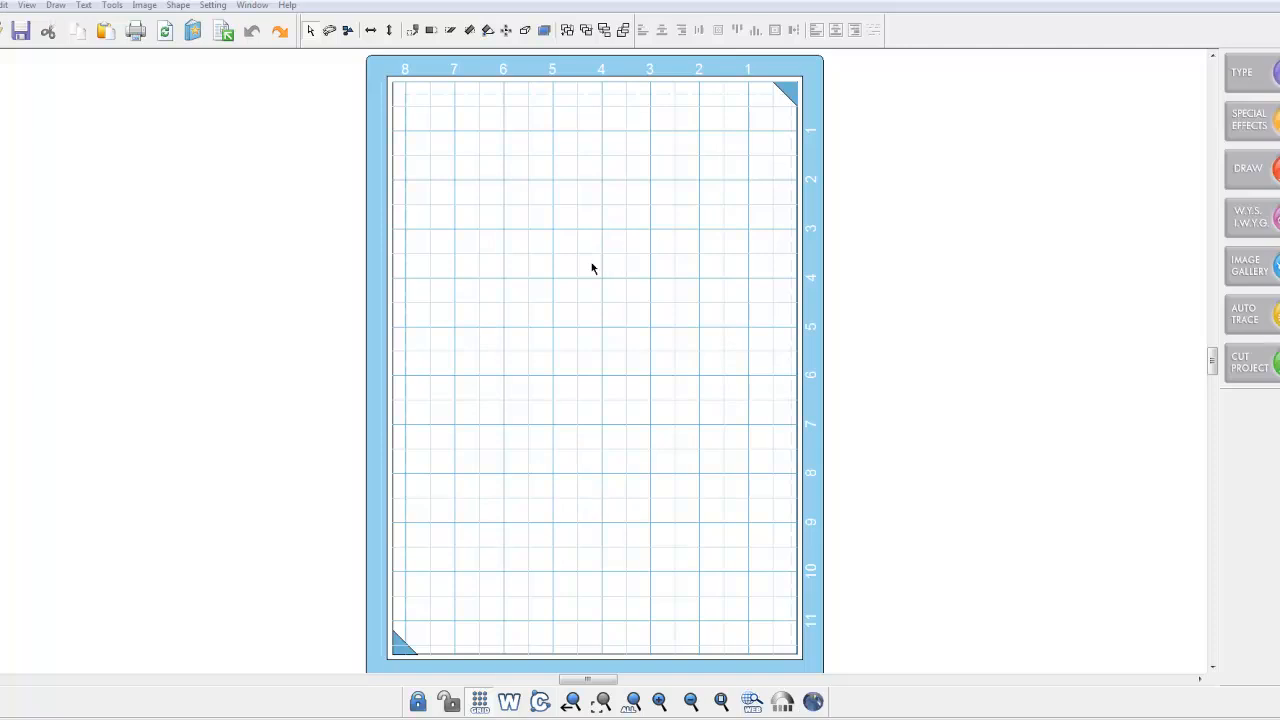
pyautogui.moveTo(573, 273)
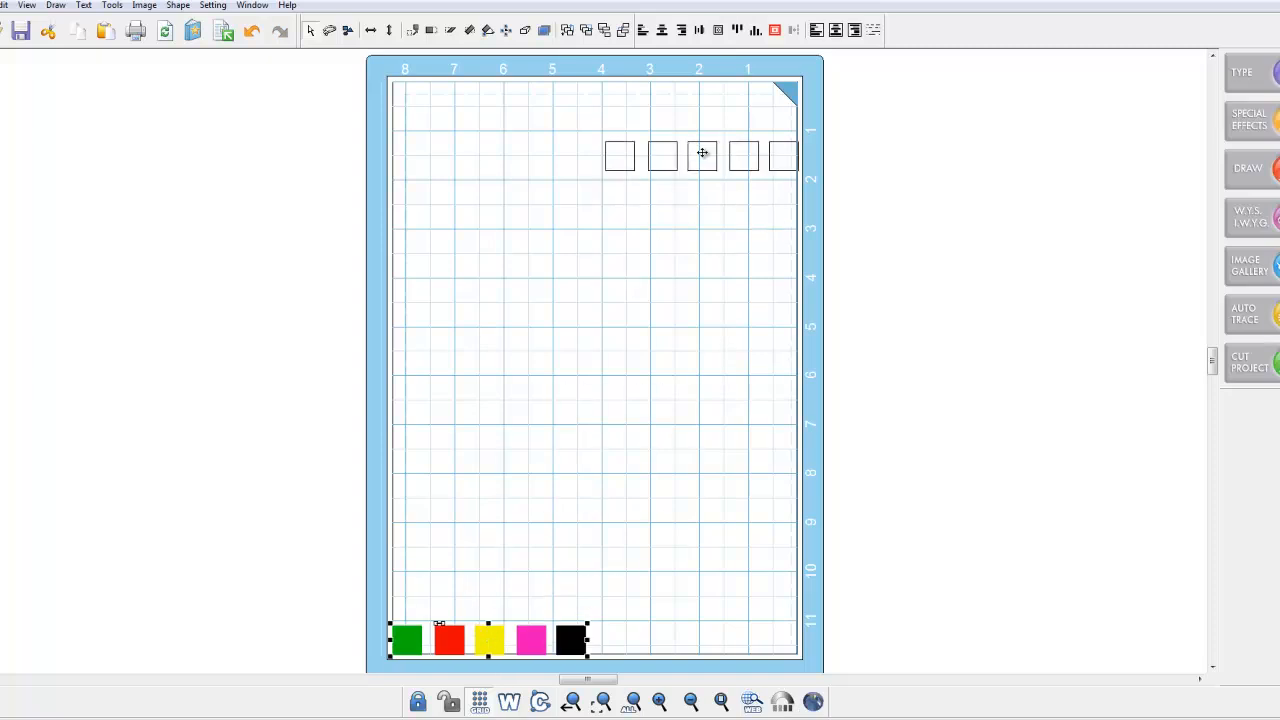
pyautogui.moveTo(702, 155); pyautogui.dragTo(675, 122)
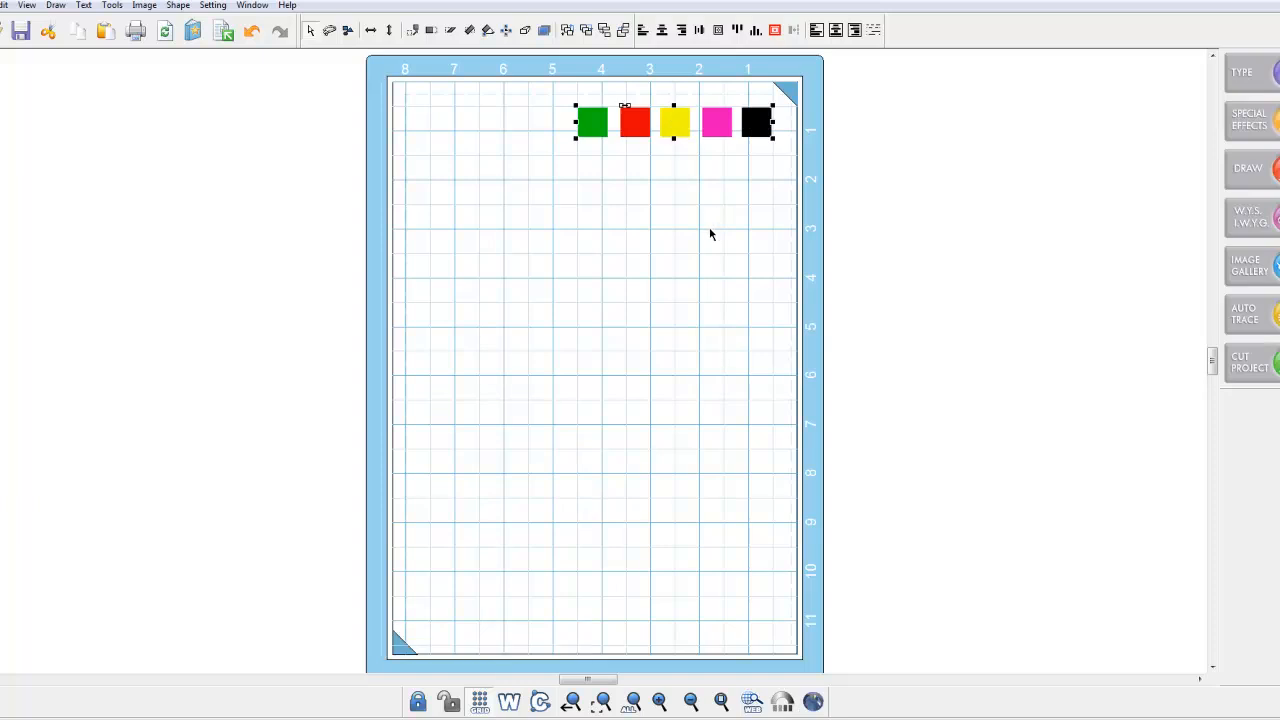
pyautogui.moveTo(783, 100)
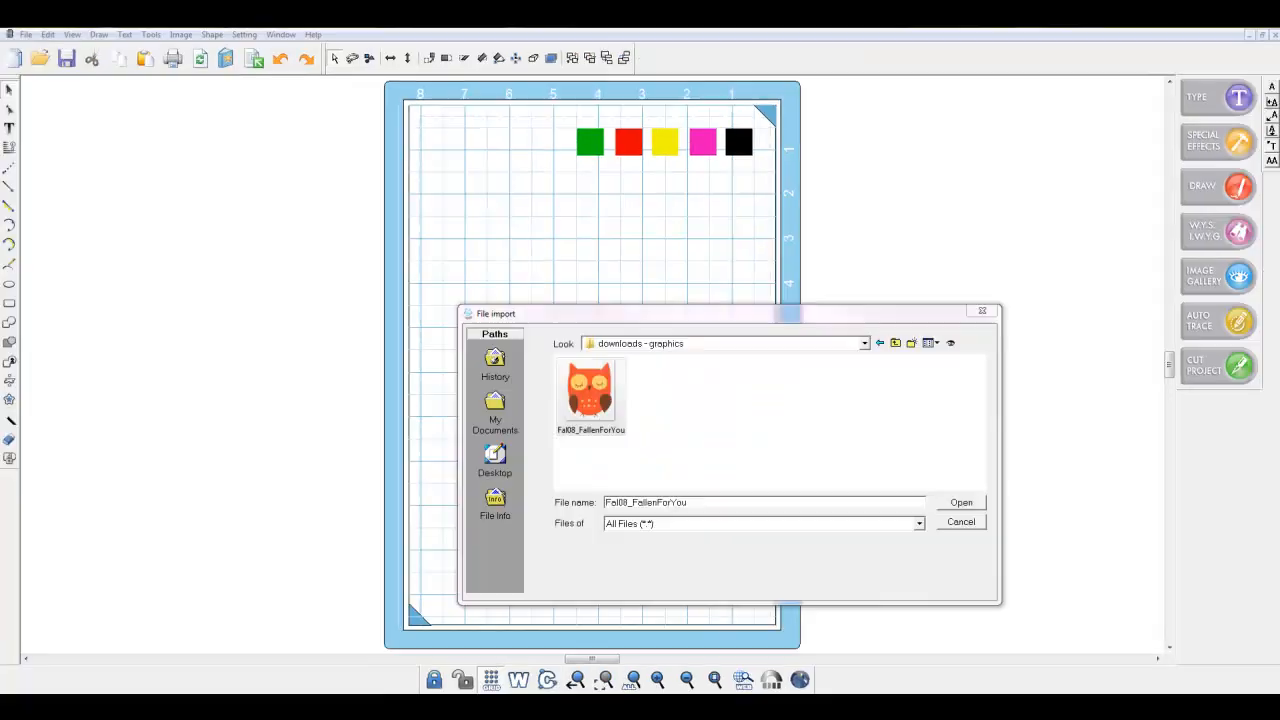
pyautogui.moveTo(1095, 298)
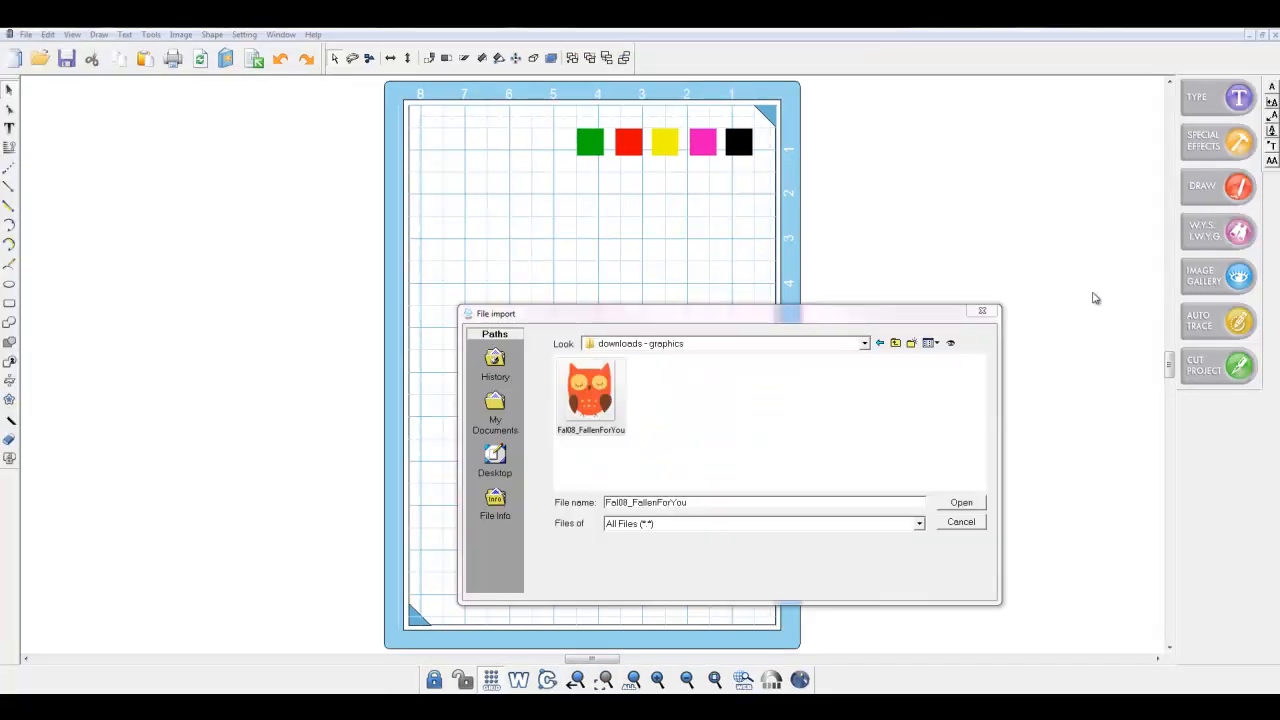
pyautogui.moveTo(909, 303)
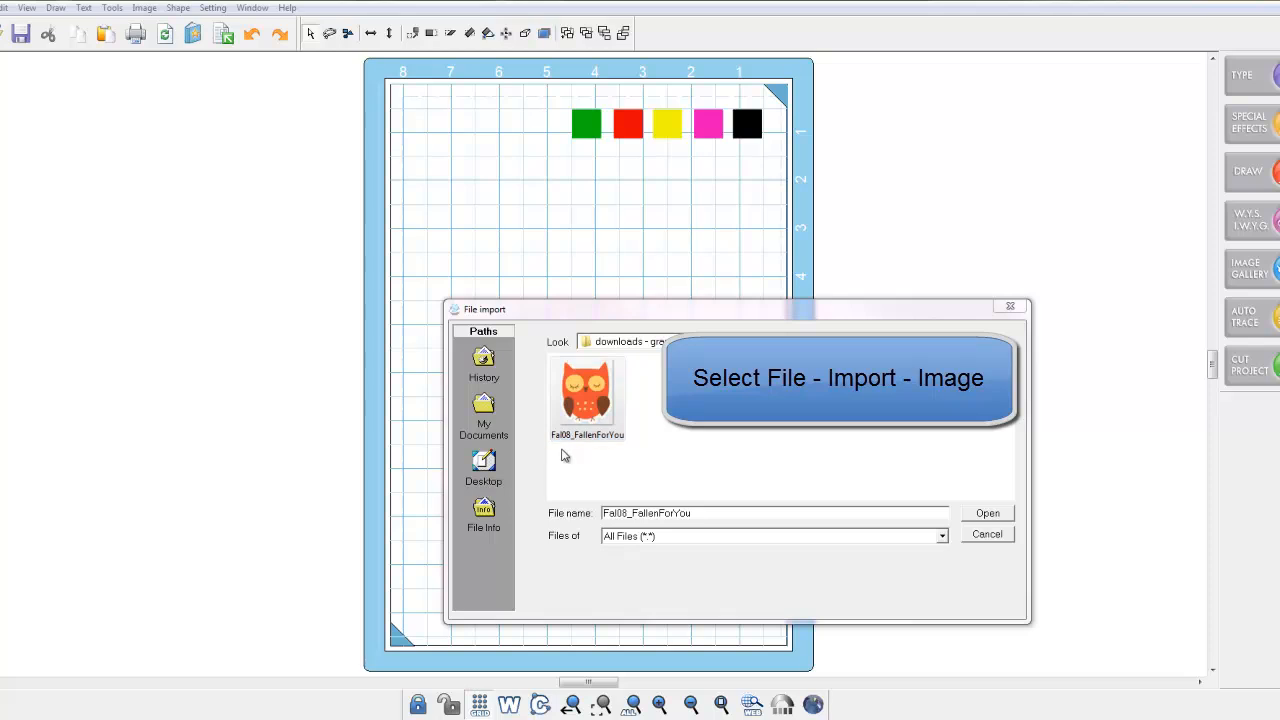
pyautogui.moveTo(557, 481)
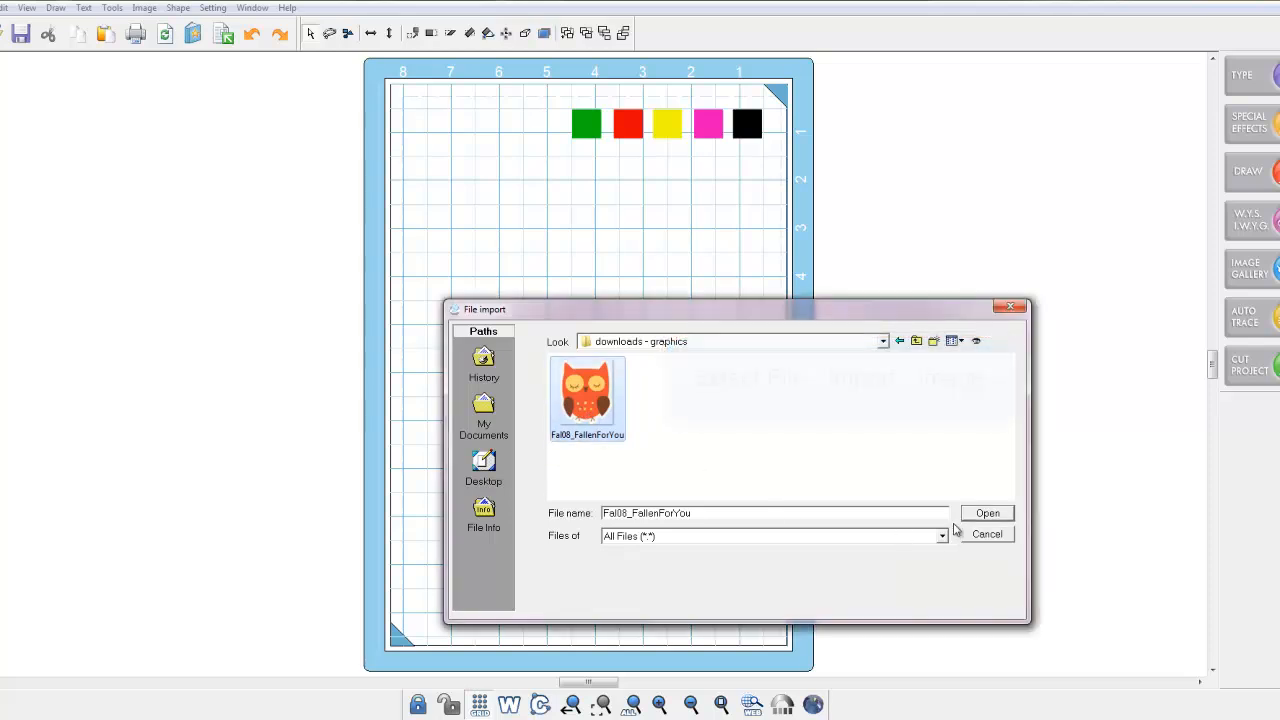
# Open the owl file from downloads - graphics as an imported image
pyautogui.click(986, 513)
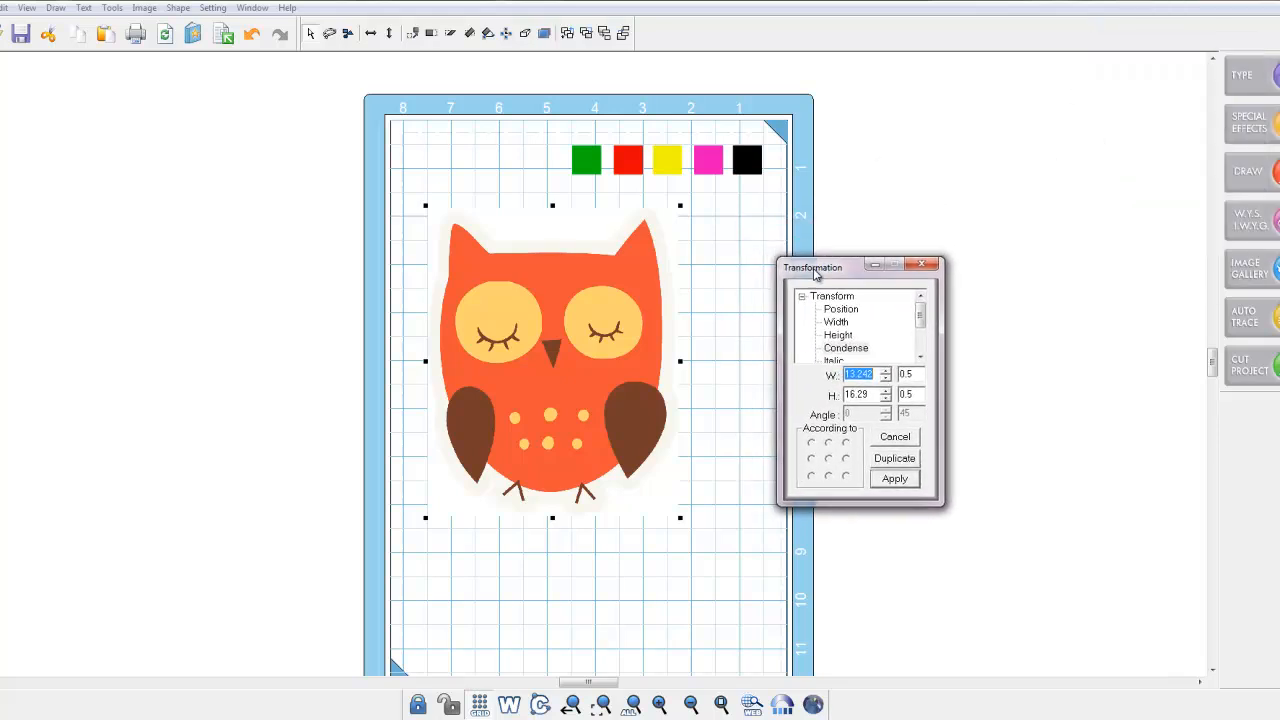
pyautogui.moveTo(757, 335)
pyautogui.write('10')
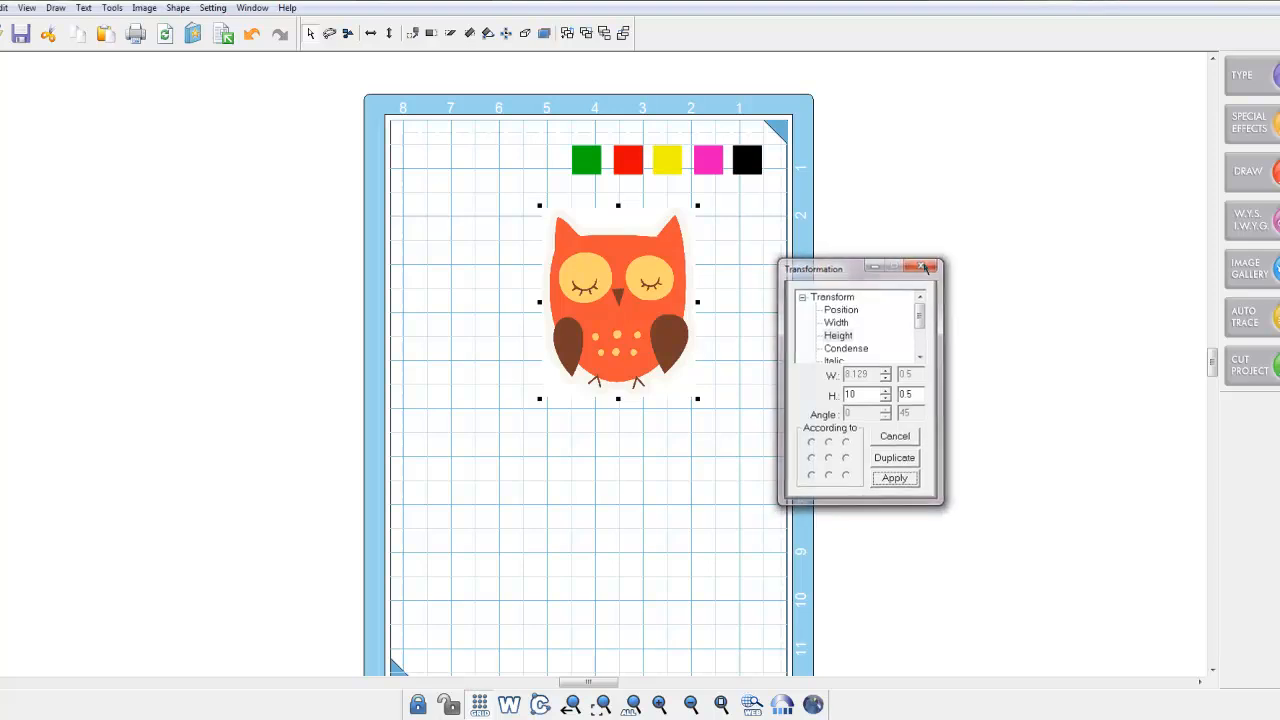
# Close the Transformation dialog once the owl is resized to height 10
pyautogui.click(922, 268)
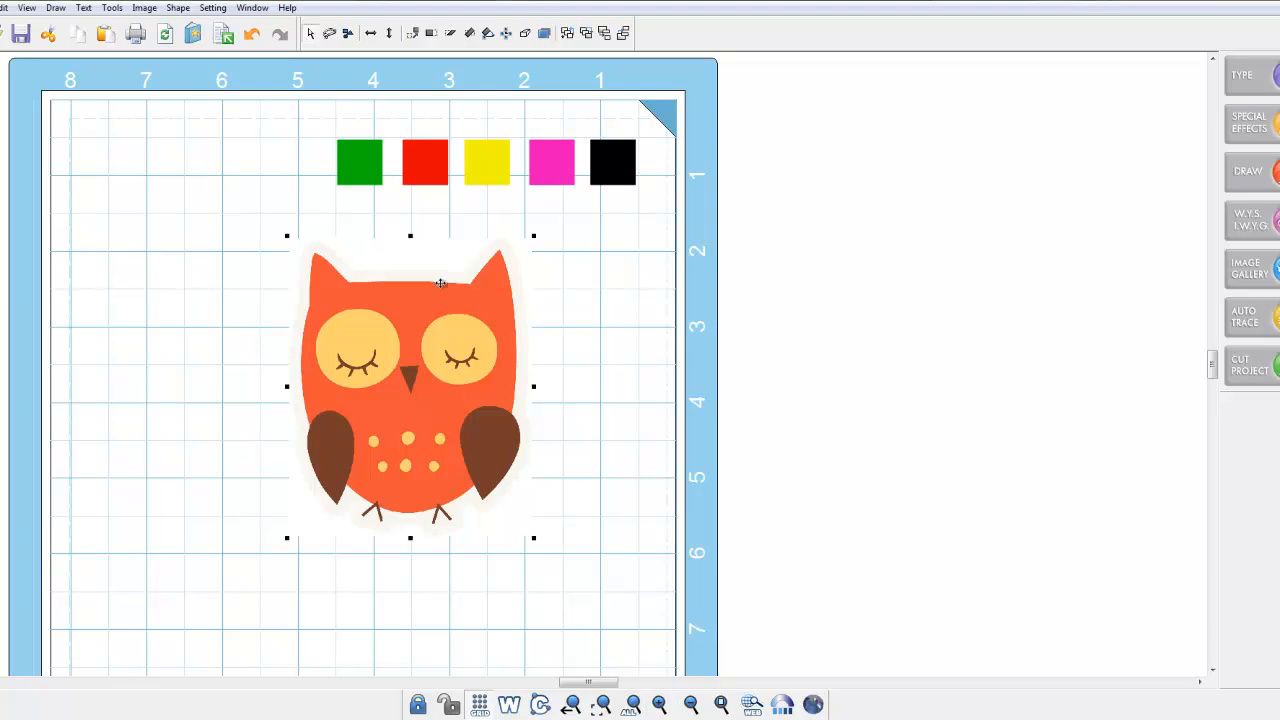
pyautogui.moveTo(495, 374)
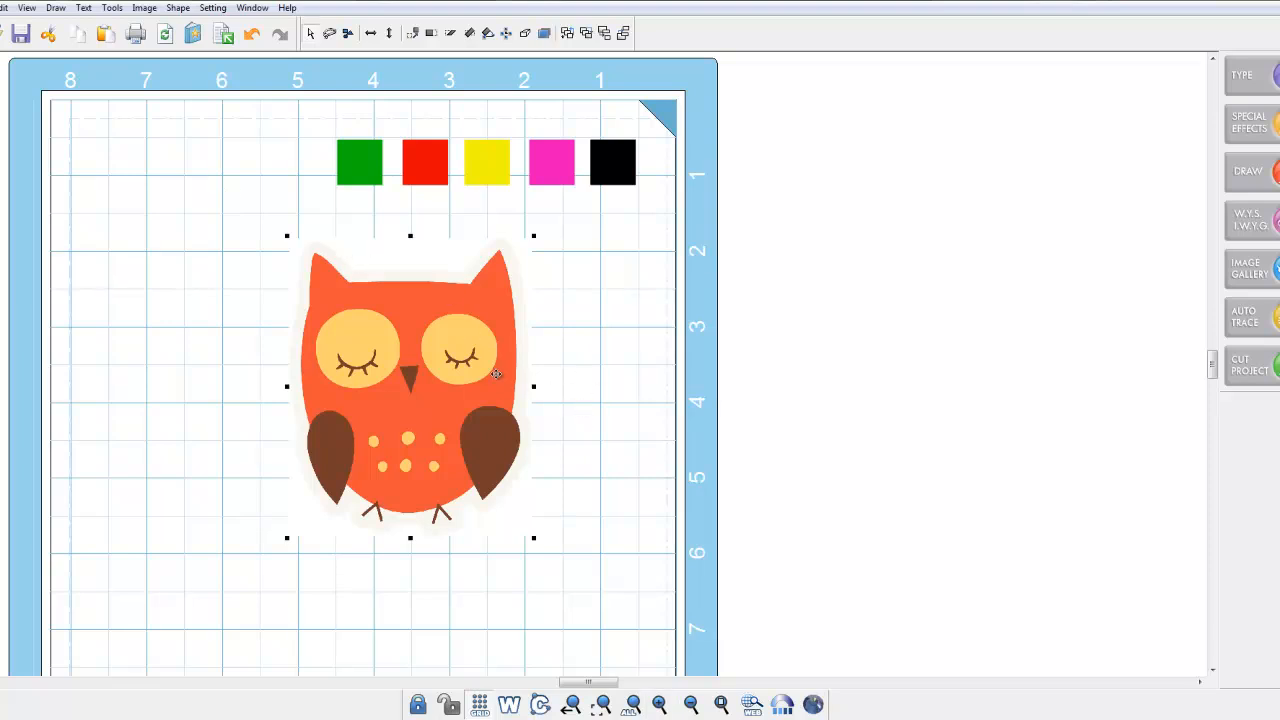
pyautogui.moveTo(287, 332)
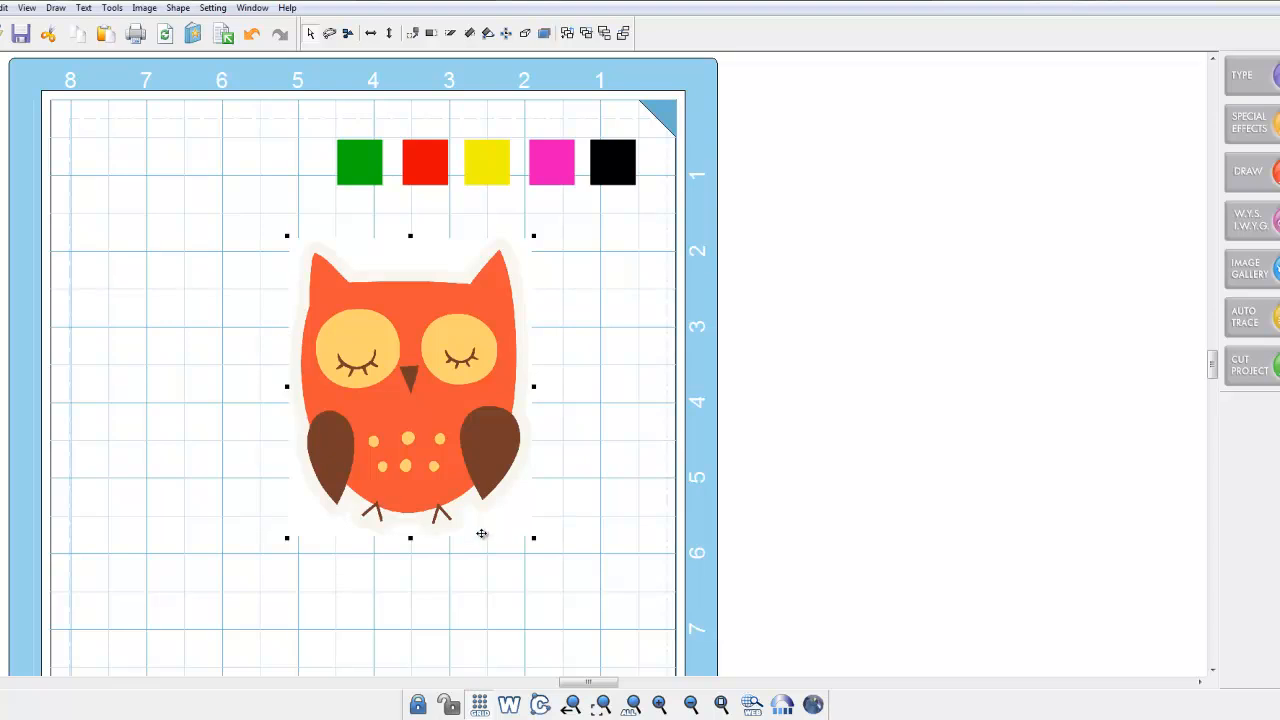
pyautogui.moveTo(405, 409)
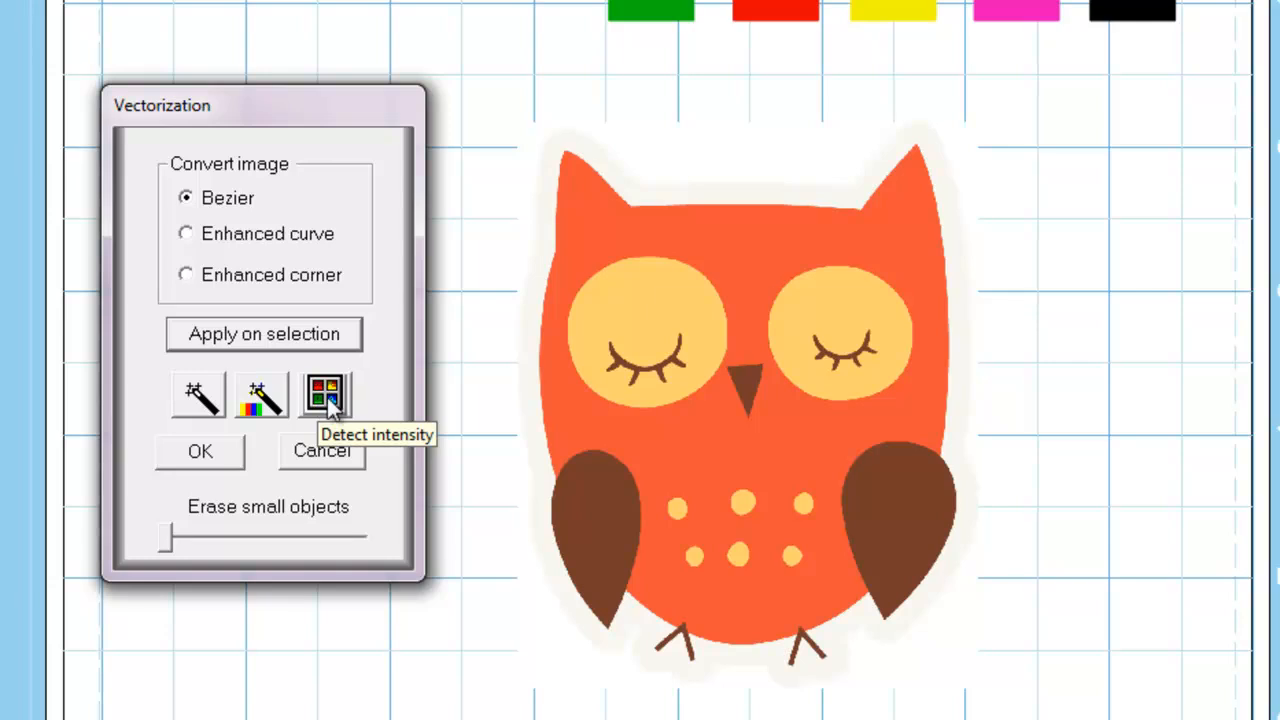
pyautogui.moveTo(520, 365)
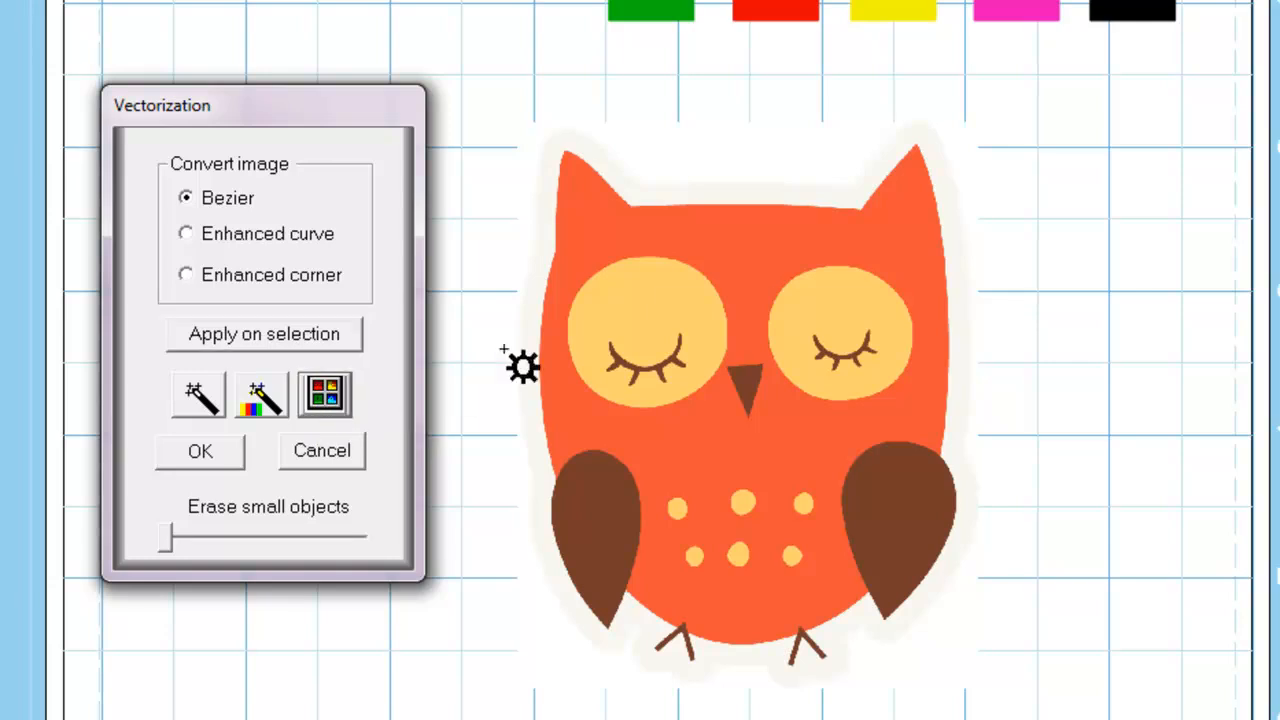
pyautogui.moveTo(660, 172)
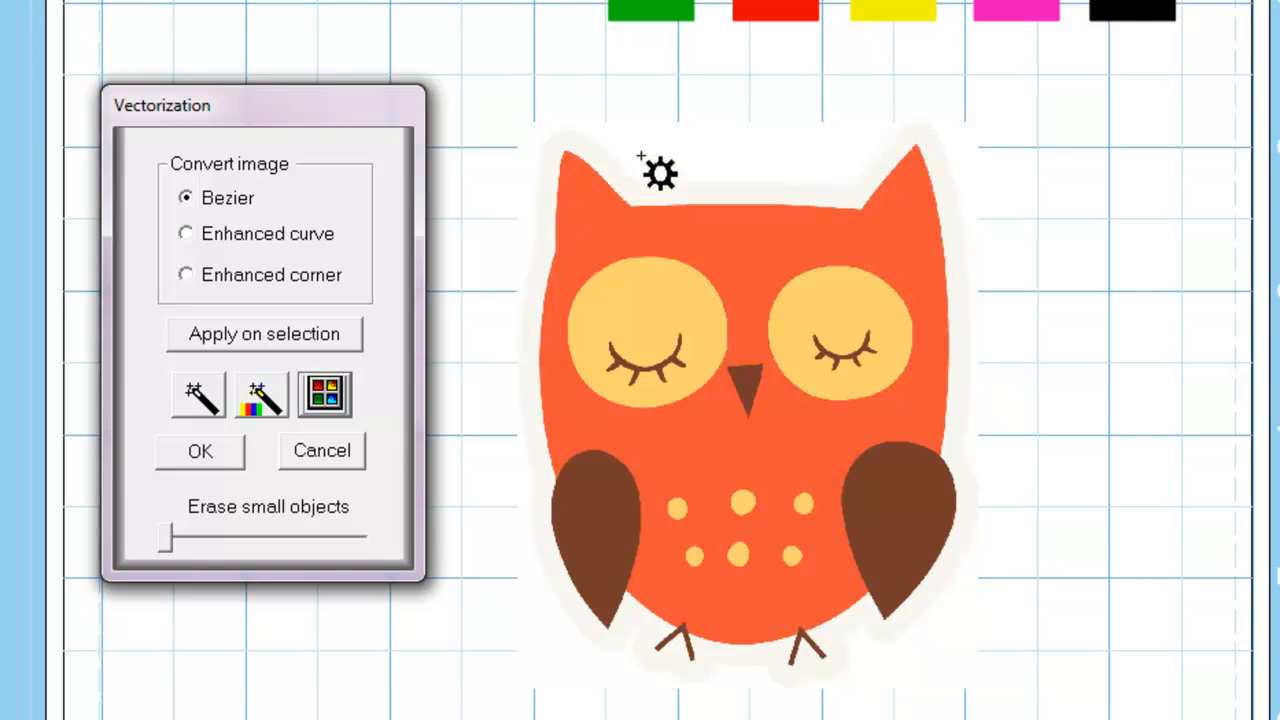
pyautogui.moveTo(652, 160)
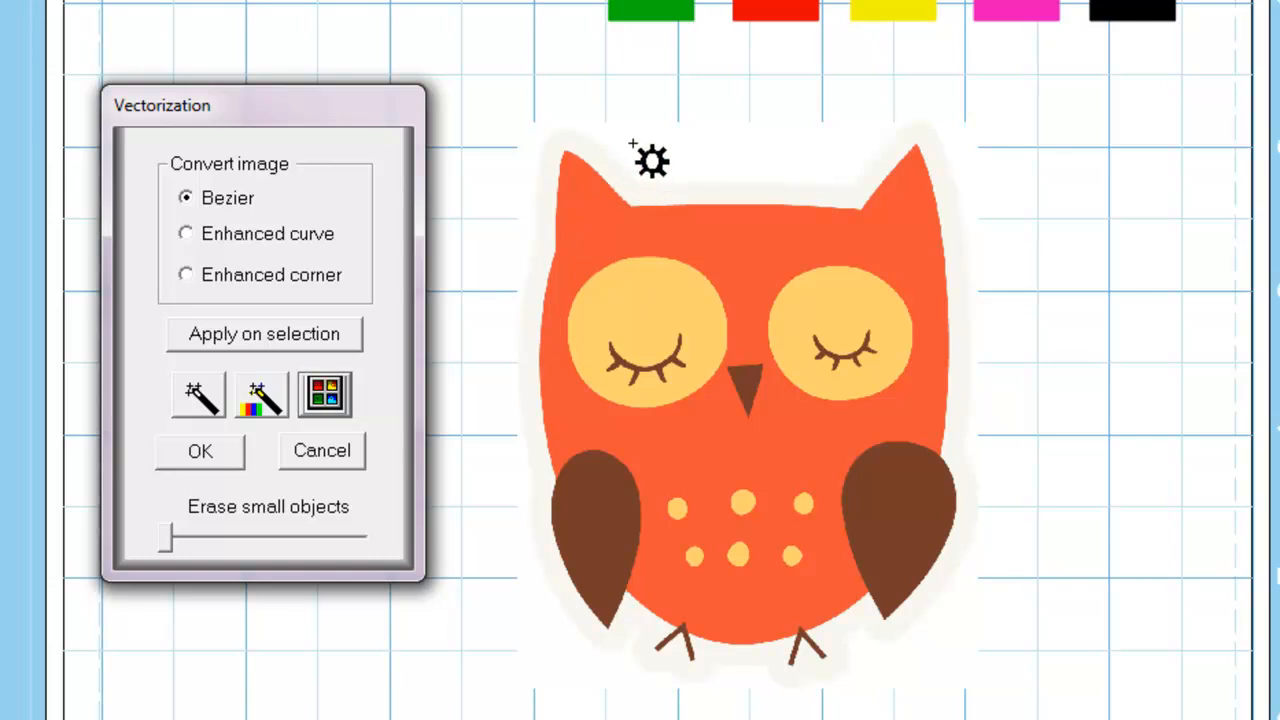
pyautogui.moveTo(615, 200)
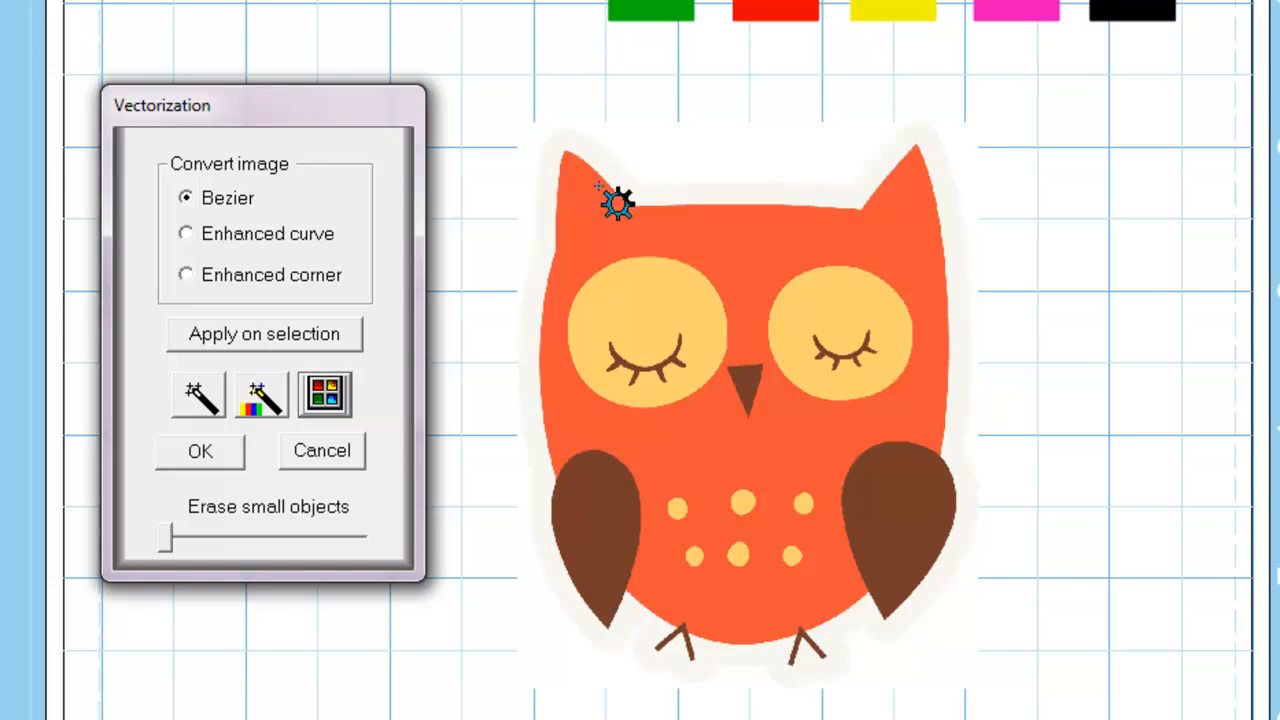
pyautogui.moveTo(640, 165)
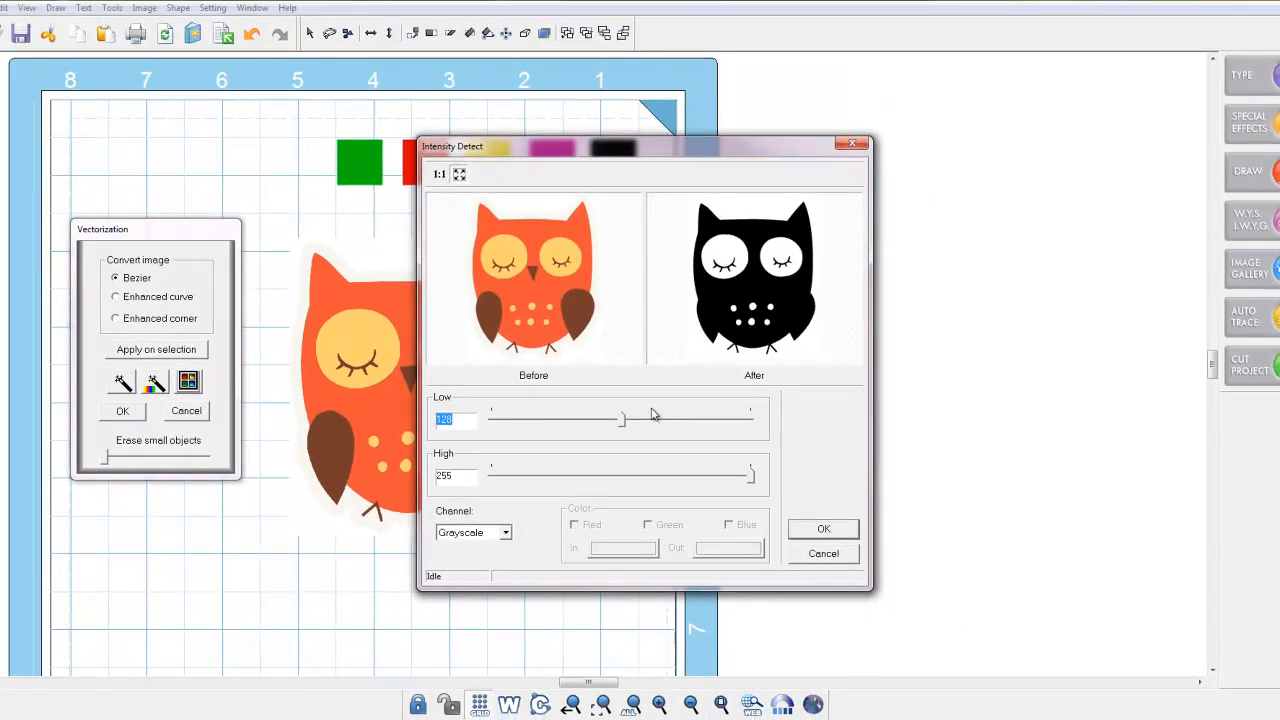
# Raise the Low intensity threshold to about 249 for a solid black owl, then accept
pyautogui.moveTo(625, 419); pyautogui.dragTo(620, 419)
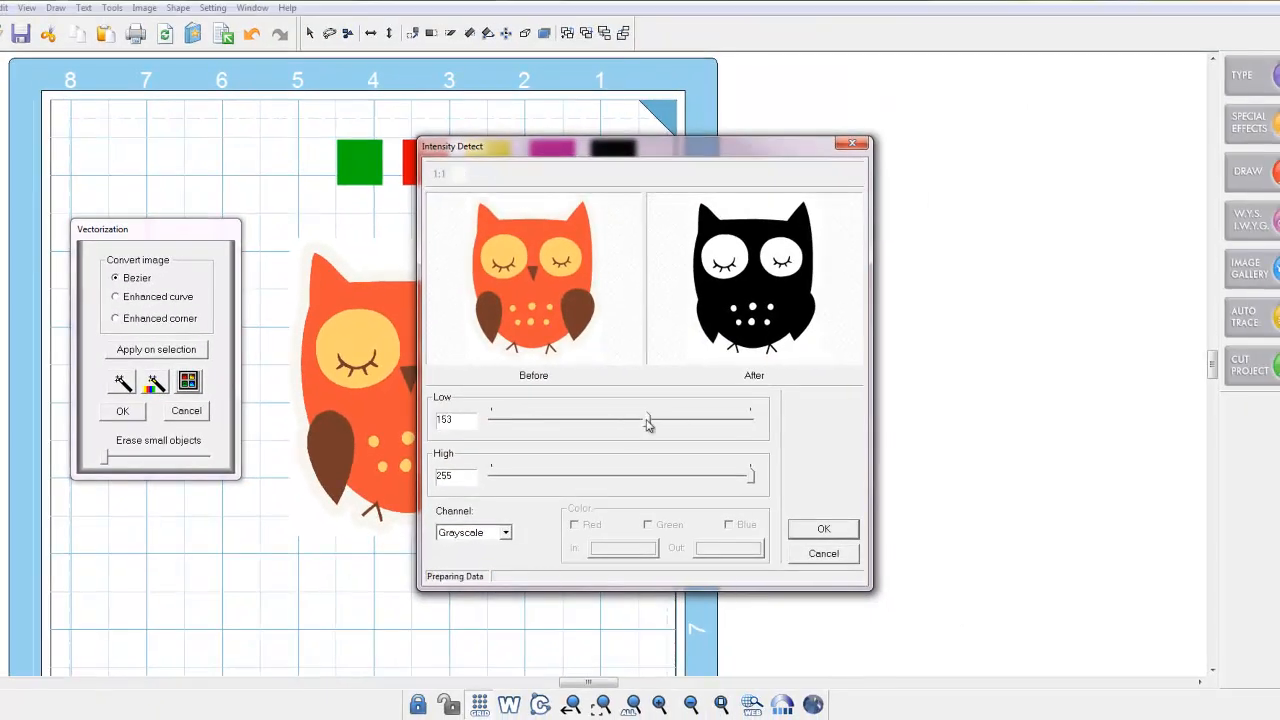
pyautogui.moveTo(647, 419); pyautogui.dragTo(745, 419)
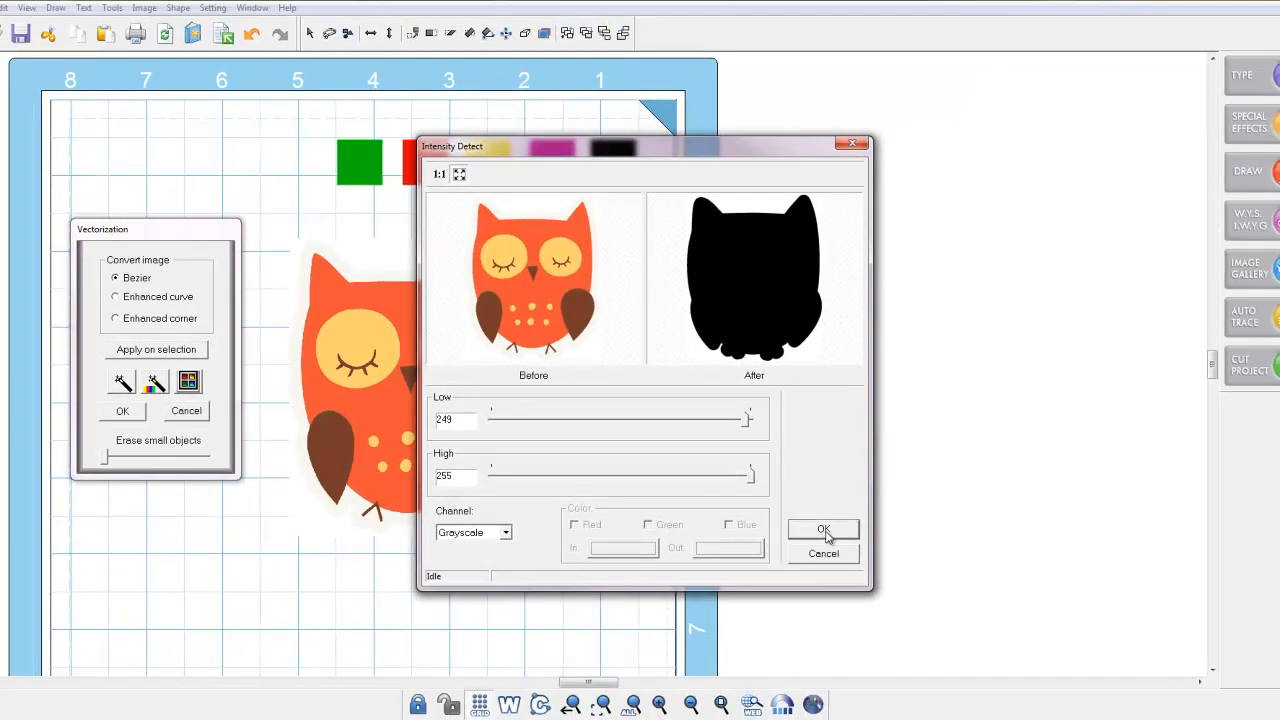
pyautogui.click(823, 529)
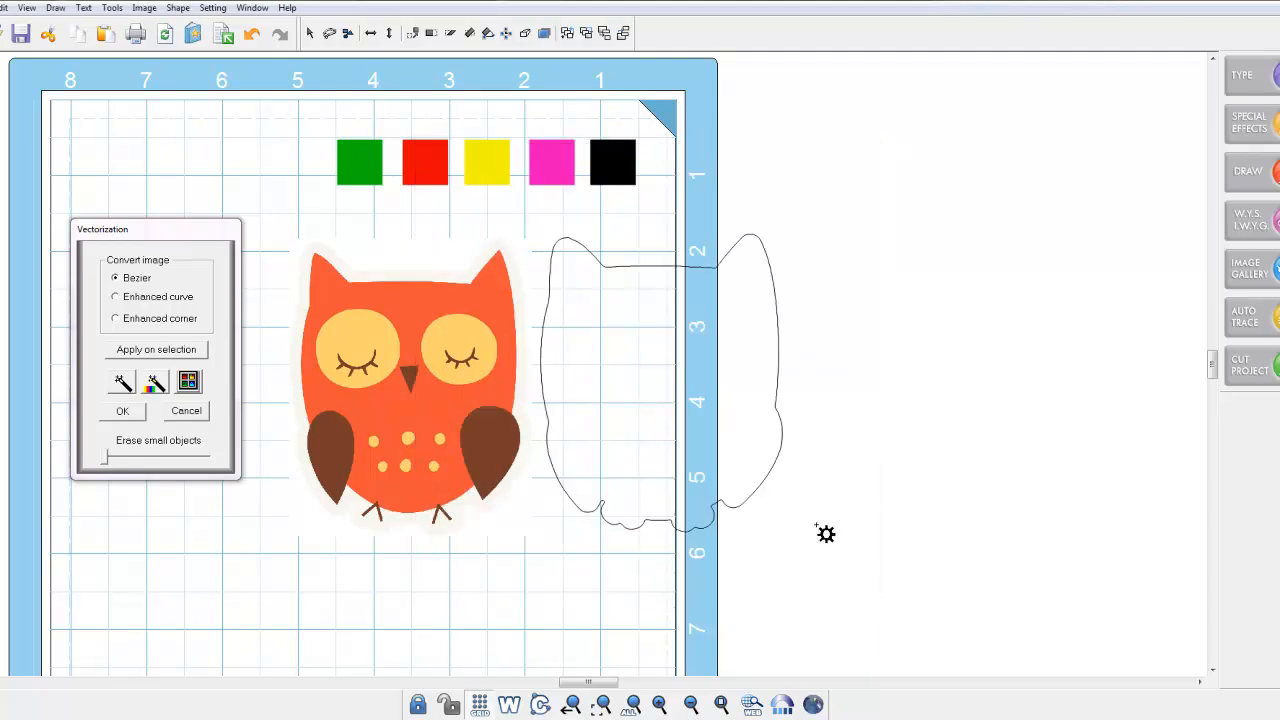
pyautogui.moveTo(674, 481)
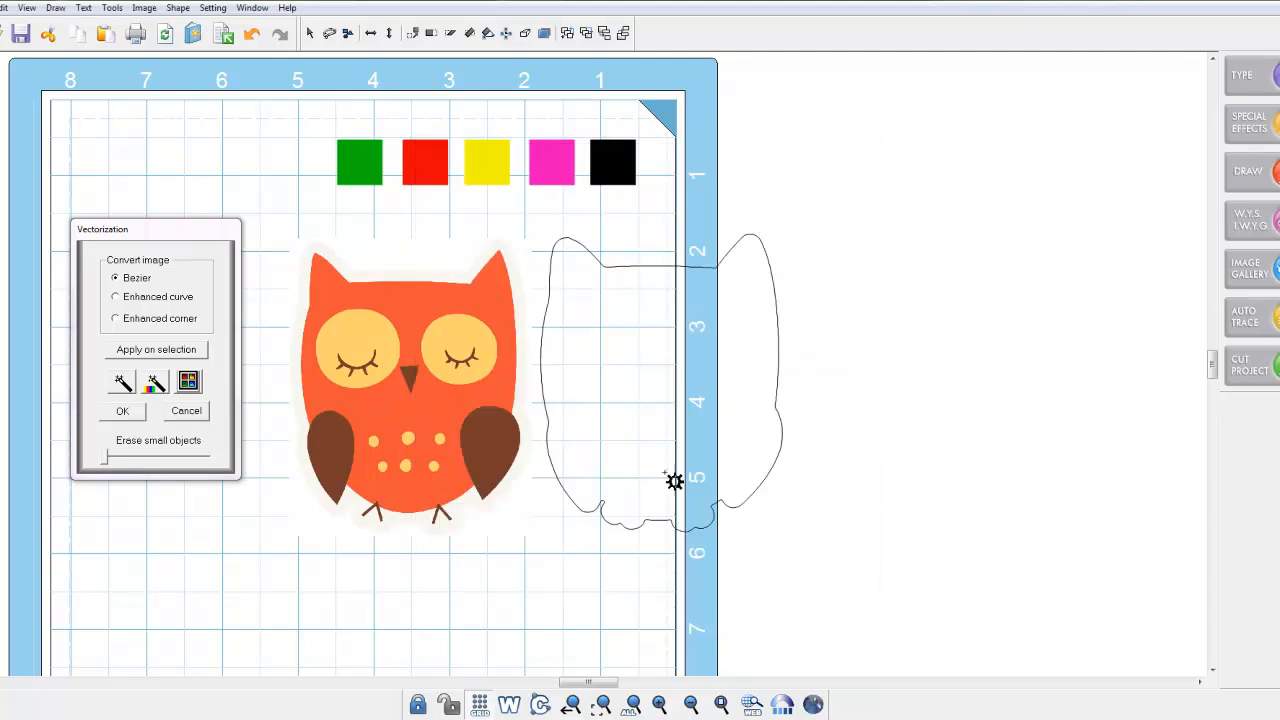
pyautogui.moveTo(392, 381)
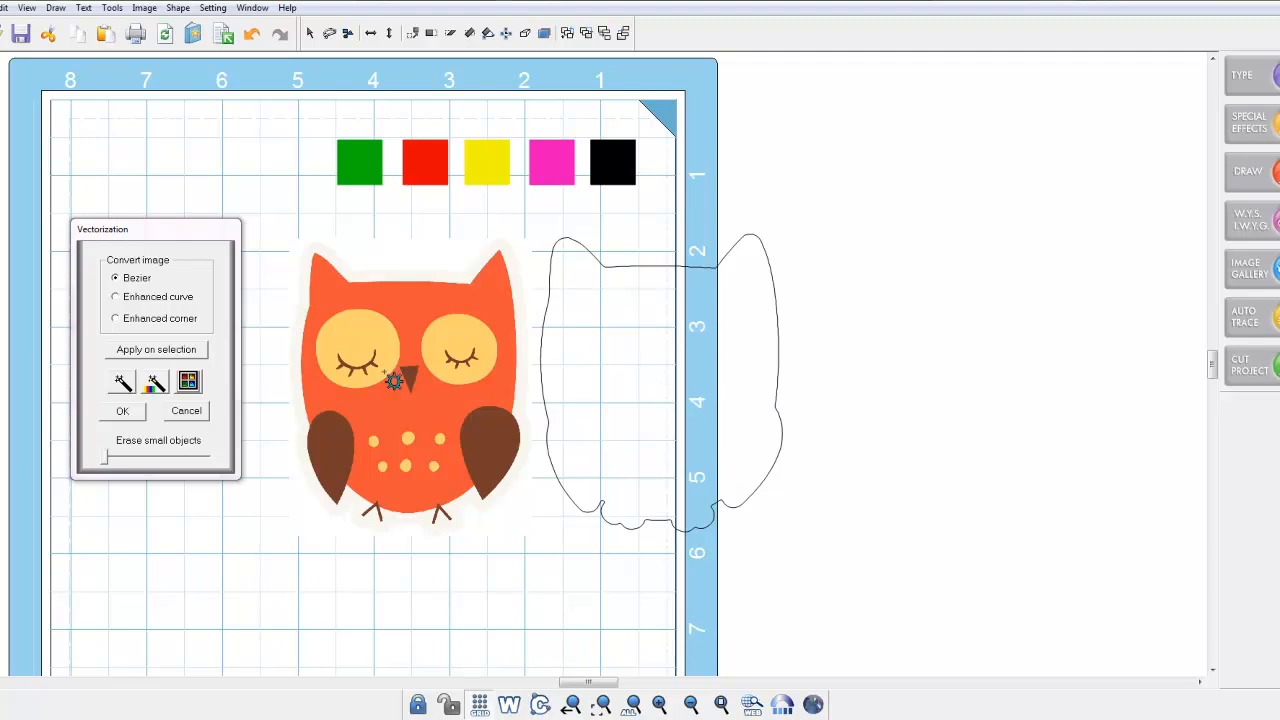
# Close Vectorization and marquee-select the owl together with its traced outline
pyautogui.click(122, 411)
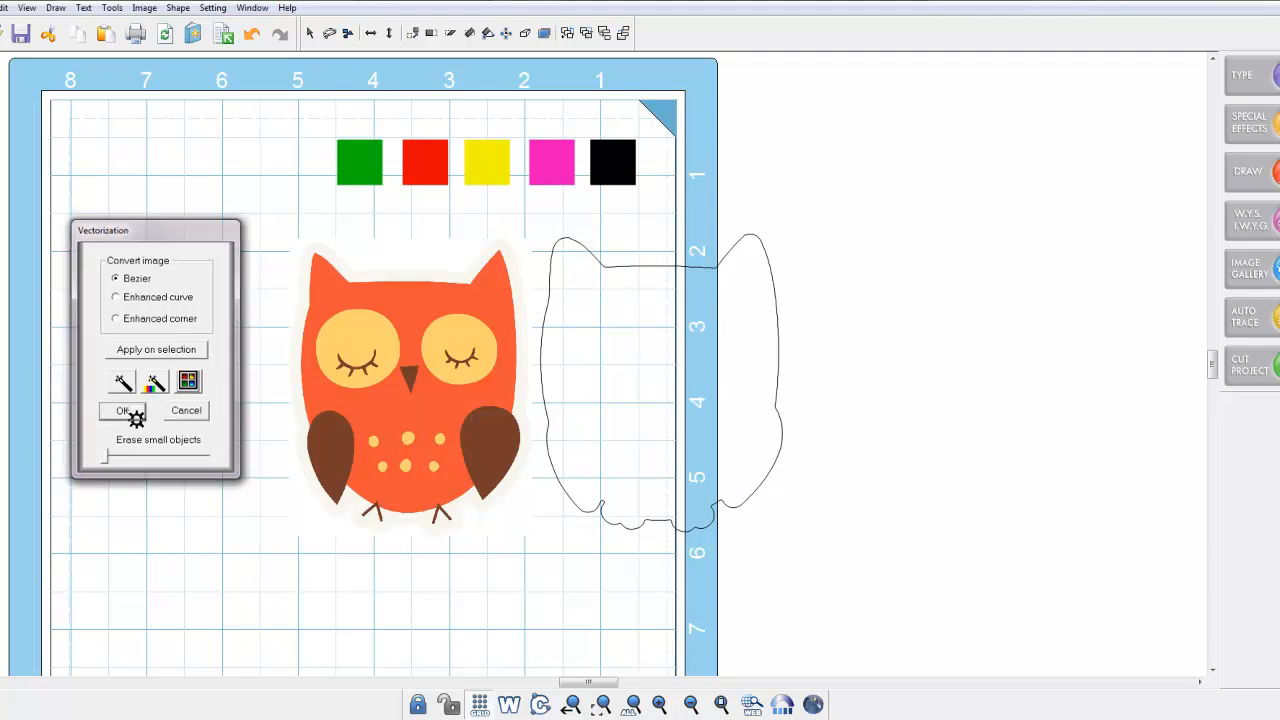
pyautogui.click(122, 411)
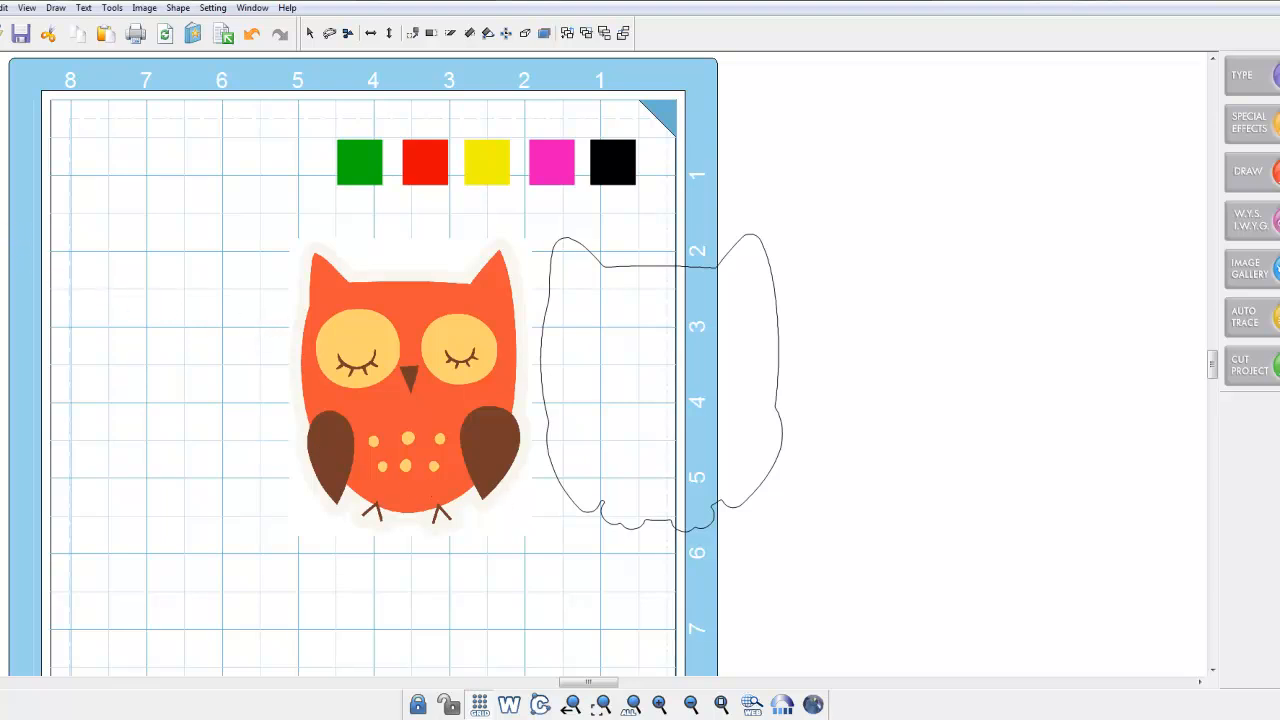
pyautogui.moveTo(186, 207); pyautogui.dragTo(895, 595)
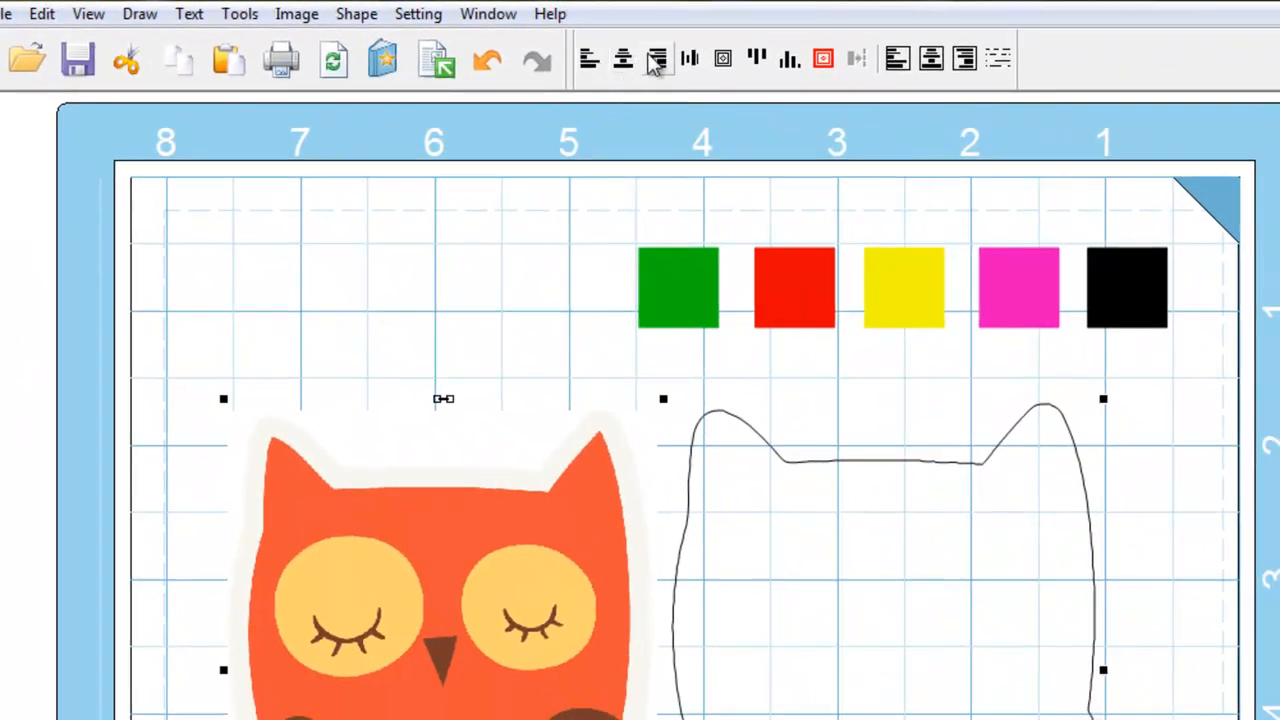
pyautogui.moveTo(722, 60)
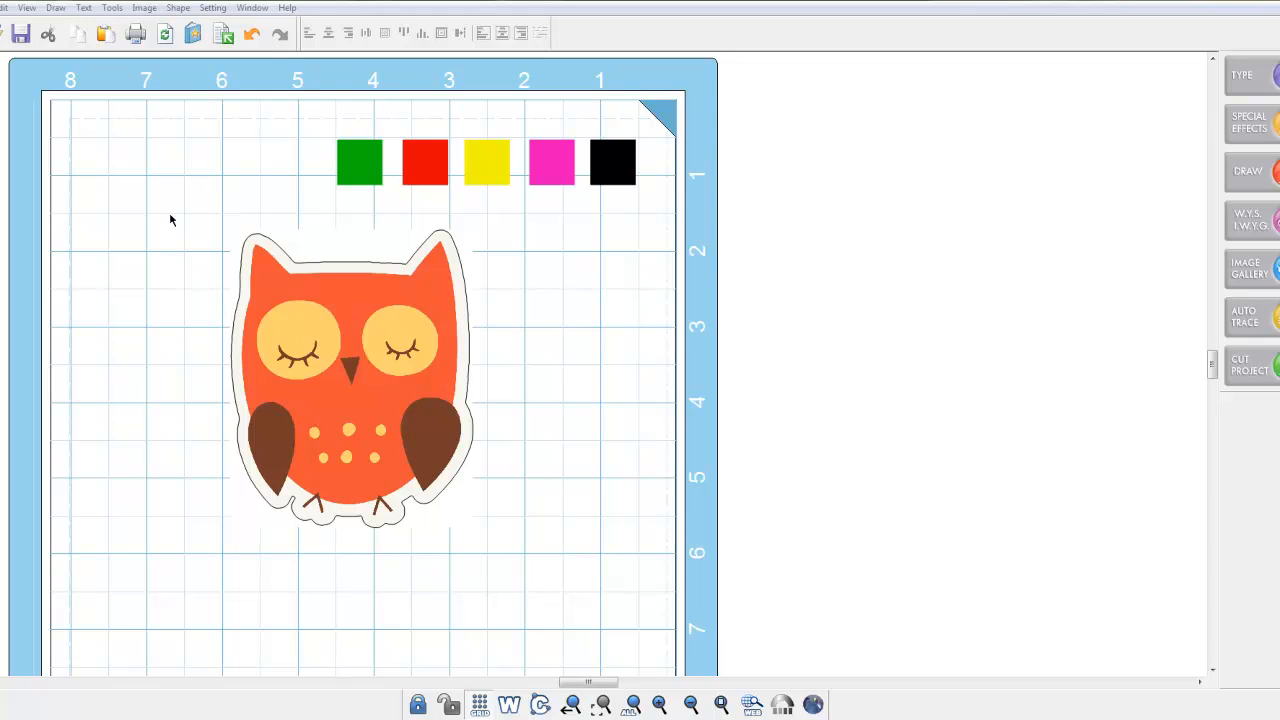
# Drag the outlined owl toward the left edge and zoom out to the whole page
pyautogui.click(350, 450)
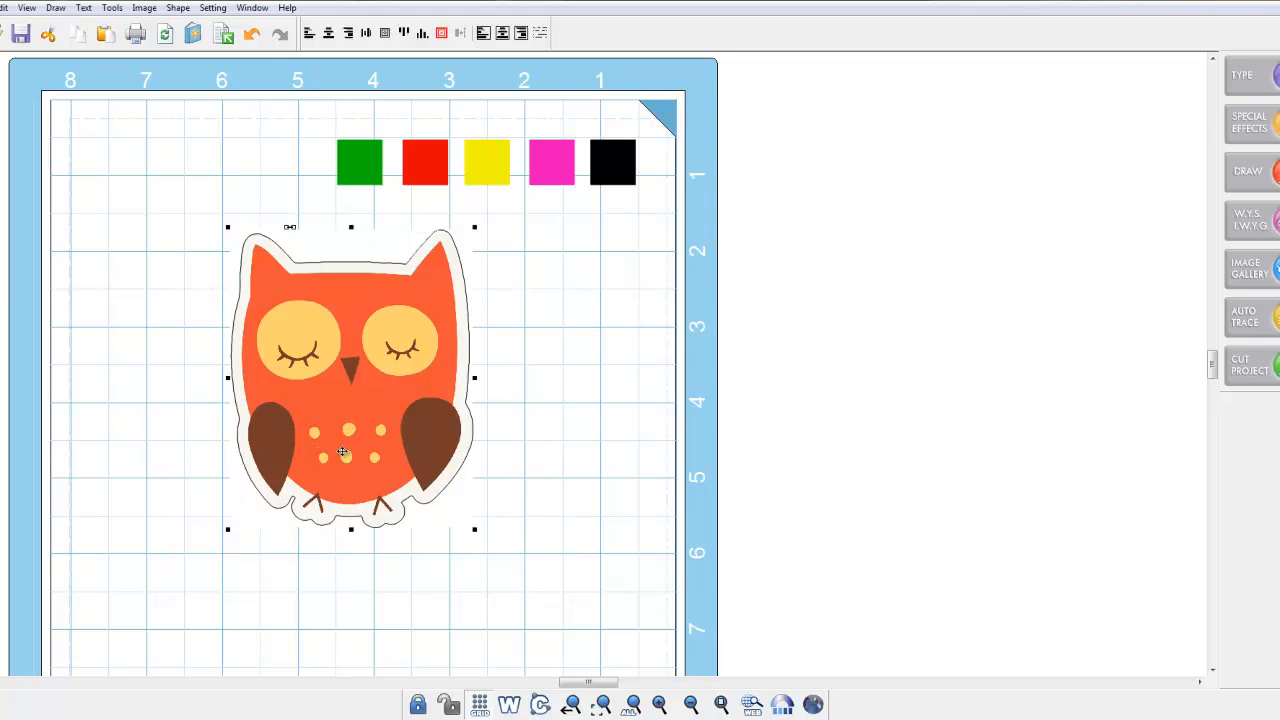
pyautogui.moveTo(350, 380); pyautogui.dragTo(215, 385)
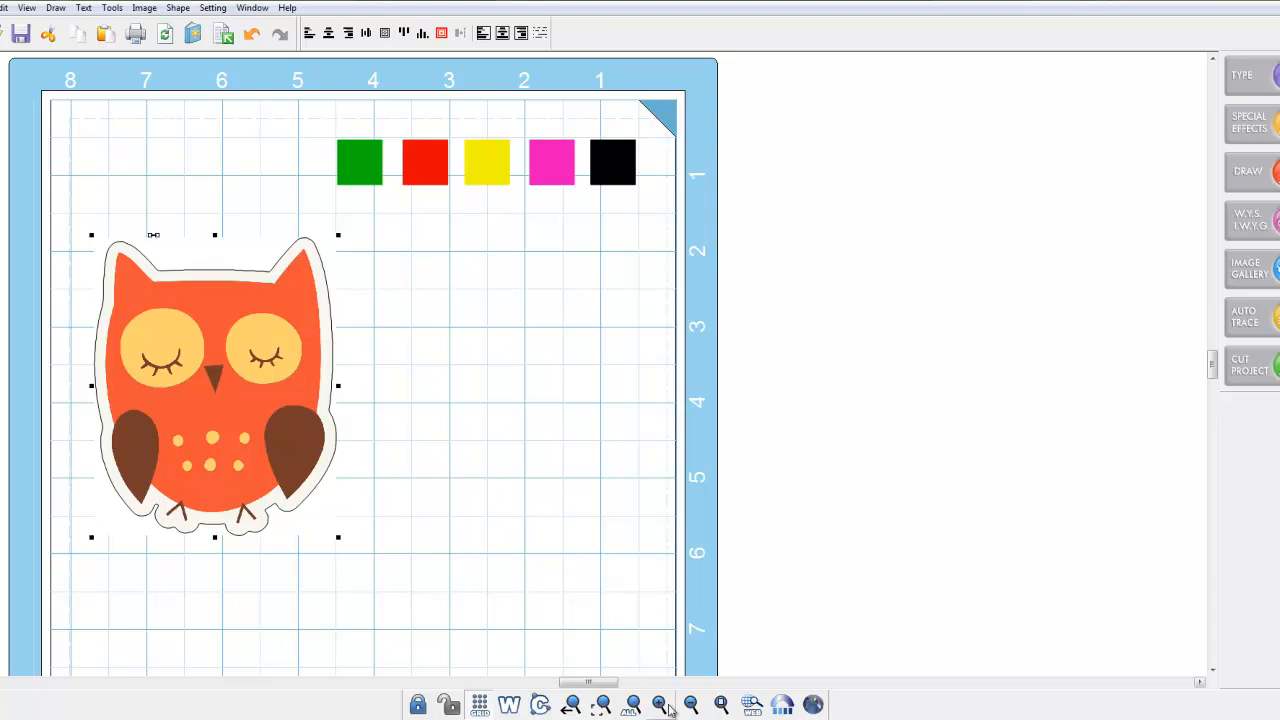
pyautogui.click(690, 705)
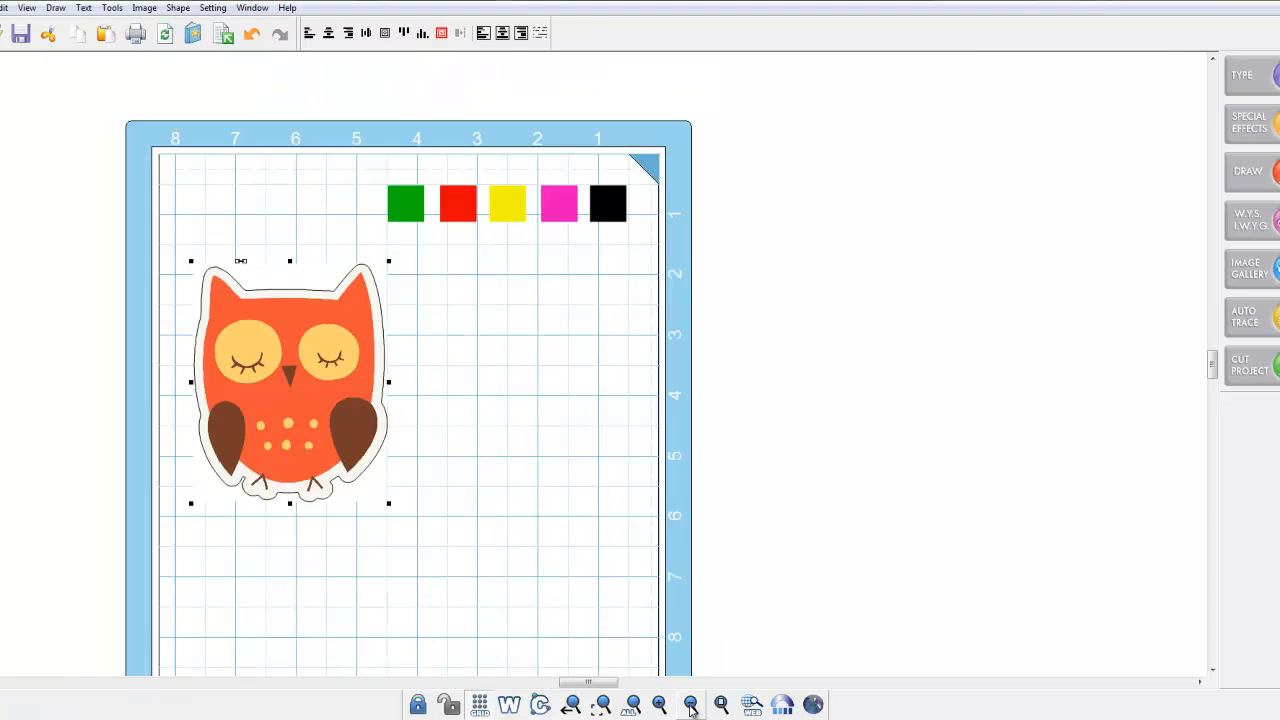
pyautogui.click(689, 705)
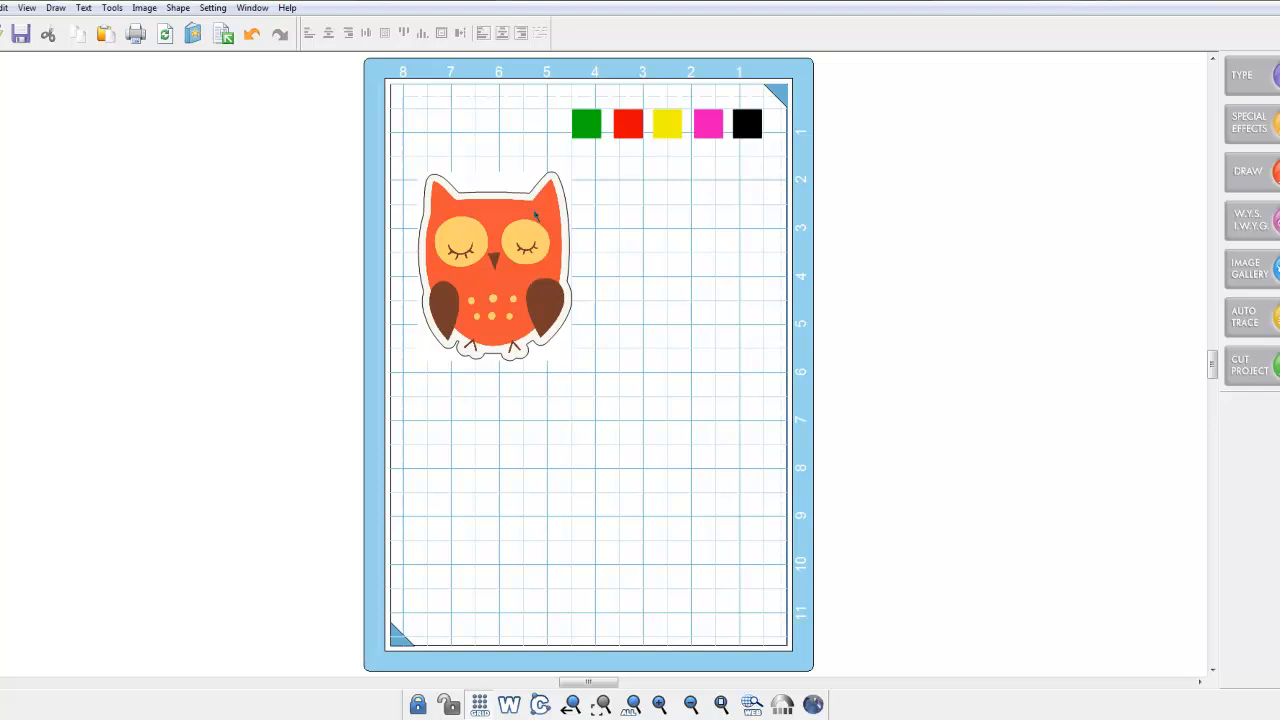
pyautogui.scroll(3)
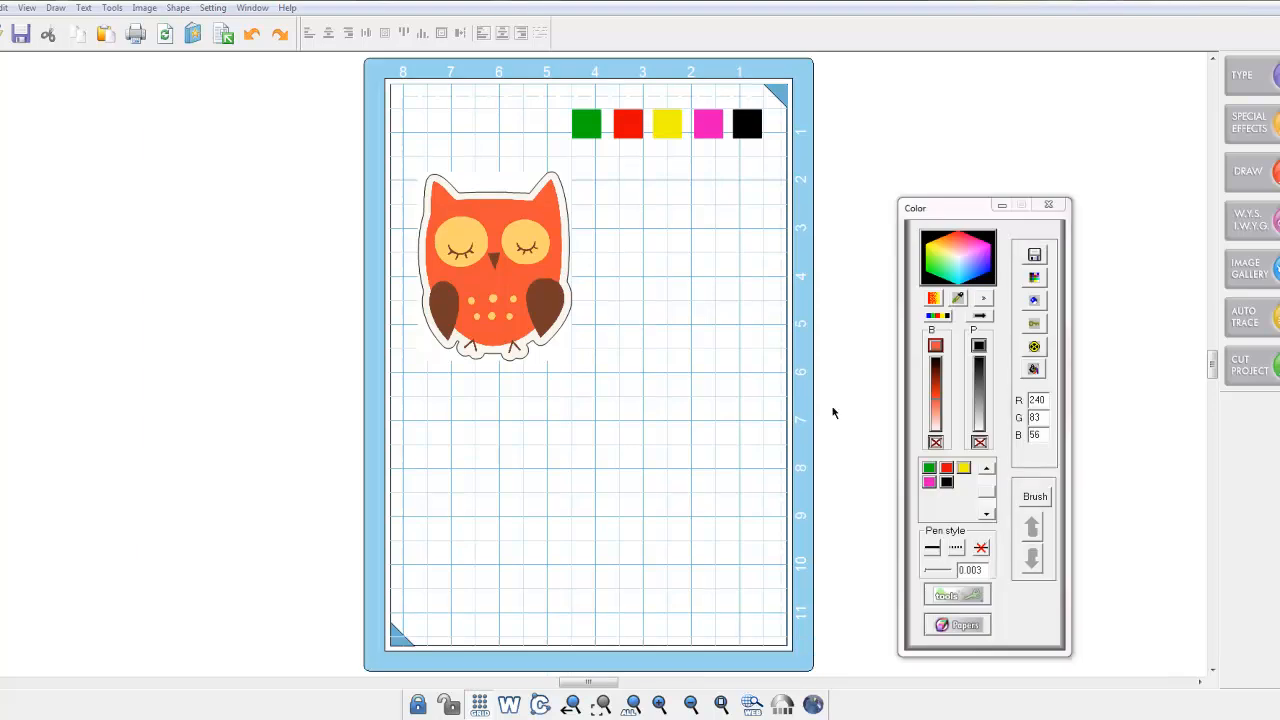
pyautogui.moveTo(697, 414)
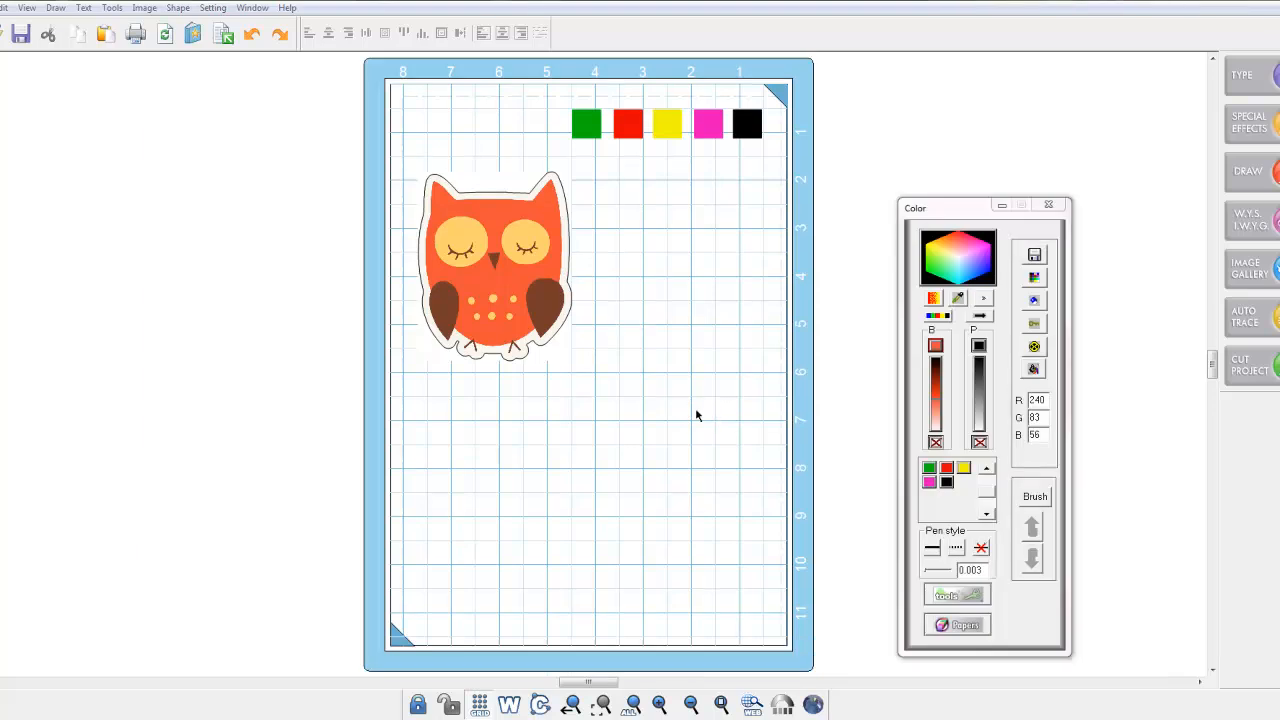
pyautogui.moveTo(354, 176)
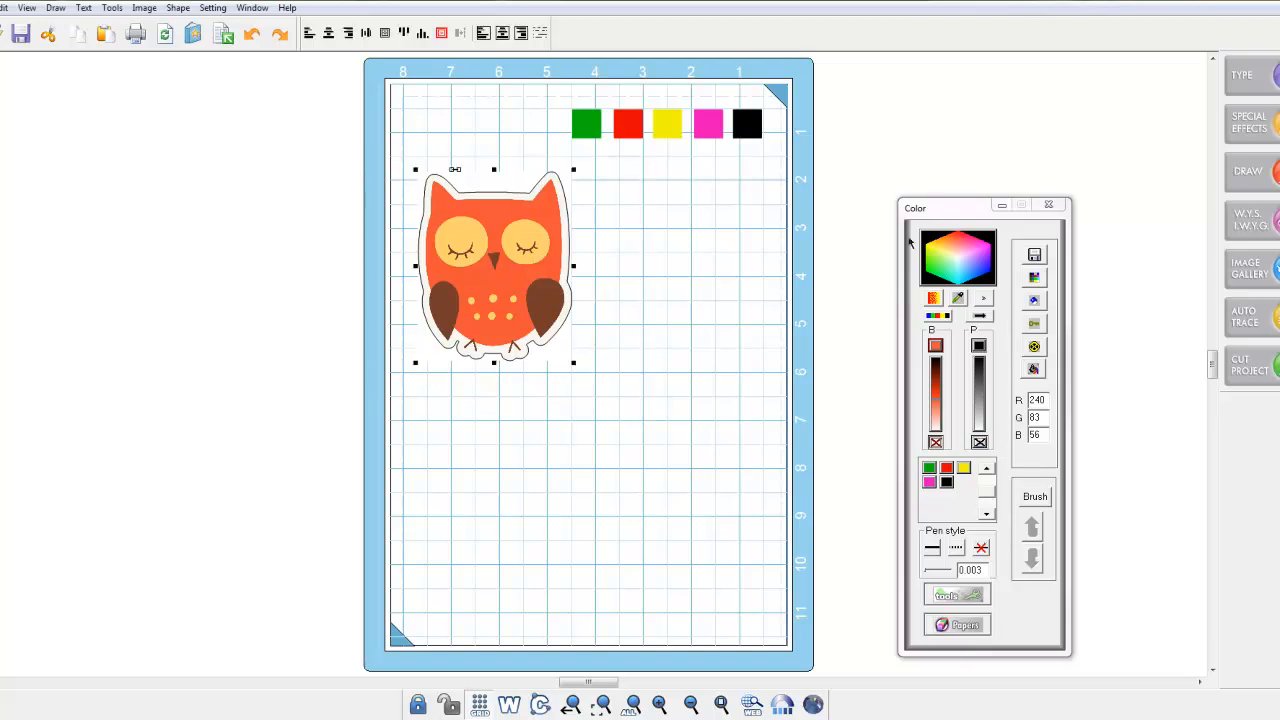
# Move the Color window closer, then deselect the owl to confirm its outline is gone
pyautogui.moveTo(982, 208); pyautogui.dragTo(817, 206)
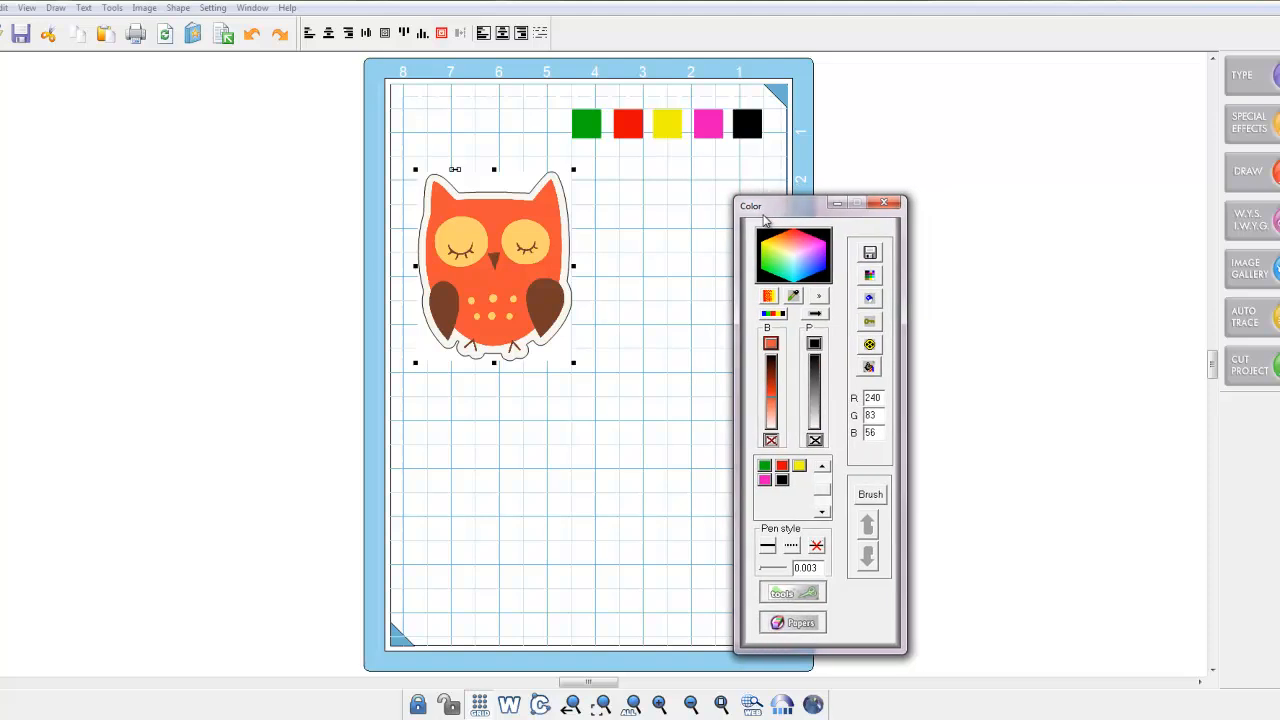
pyautogui.moveTo(820, 558)
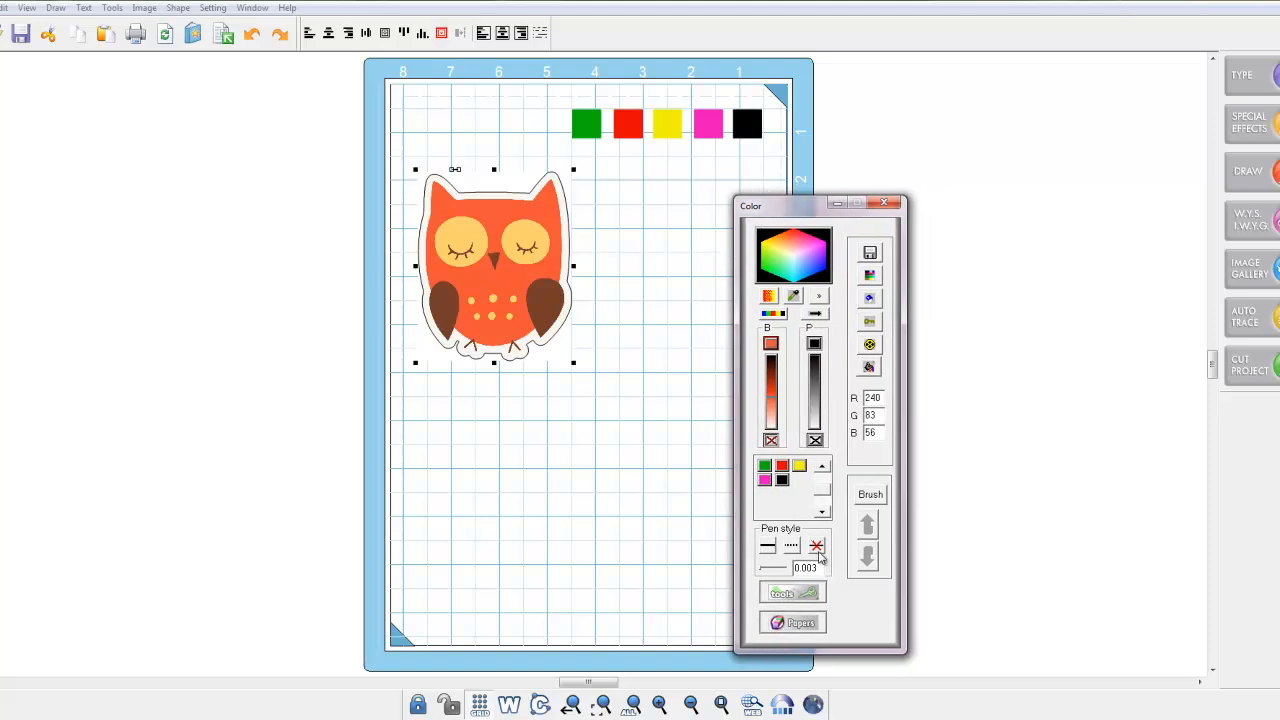
pyautogui.moveTo(817, 546)
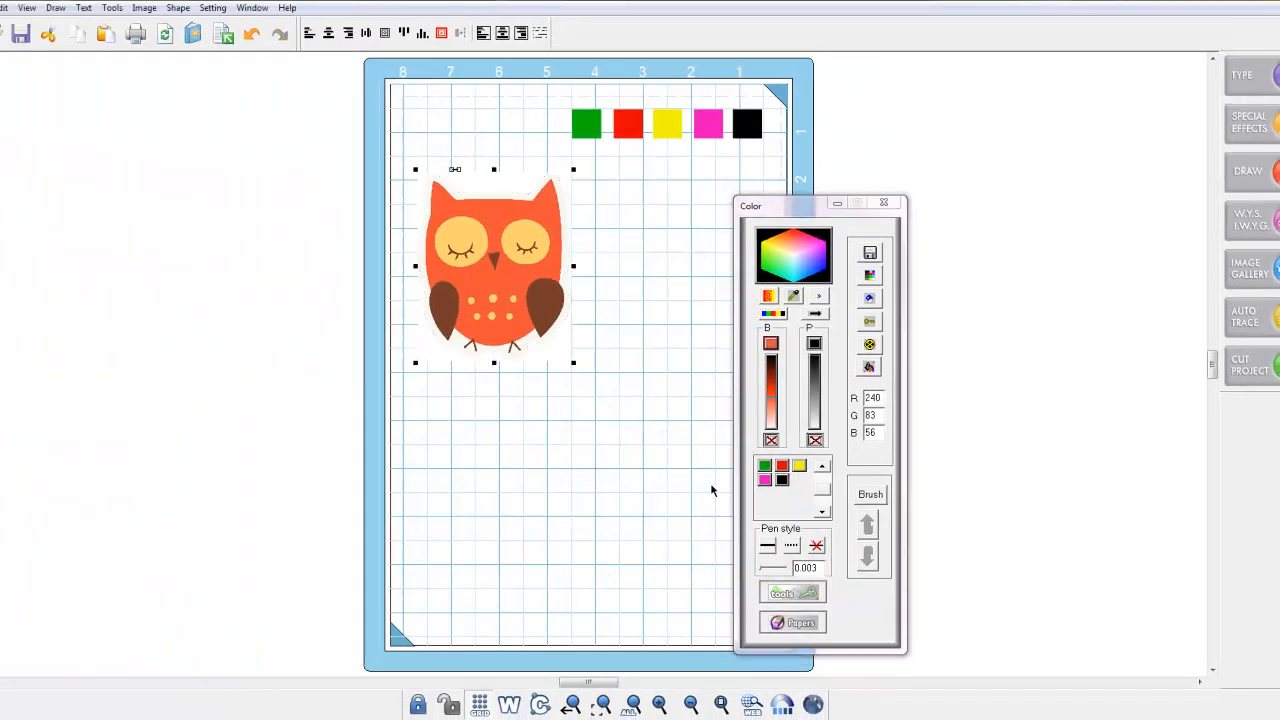
pyautogui.click(590, 243)
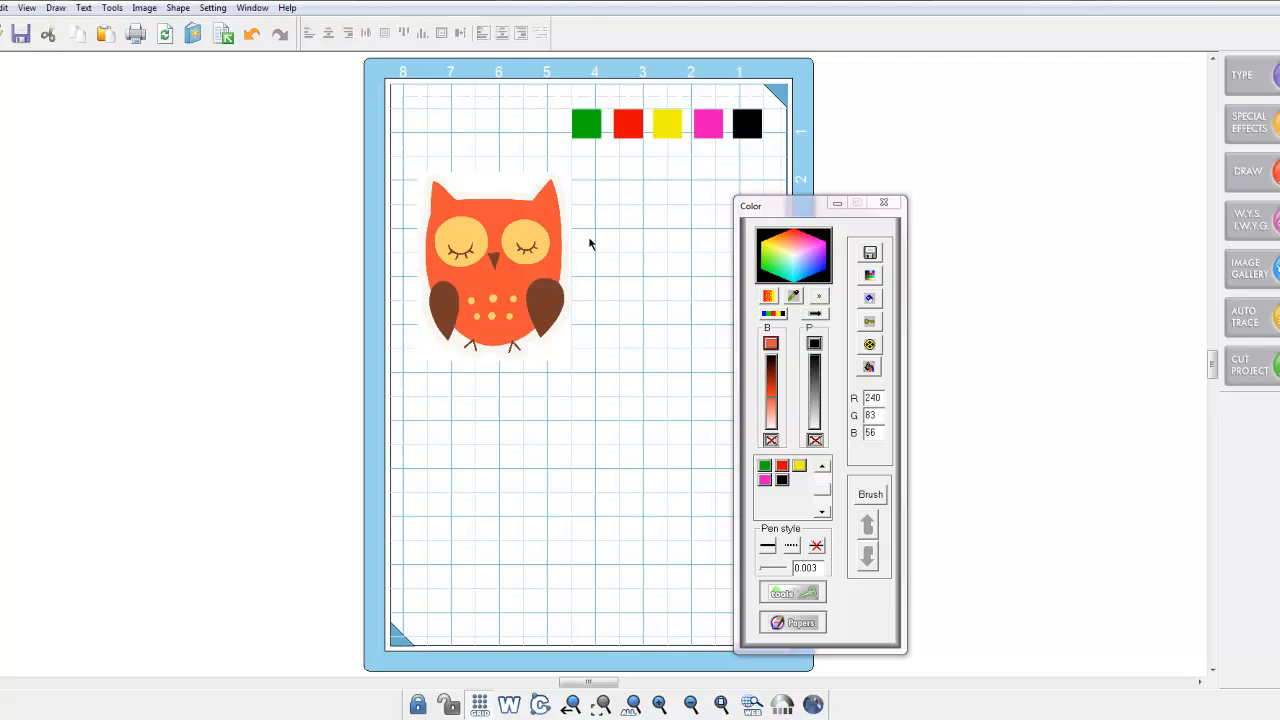
pyautogui.moveTo(641, 350)
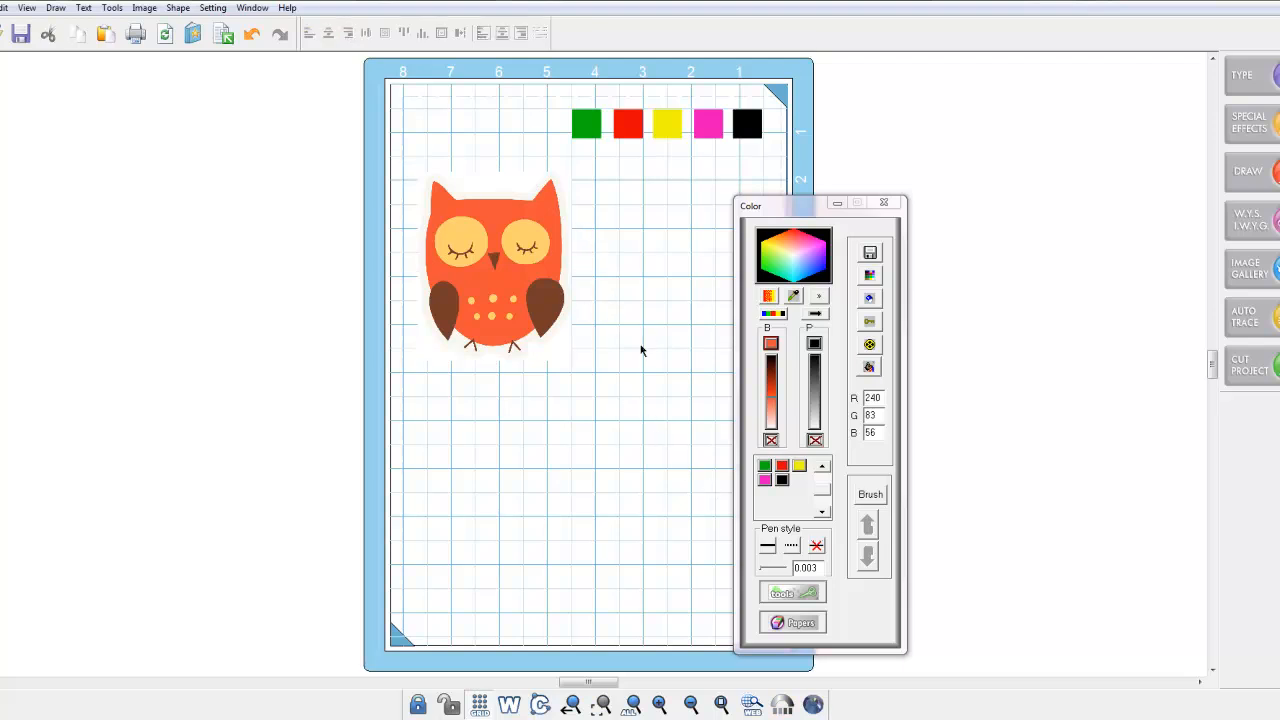
pyautogui.moveTo(610, 348)
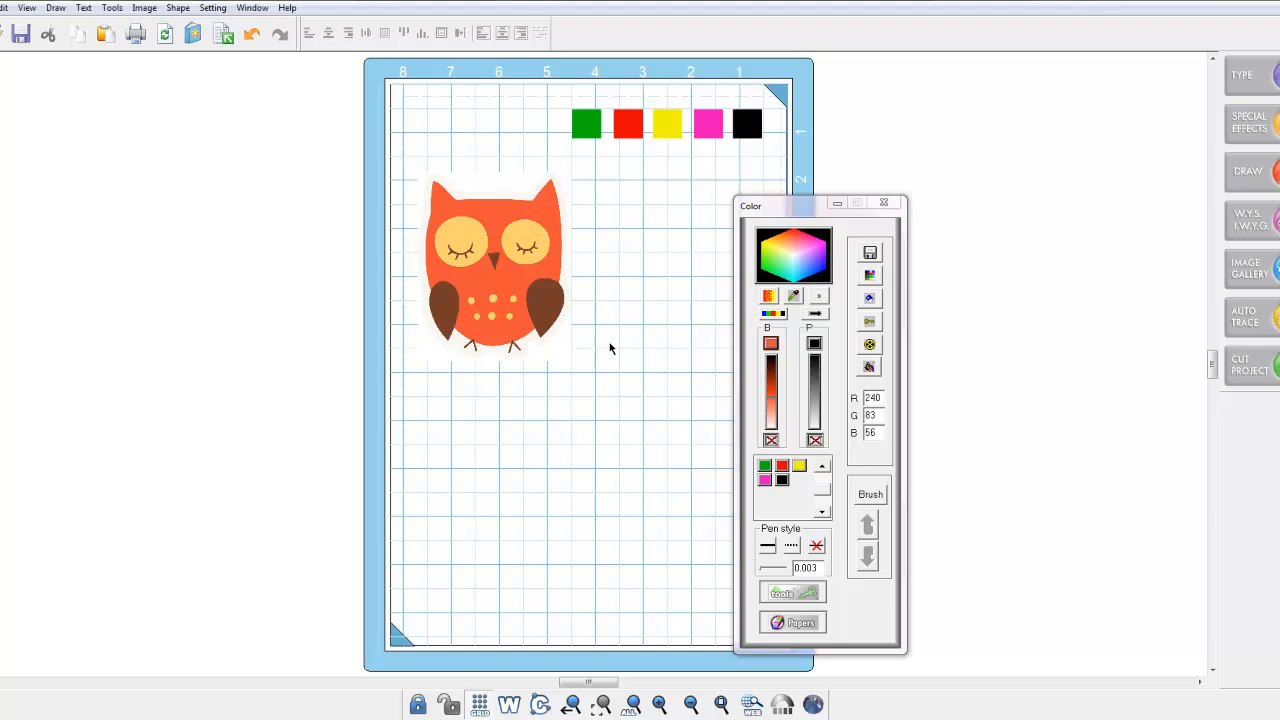
pyautogui.moveTo(413, 270)
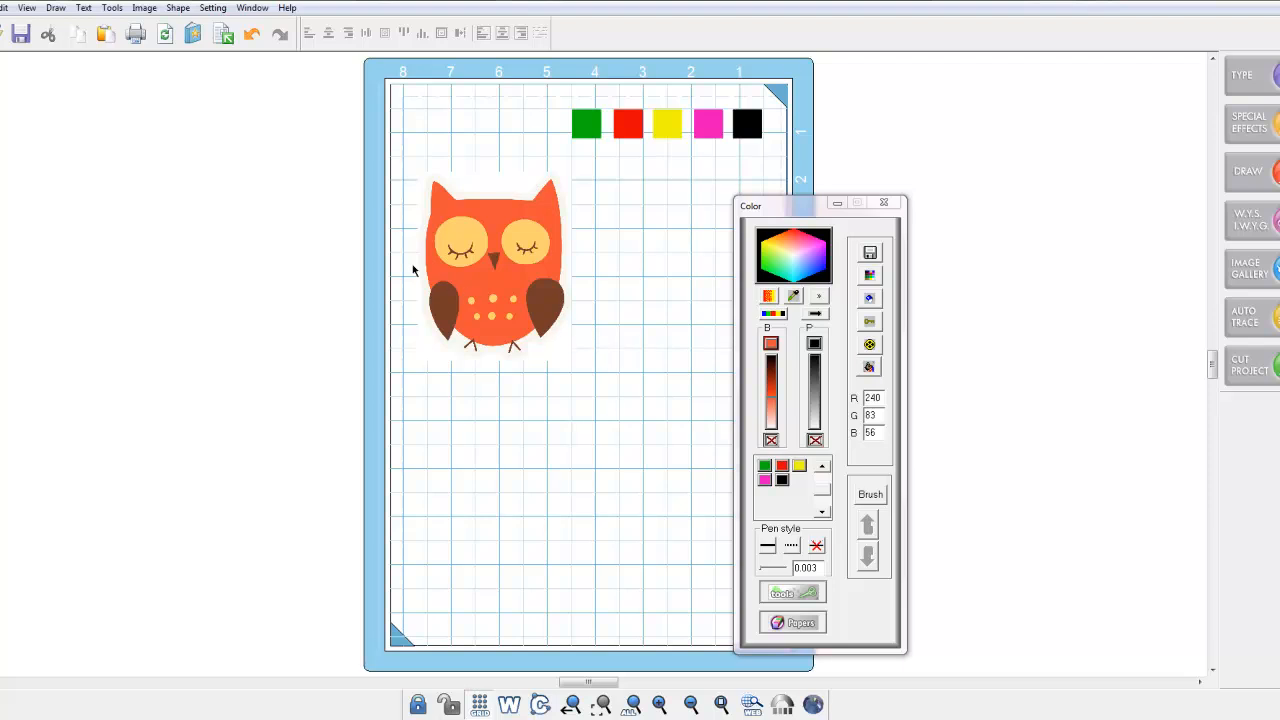
# Print only page 1, checking the printer properties before starting from the preview
pyautogui.click(4, 7)
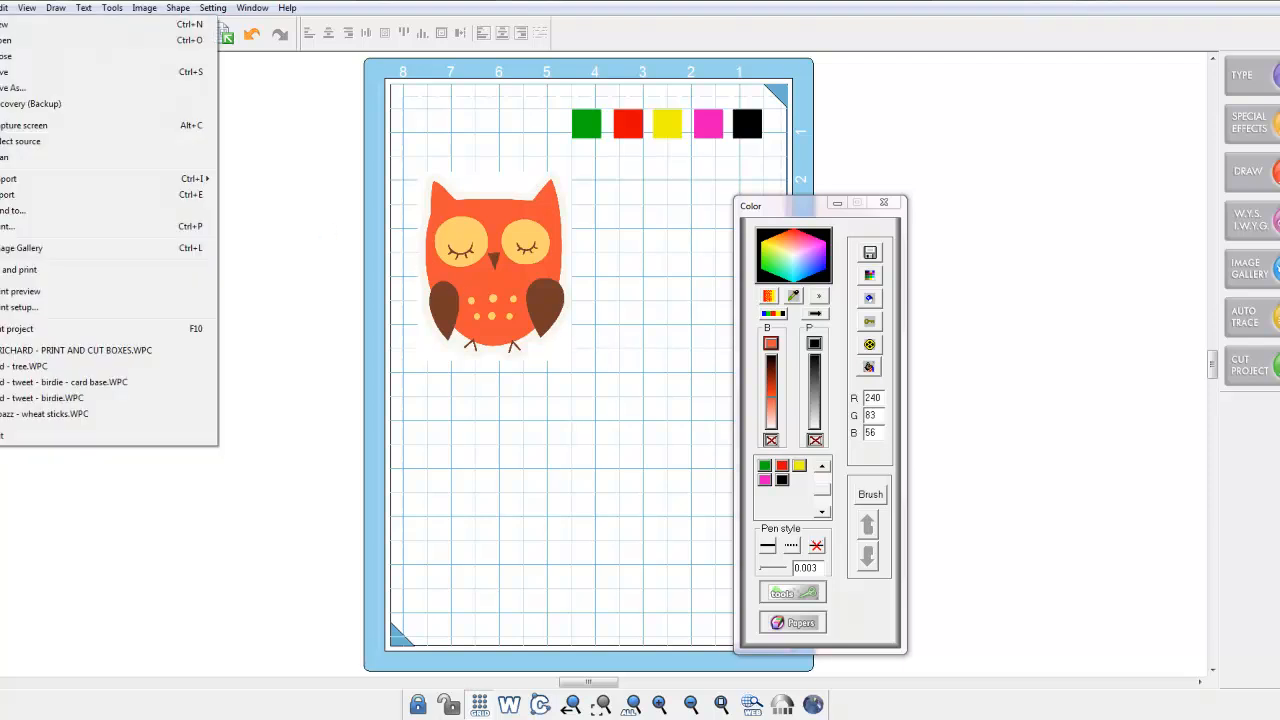
pyautogui.moveTo(15, 232)
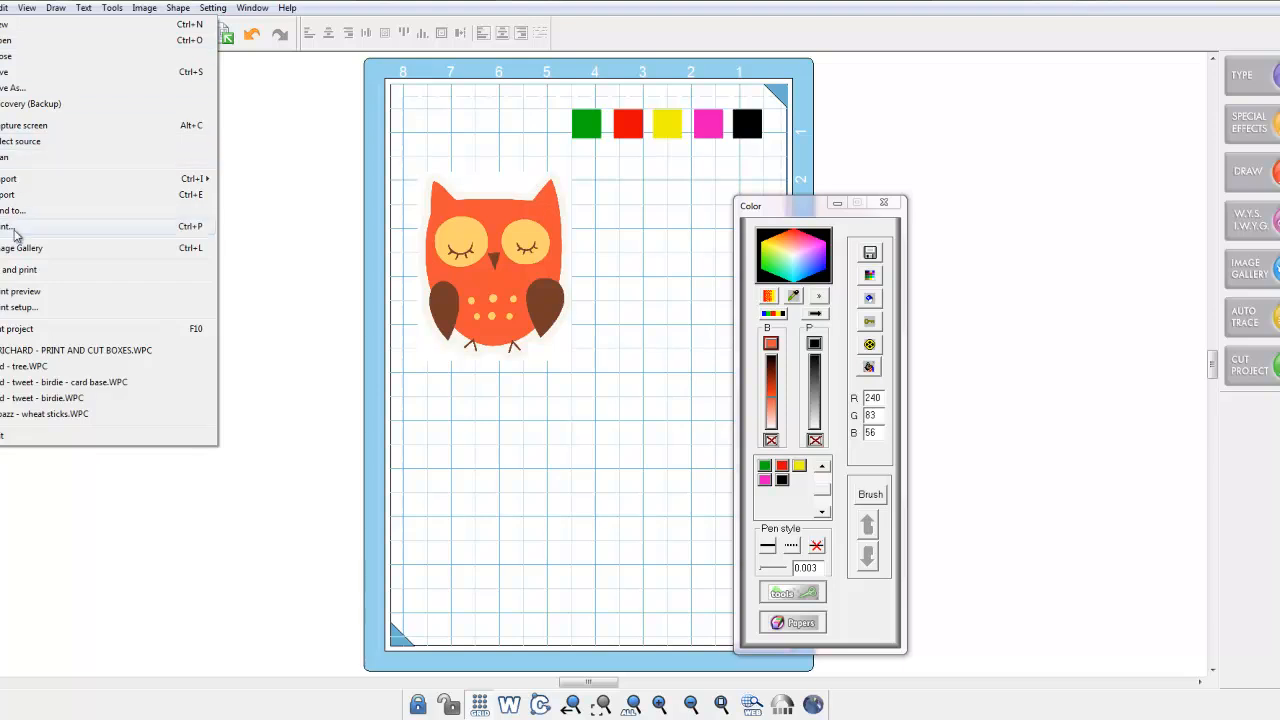
pyautogui.click(6, 226)
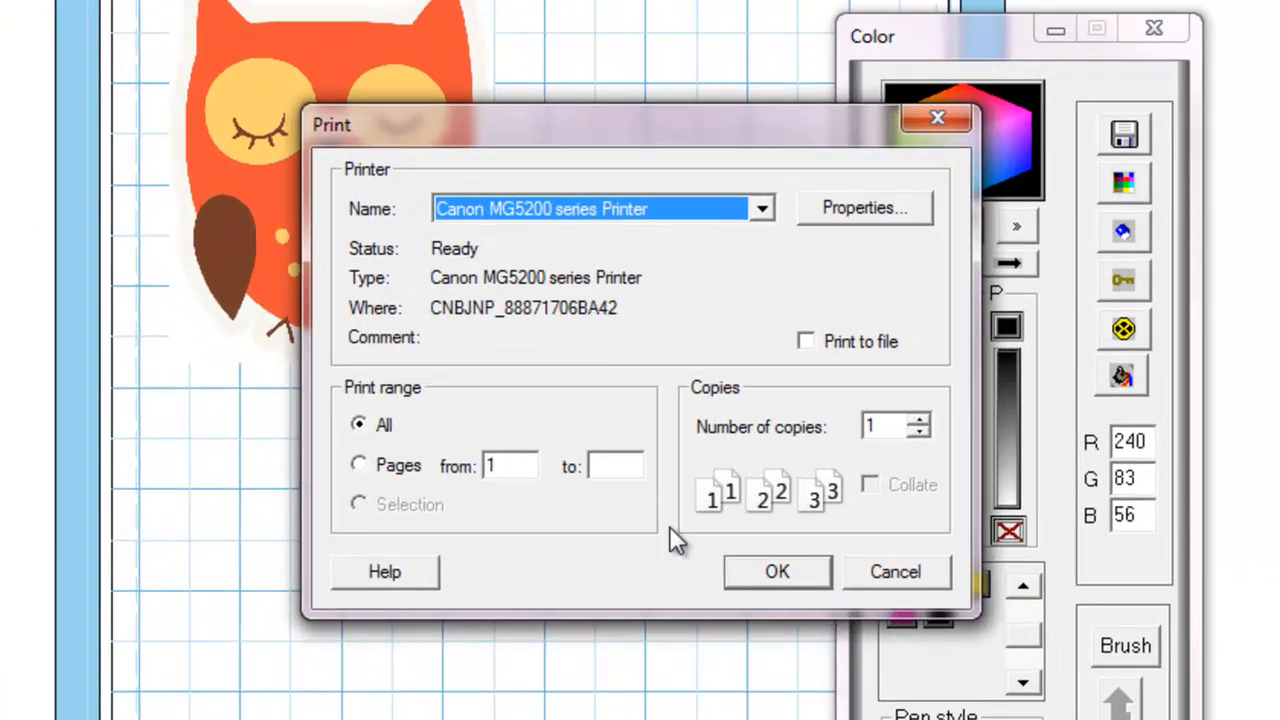
pyautogui.click(359, 464)
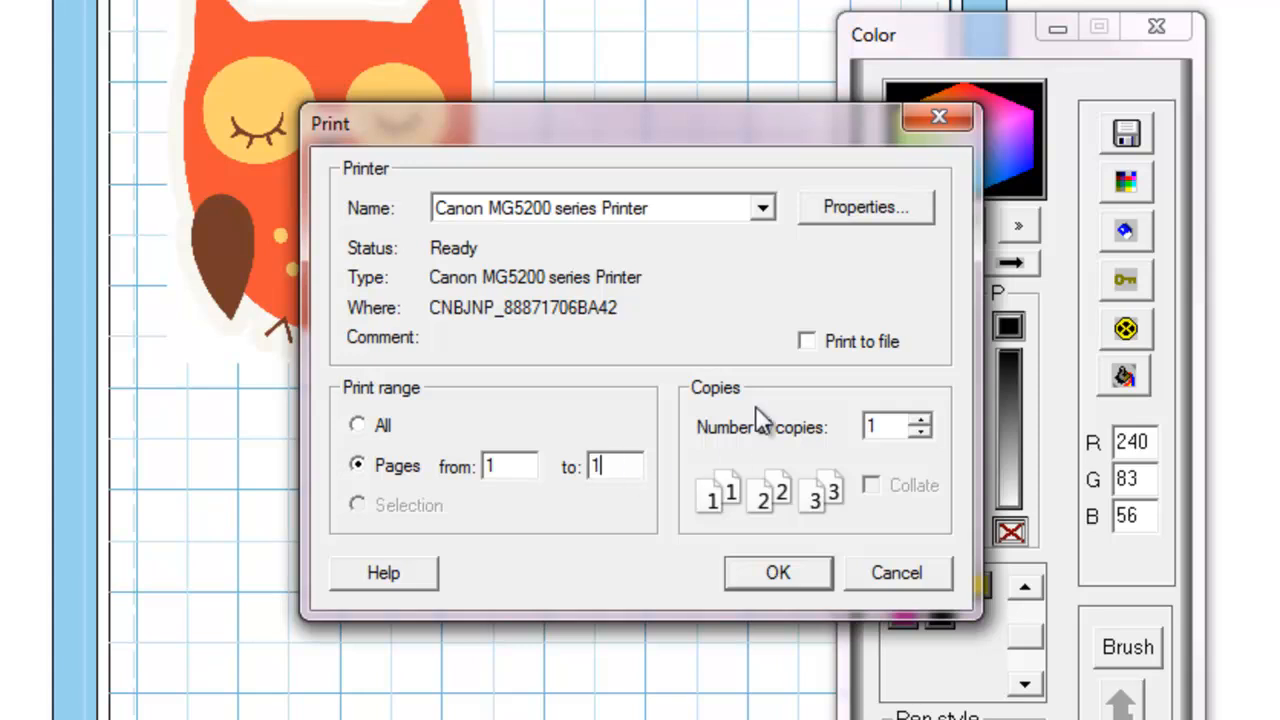
pyautogui.click(864, 207)
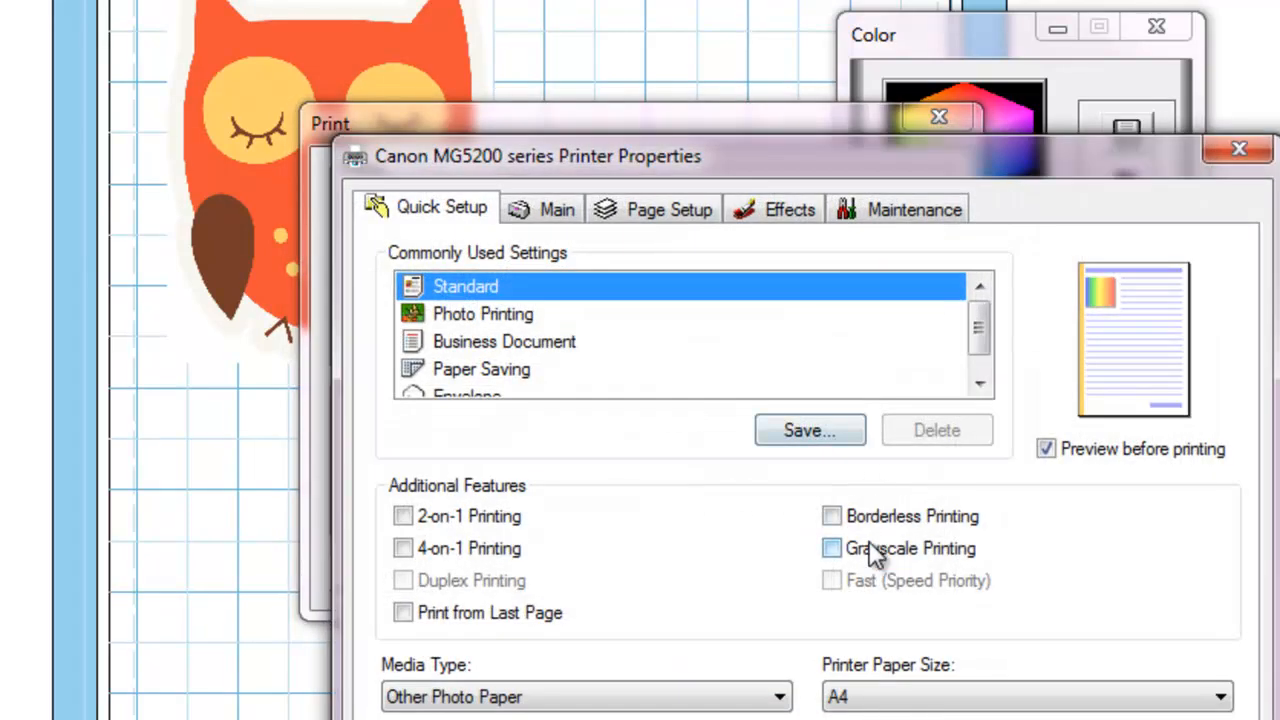
pyautogui.moveTo(880, 525)
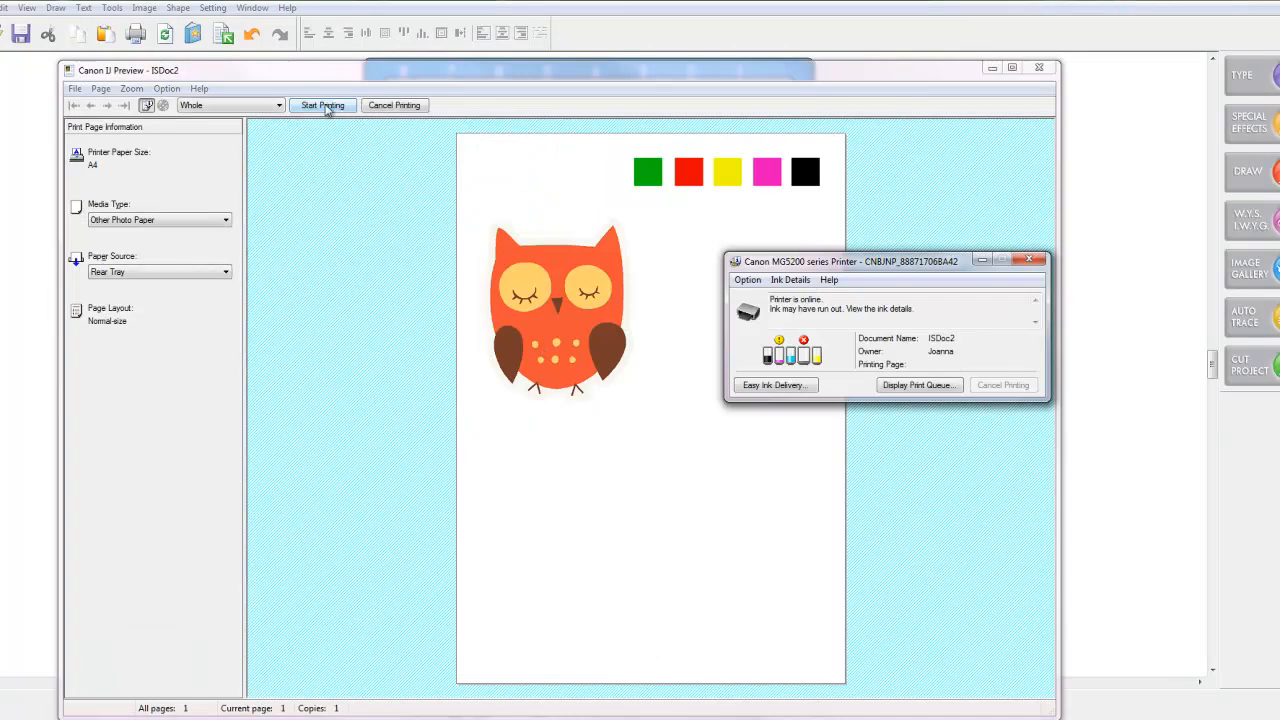
pyautogui.click(322, 105)
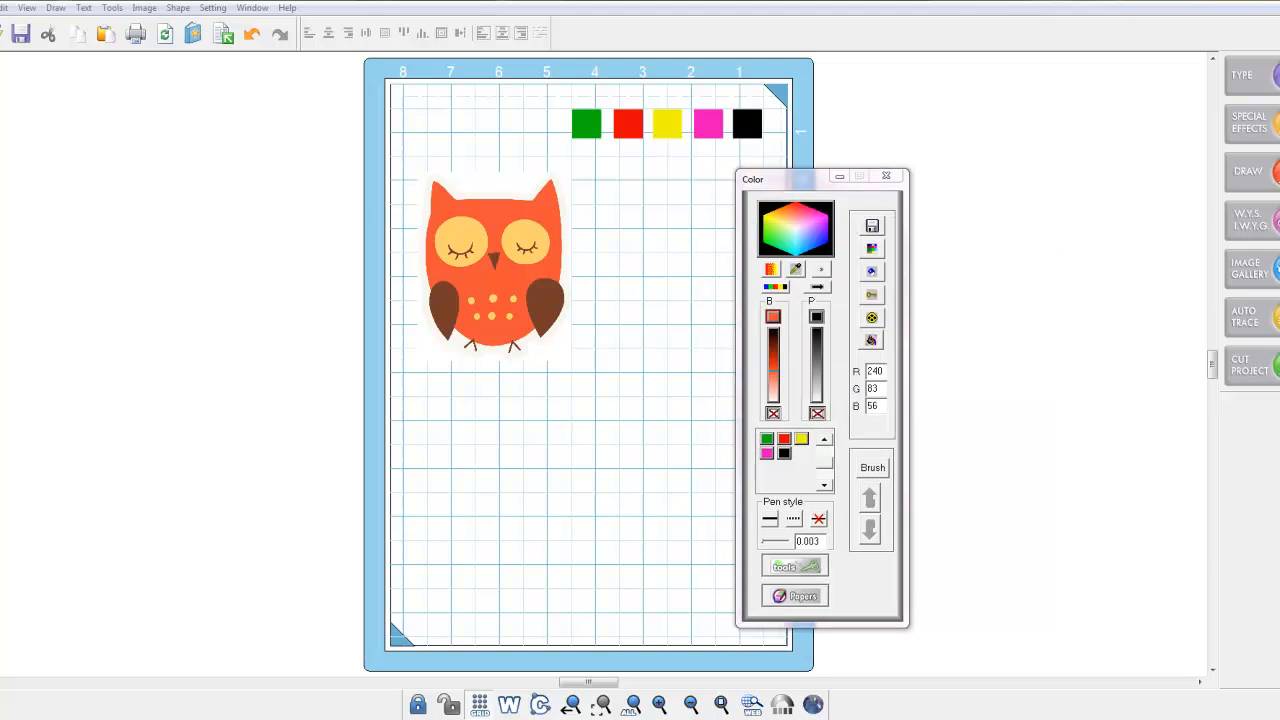
pyautogui.moveTo(651, 361)
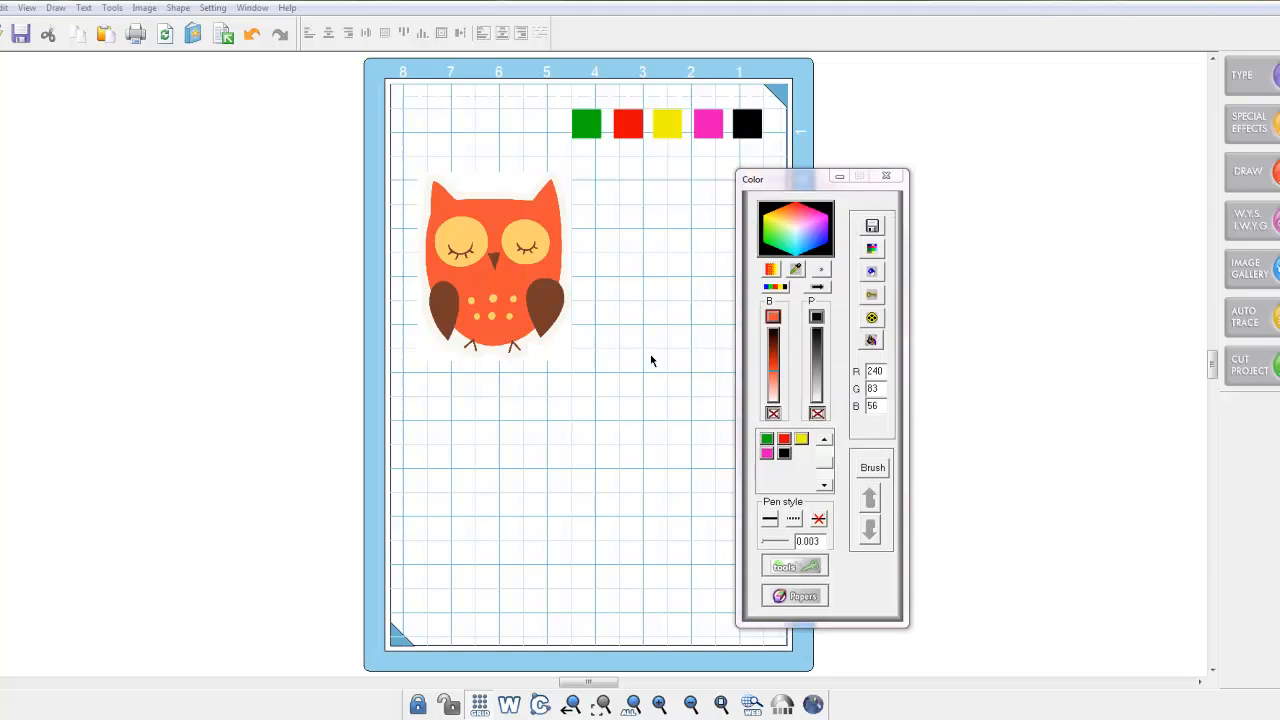
pyautogui.moveTo(331, 98)
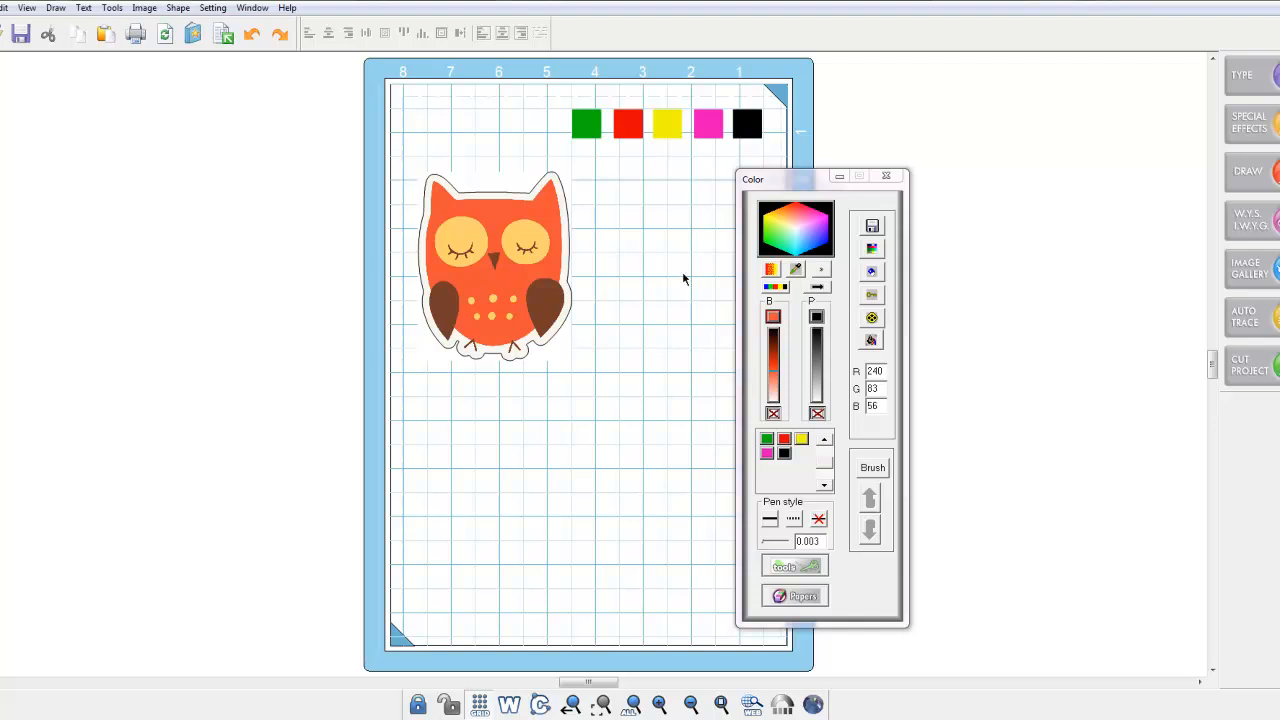
# Move the Color panel aside, select the owl and paste its outline copy lower right
pyautogui.moveTo(770, 179); pyautogui.dragTo(888, 147)
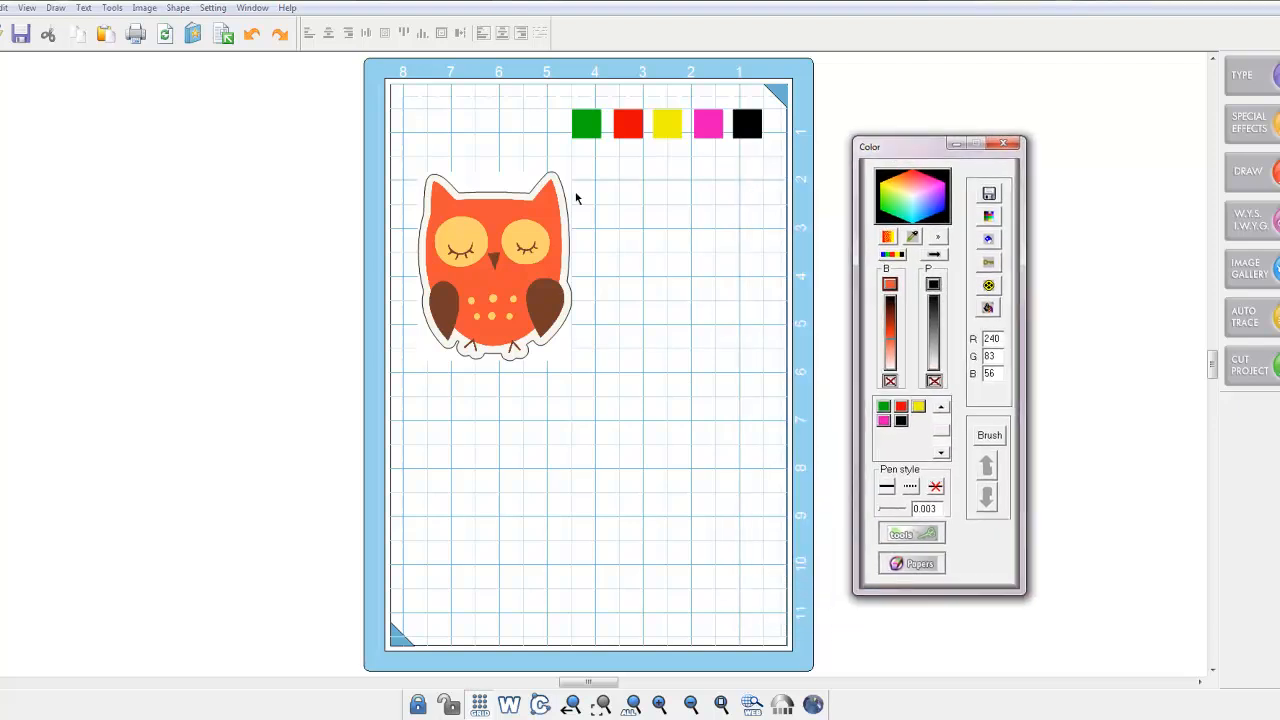
pyautogui.click(493, 265)
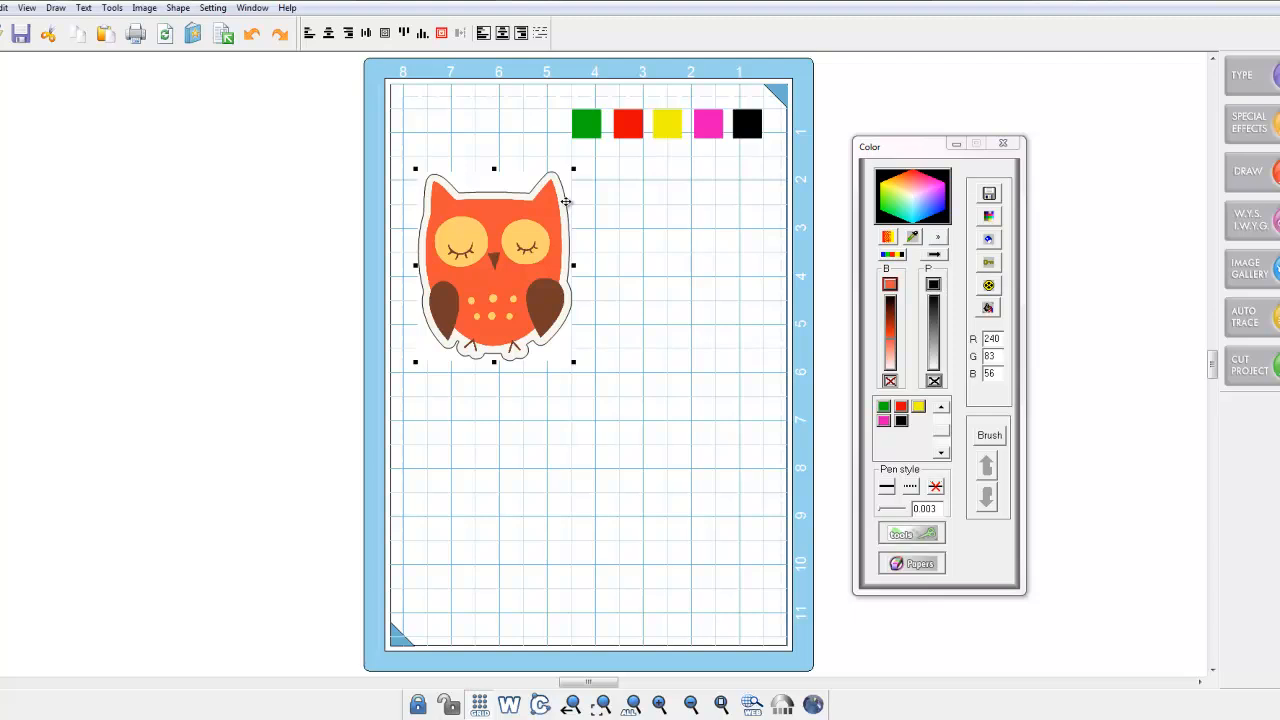
pyautogui.moveTo(579, 233)
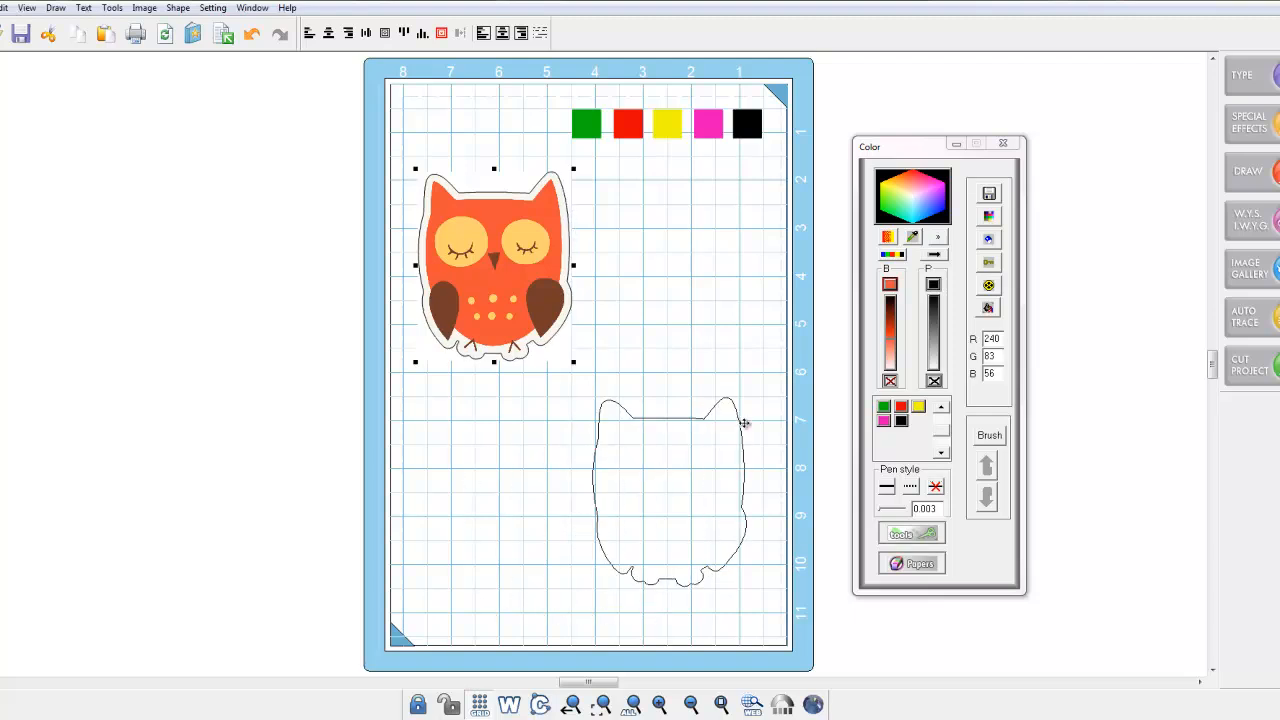
pyautogui.click(695, 515)
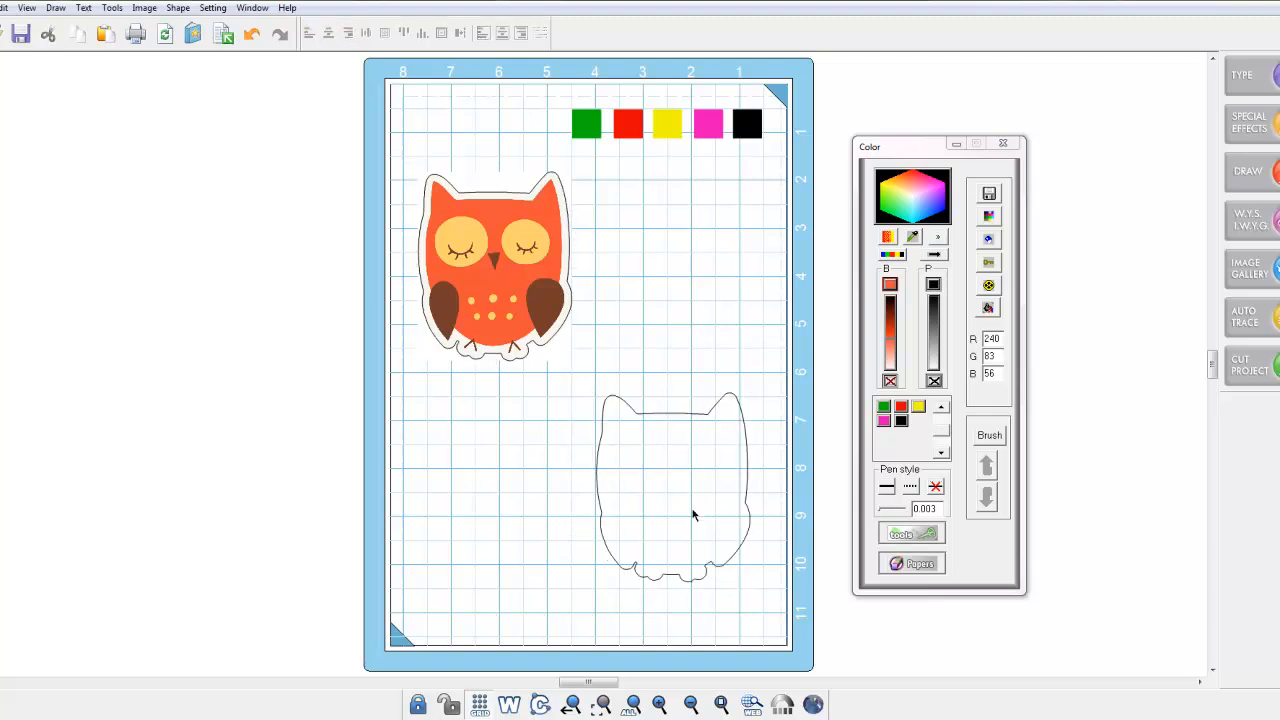
pyautogui.moveTo(675, 472)
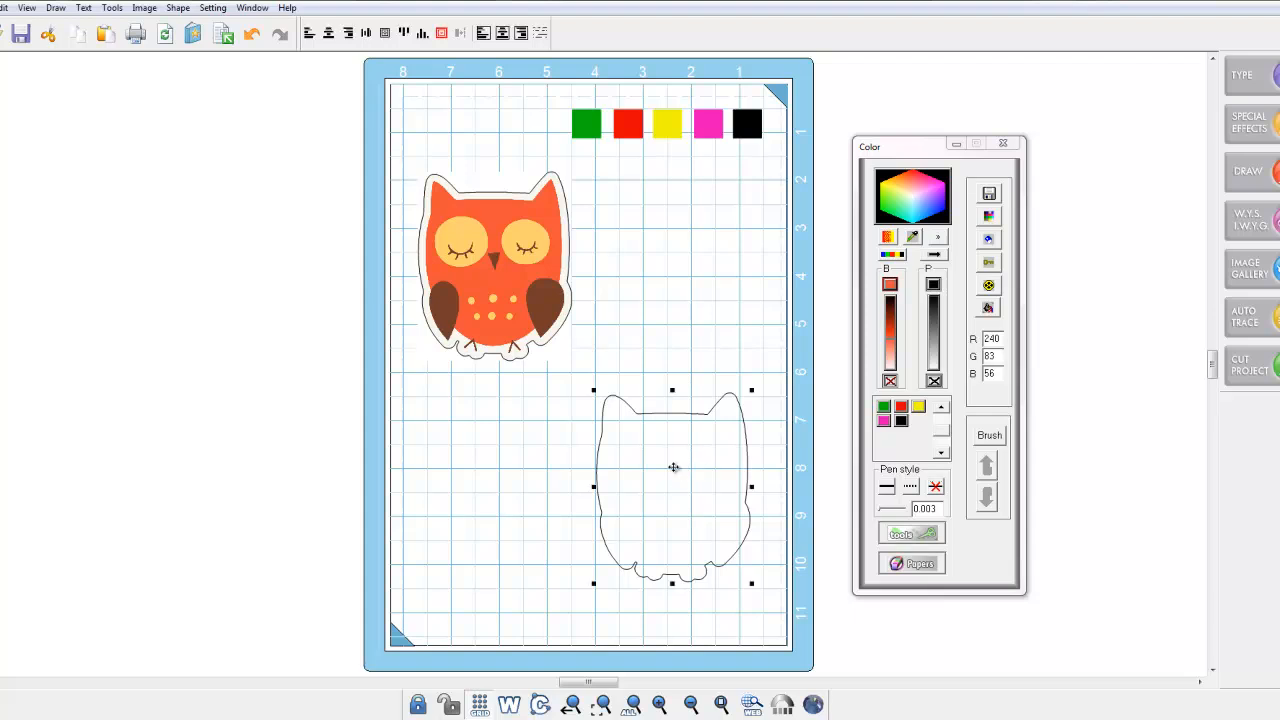
pyautogui.moveTo(758, 394)
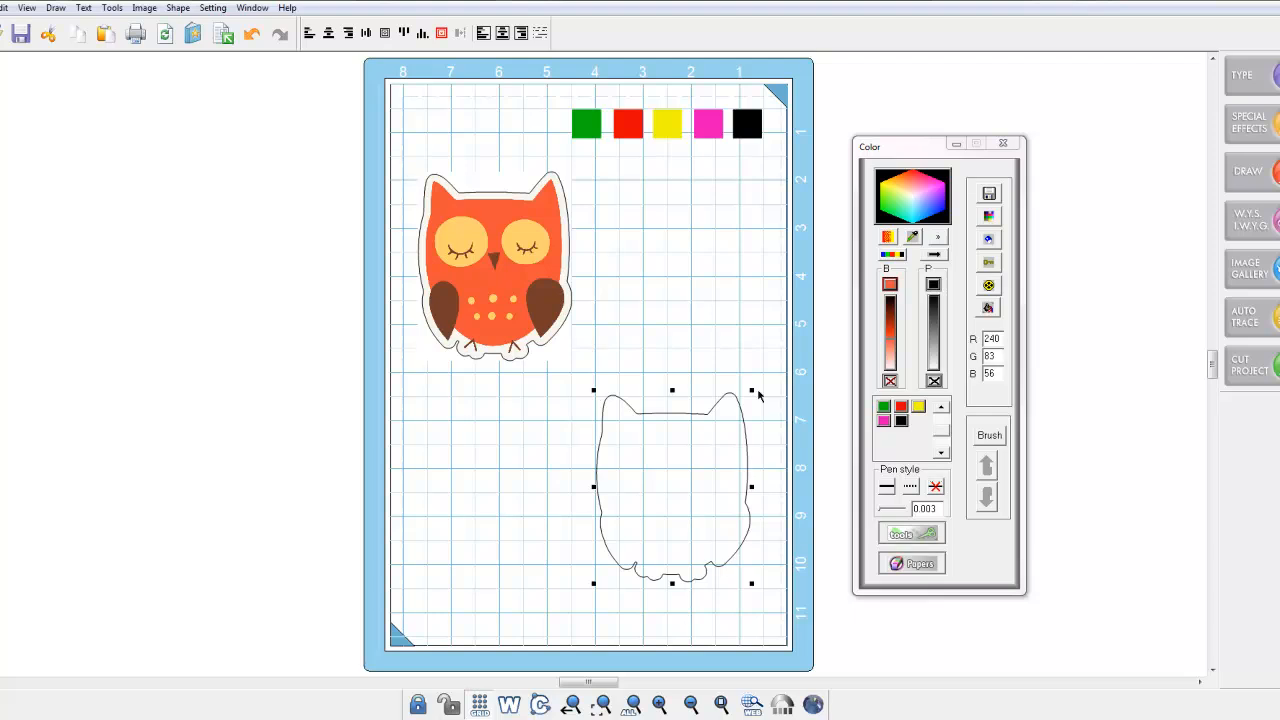
pyautogui.moveTo(587, 412)
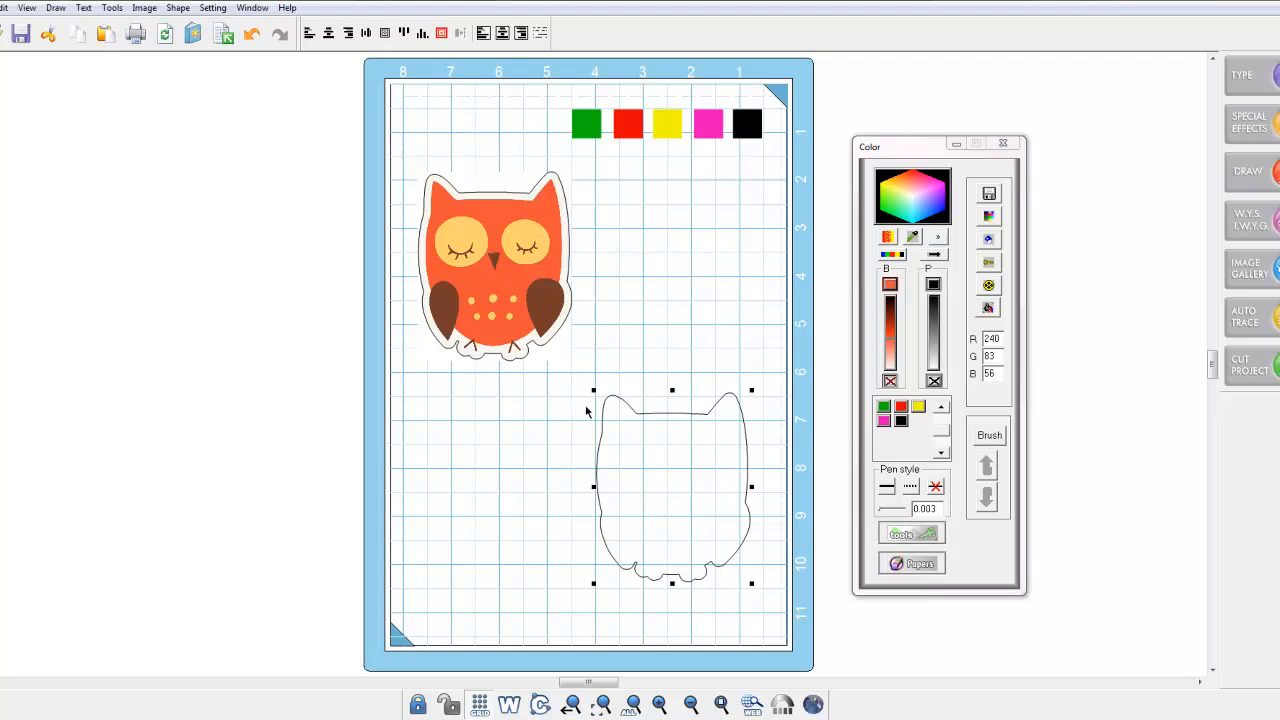
pyautogui.moveTo(562, 412)
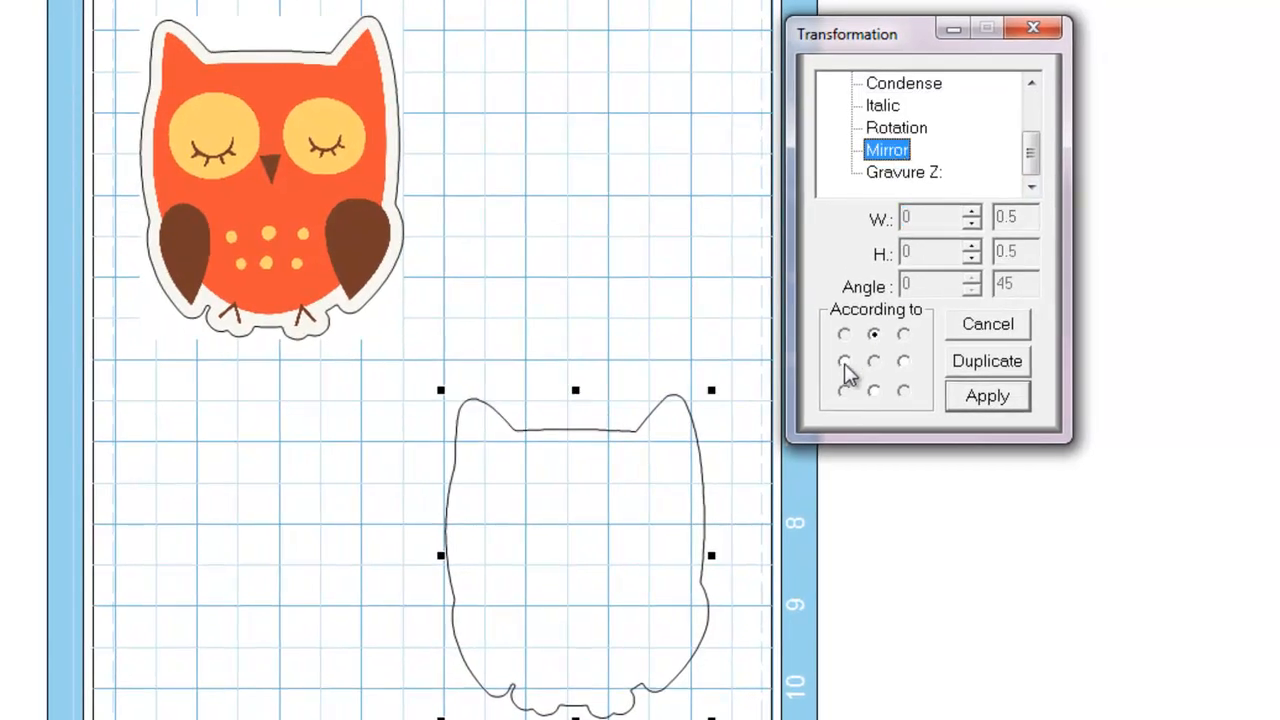
# Duplicate the owl outline mirrored around its left-middle point
pyautogui.click(845, 361)
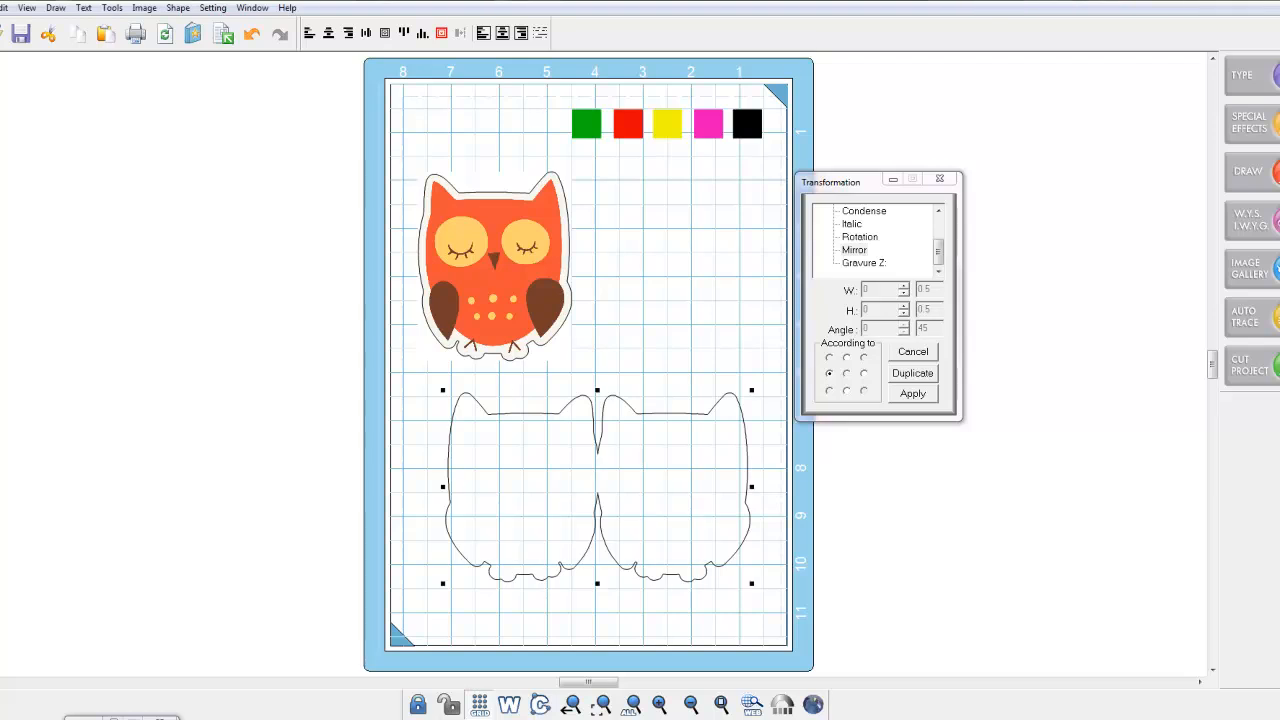
# Weld the original and mirrored owl outlines into one card shape
pyautogui.click(490, 497)
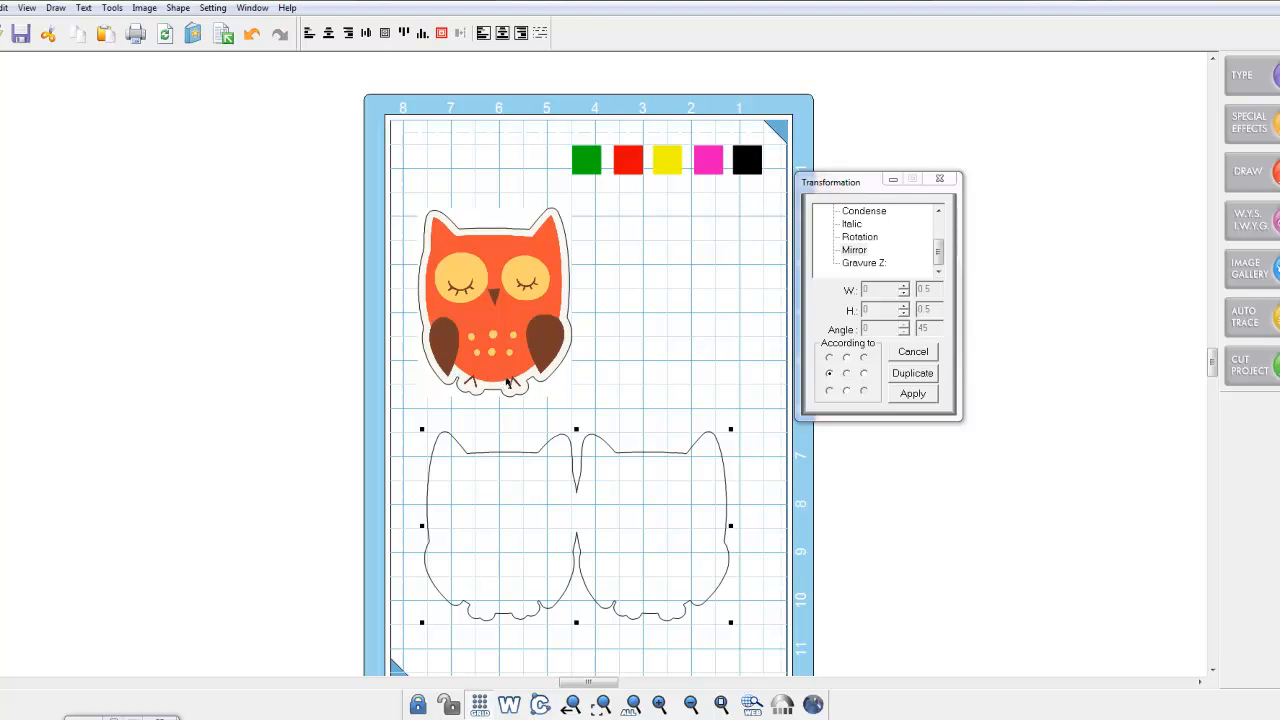
pyautogui.moveTo(580, 456)
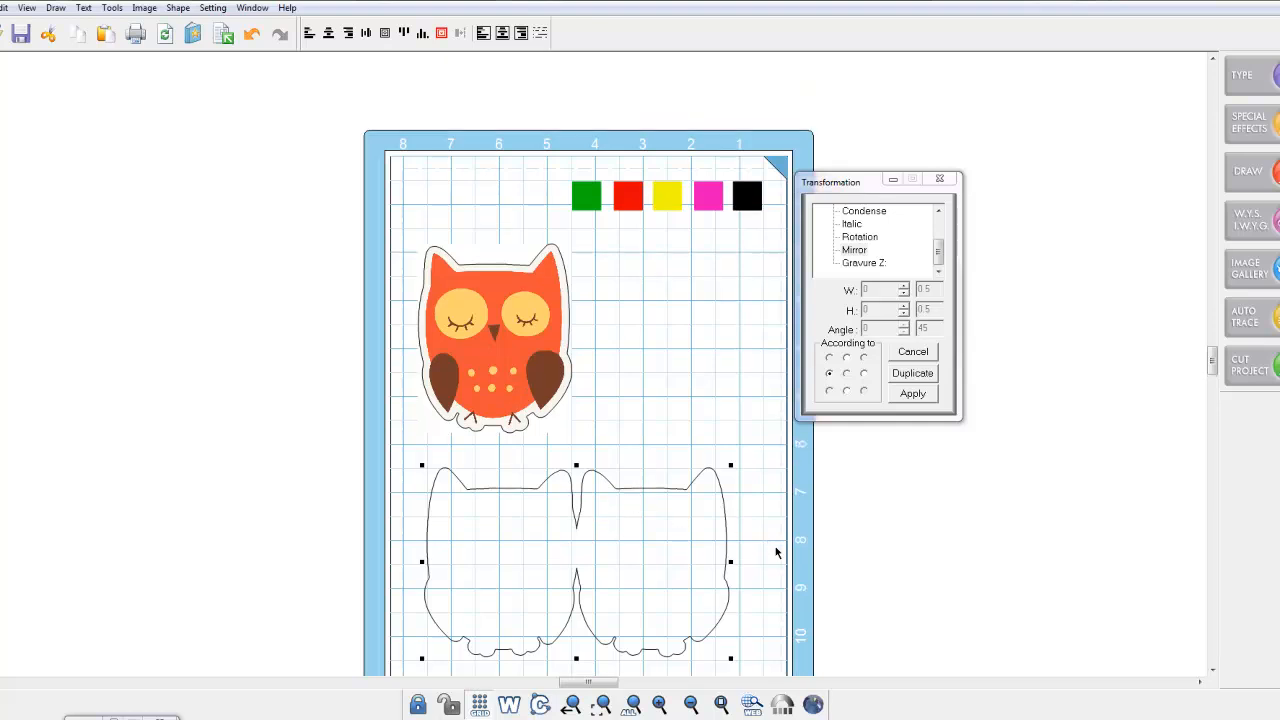
pyautogui.moveTo(675, 368)
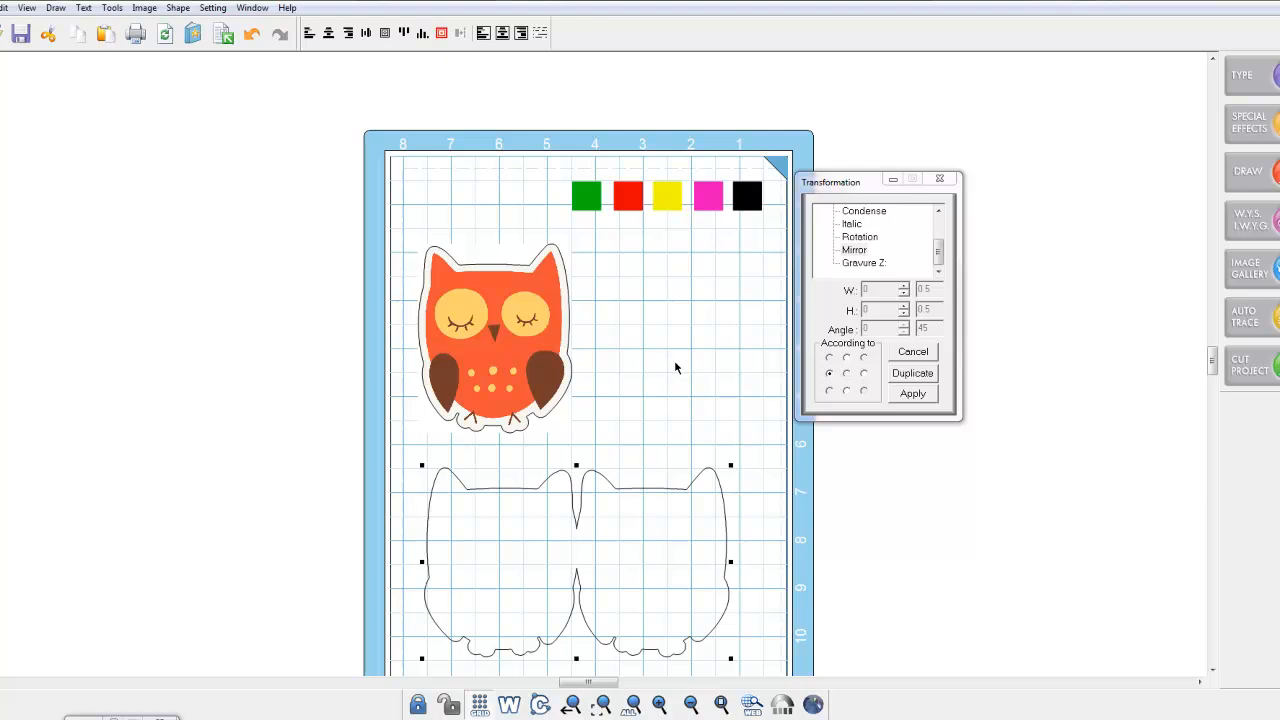